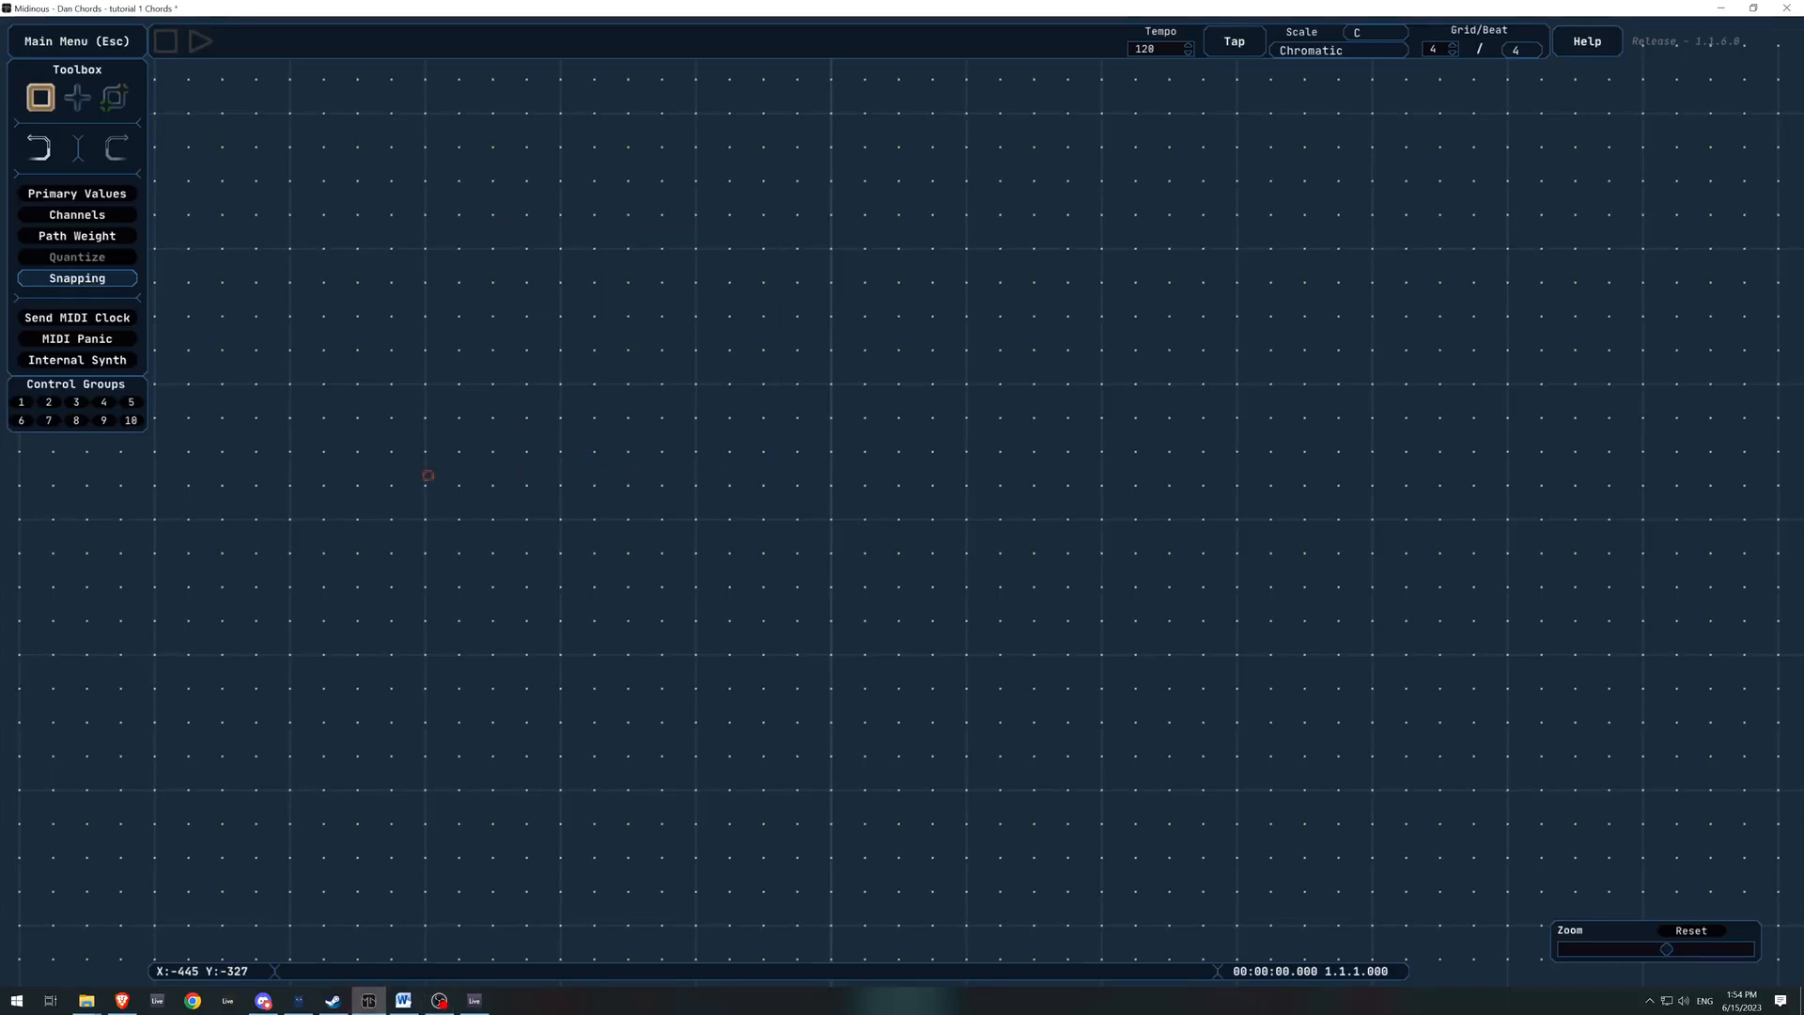
mouse_move(425, 474)
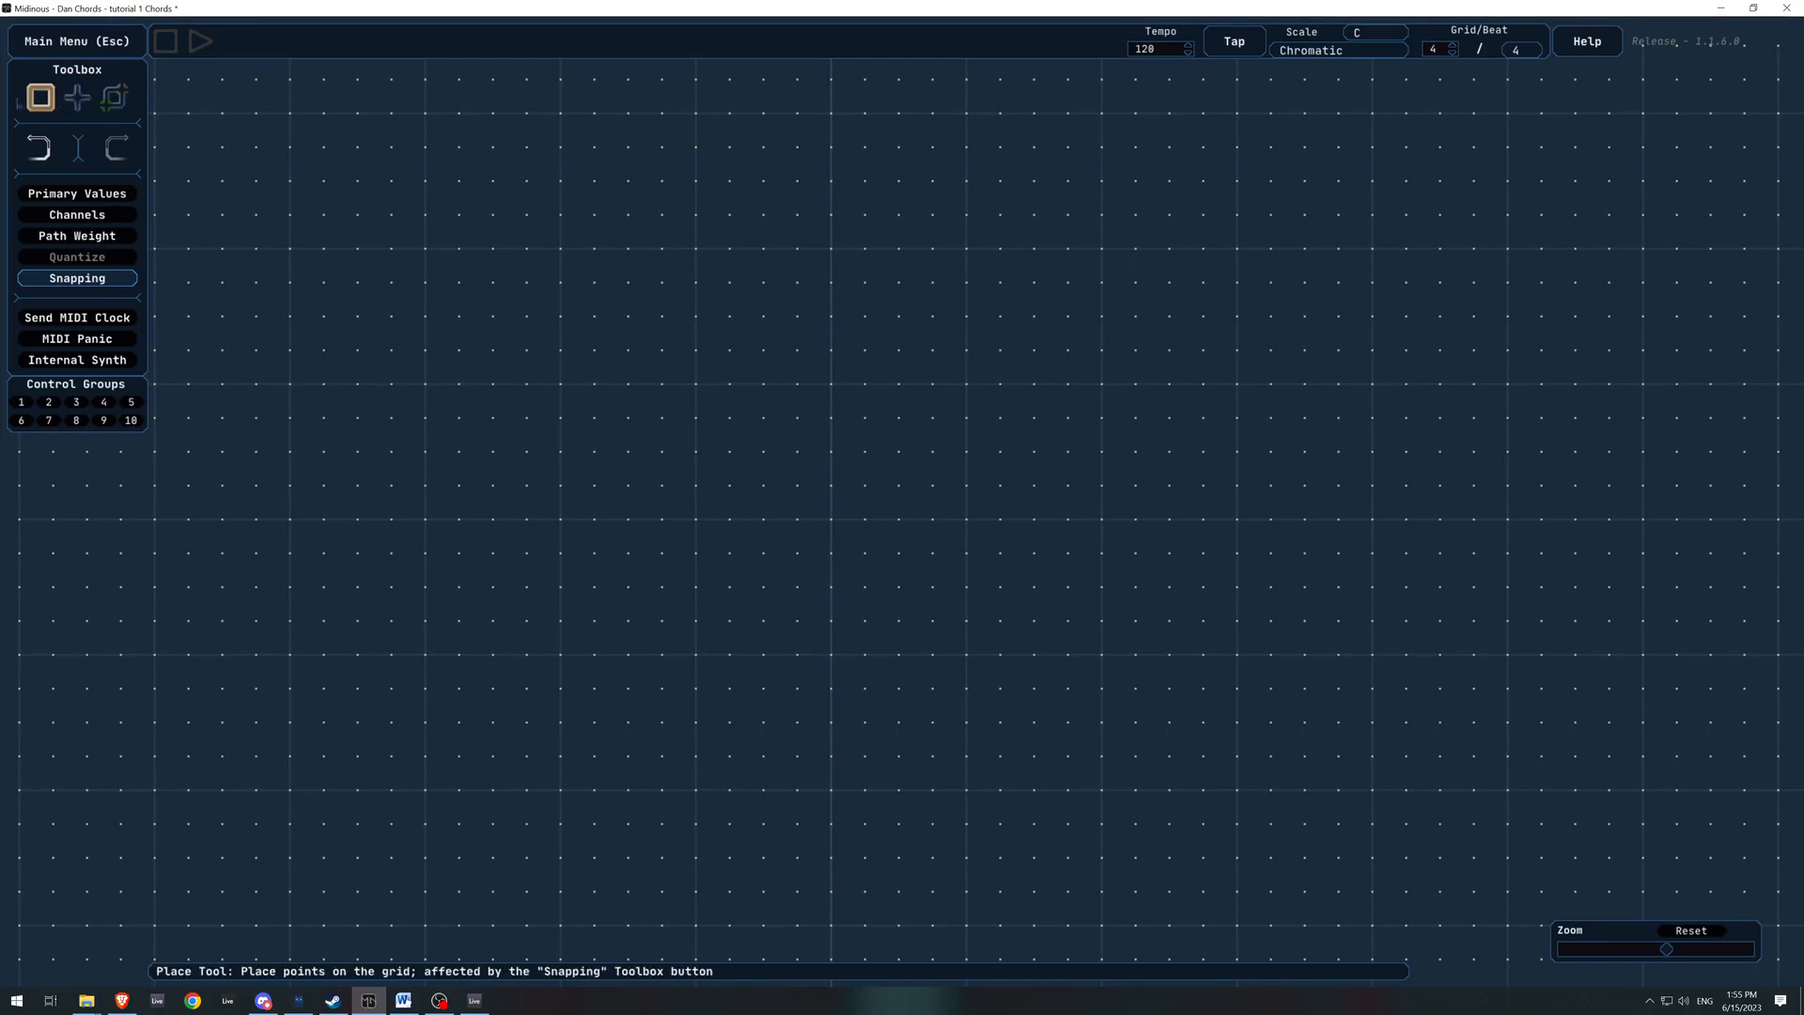
Place four points in a column and path-link the bottom point to the one above it
click(79, 98)
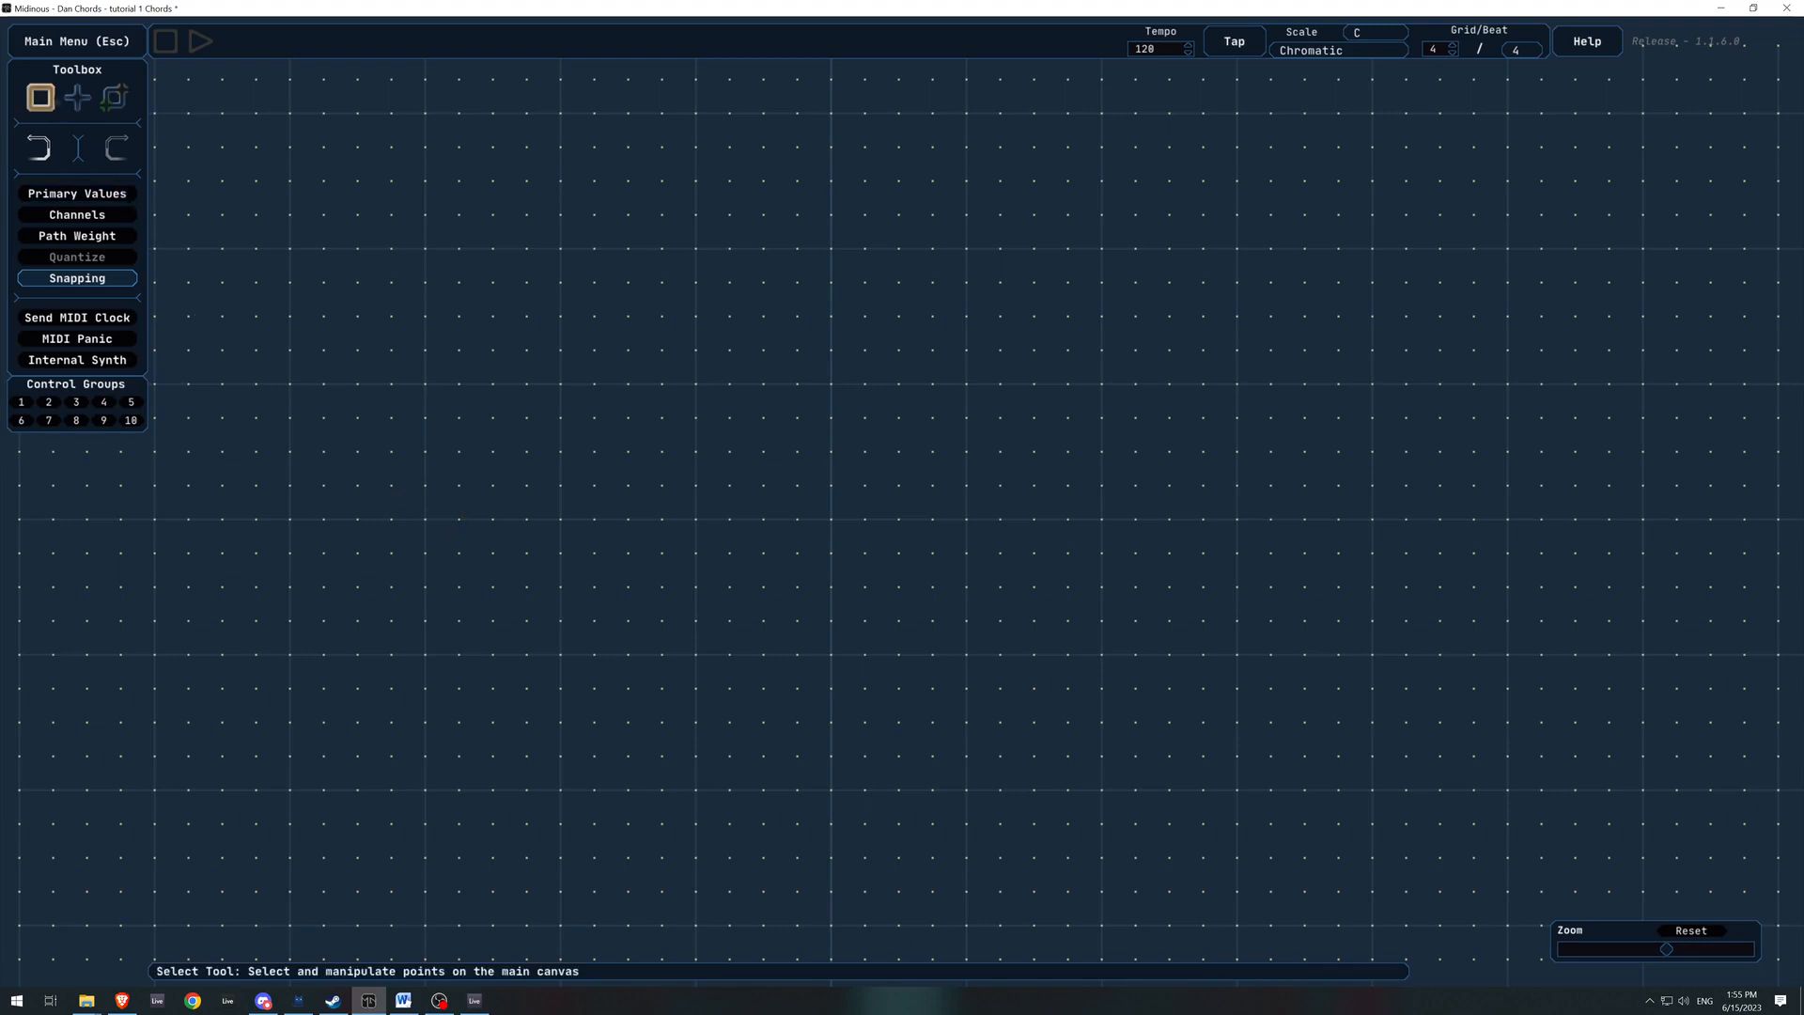
drag(345, 302, 827, 634)
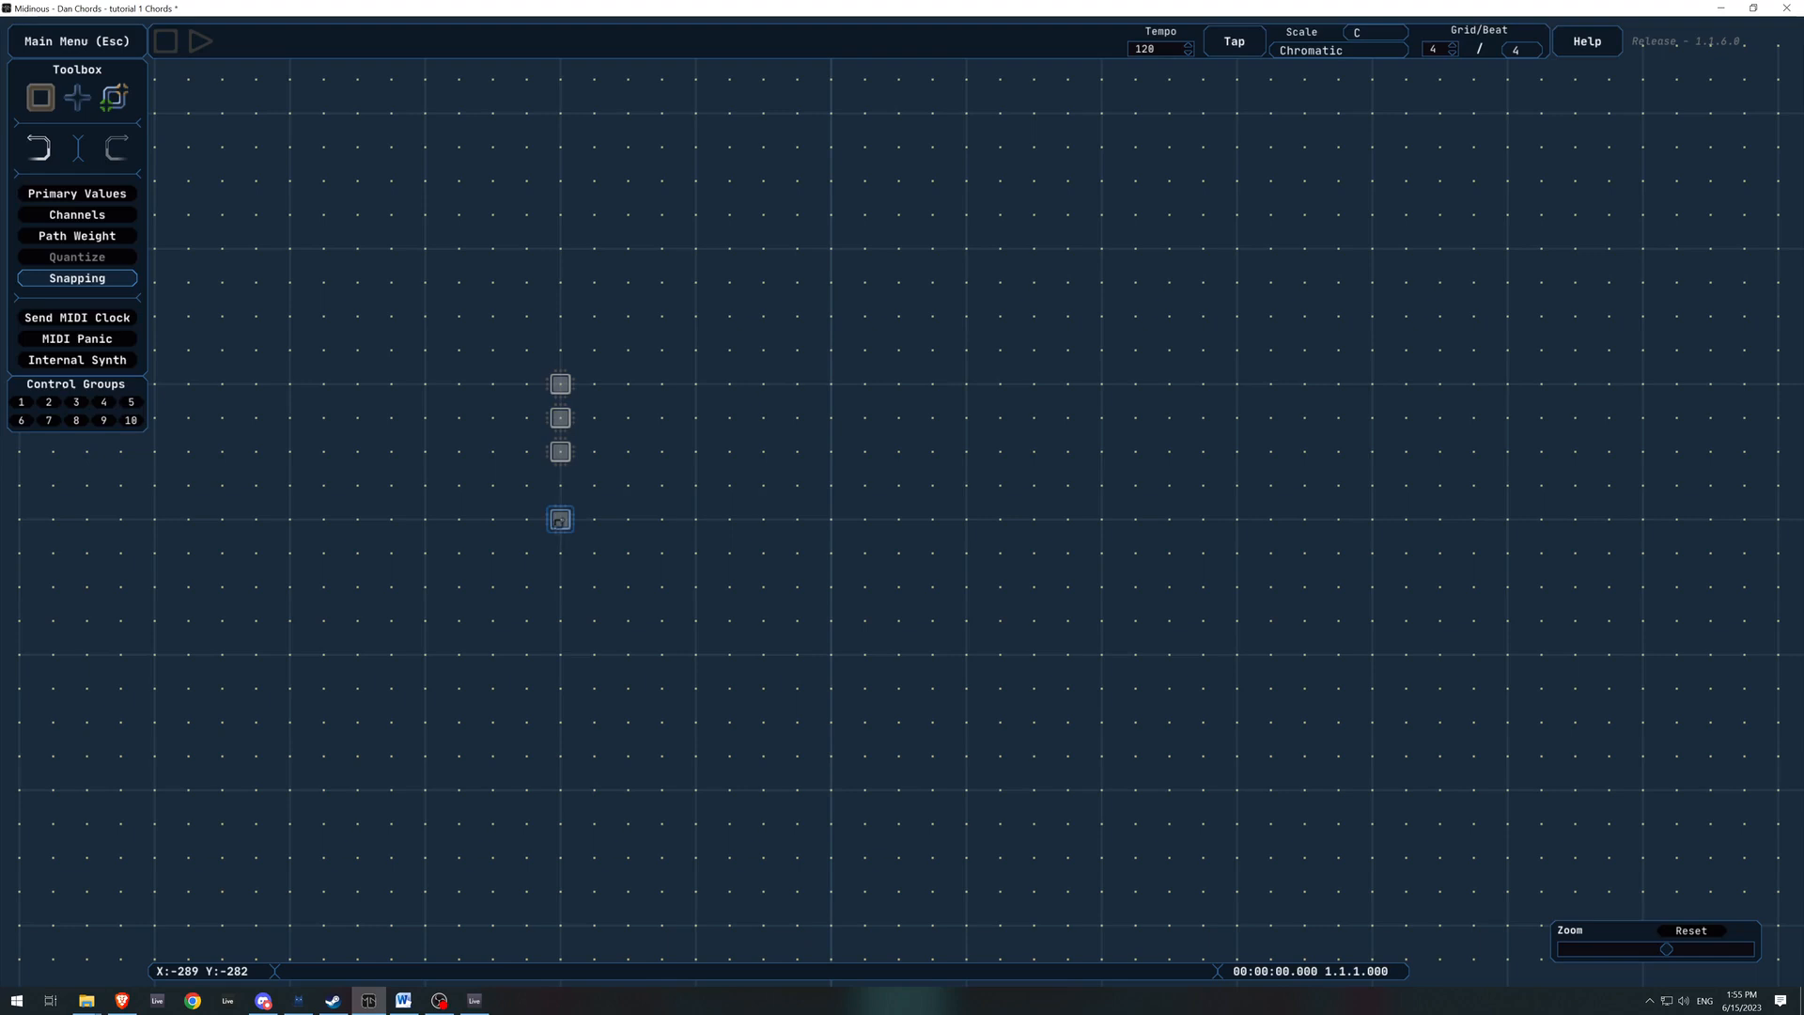
click(560, 417)
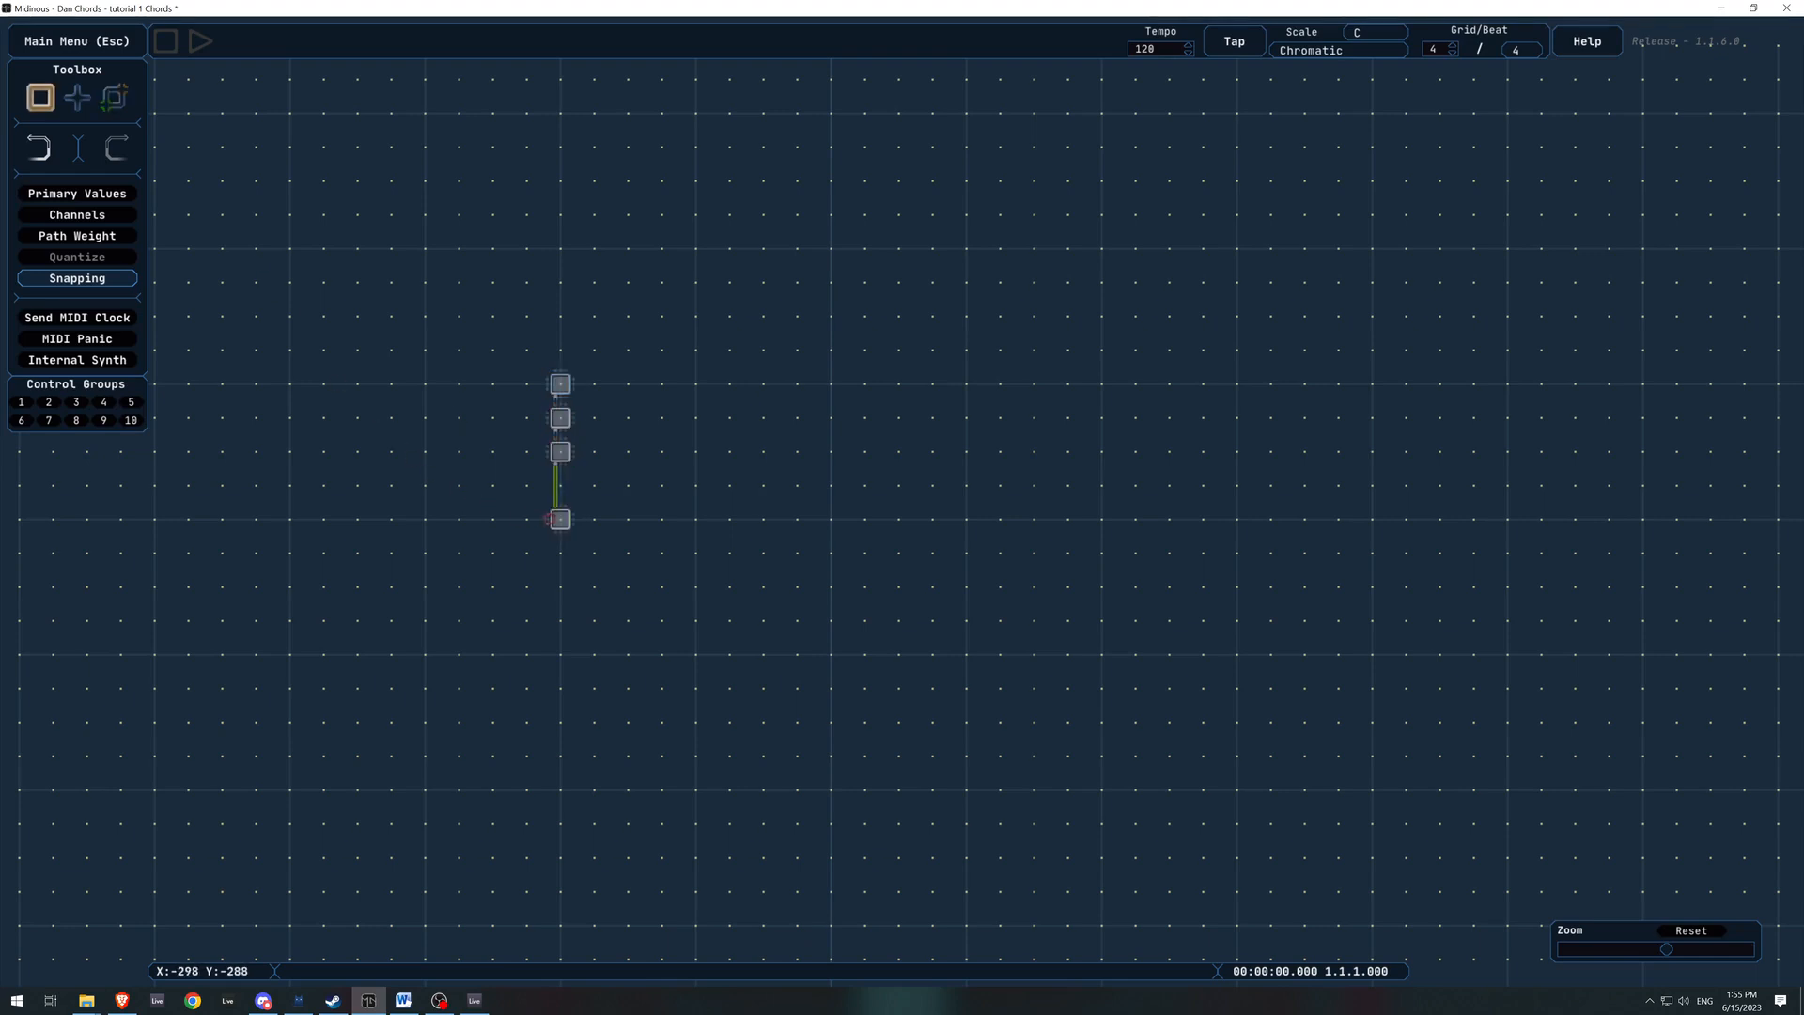
click(562, 519)
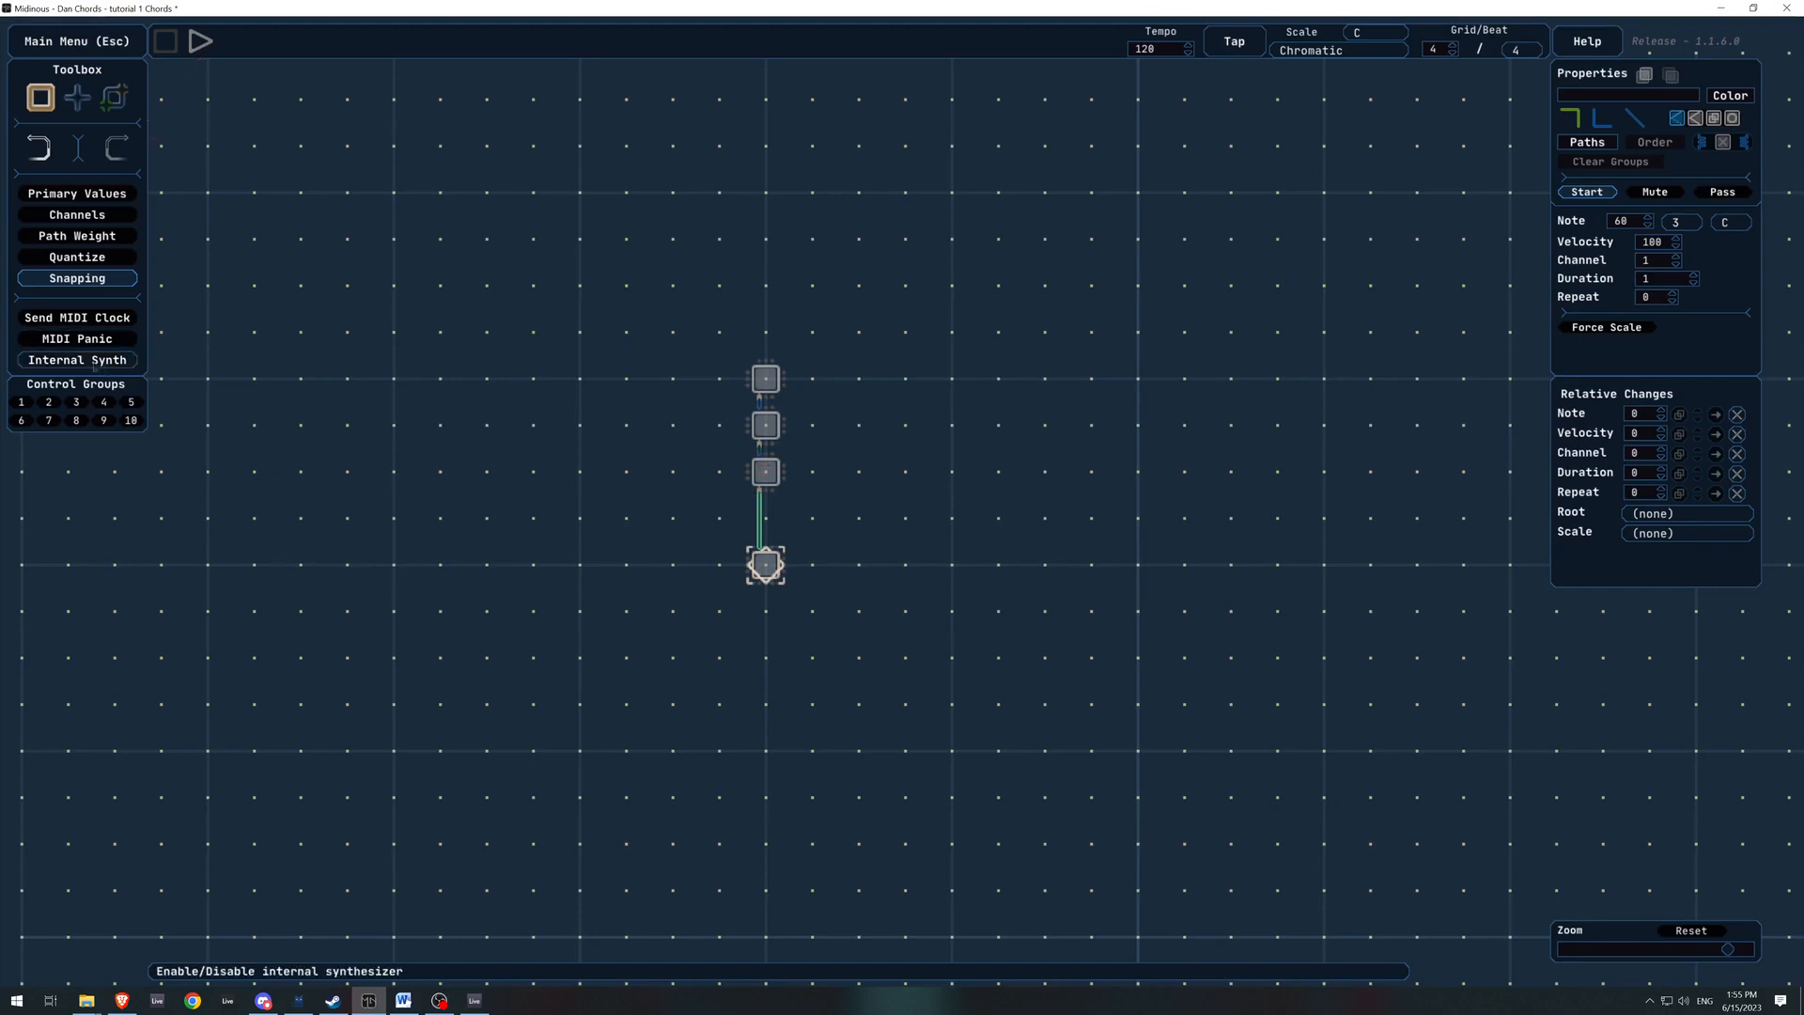
Turn on the internal synth and audition the column sequence
click(199, 42)
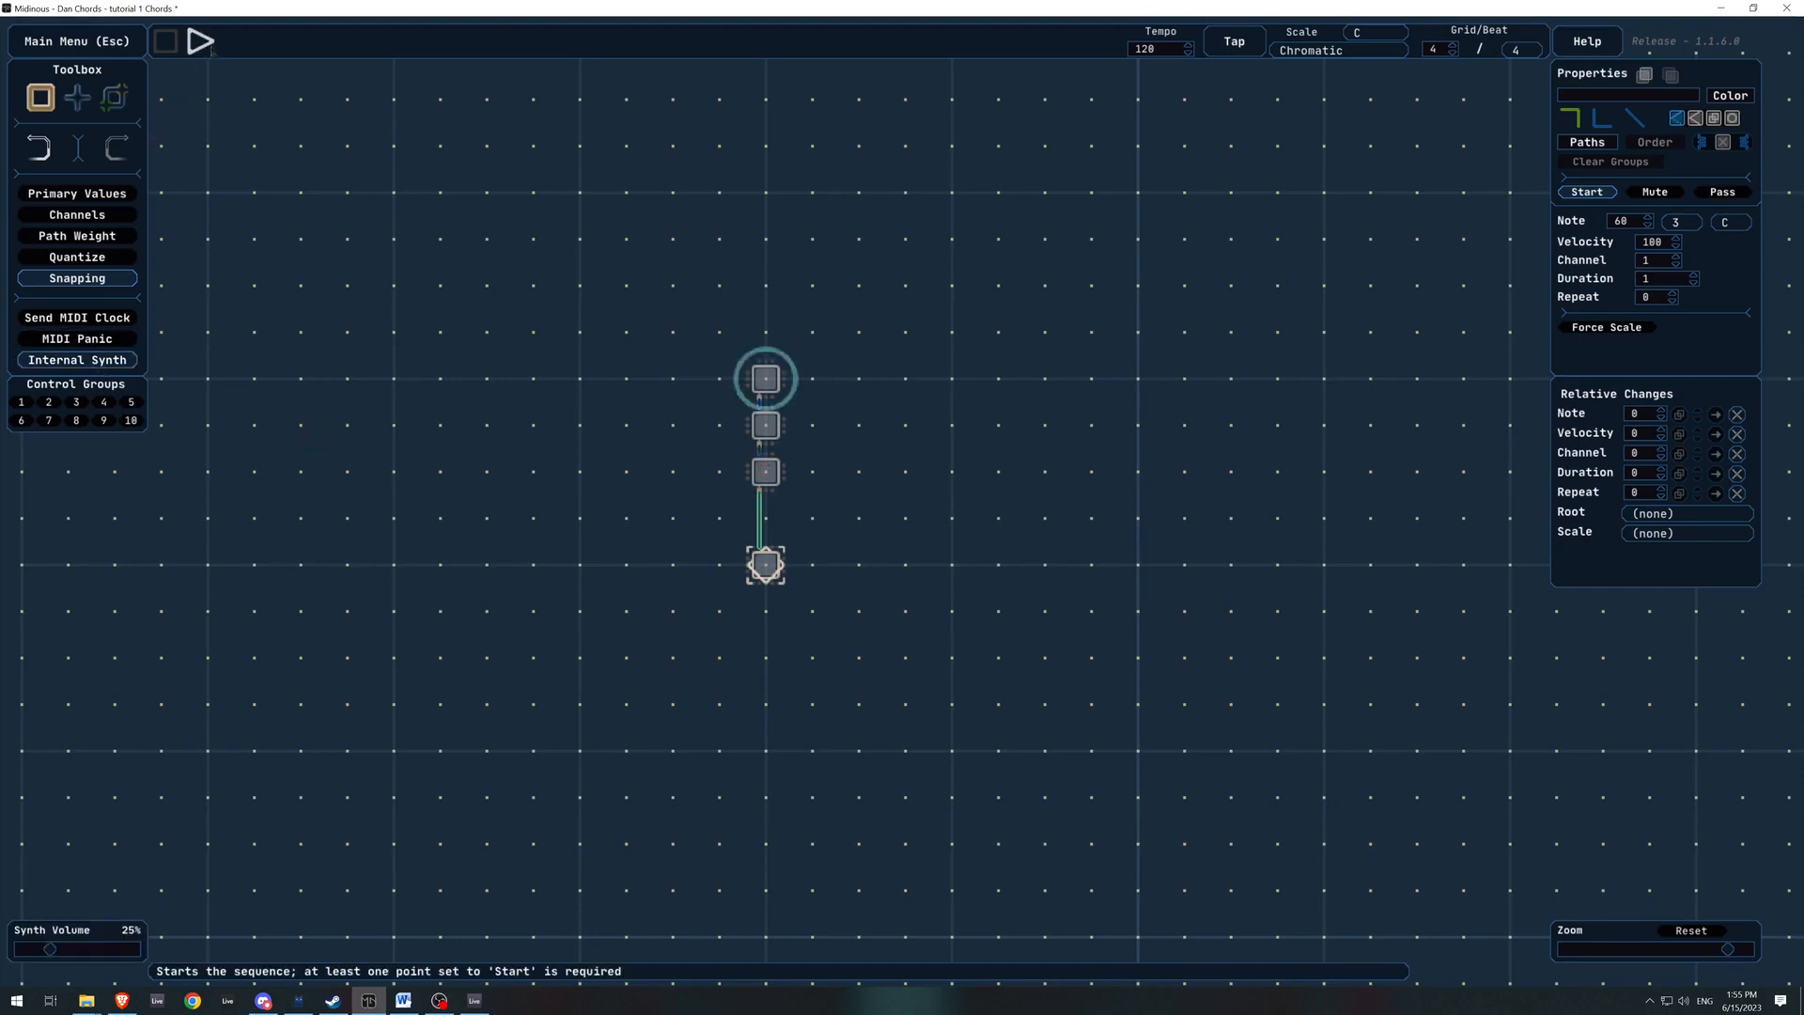
click(199, 41)
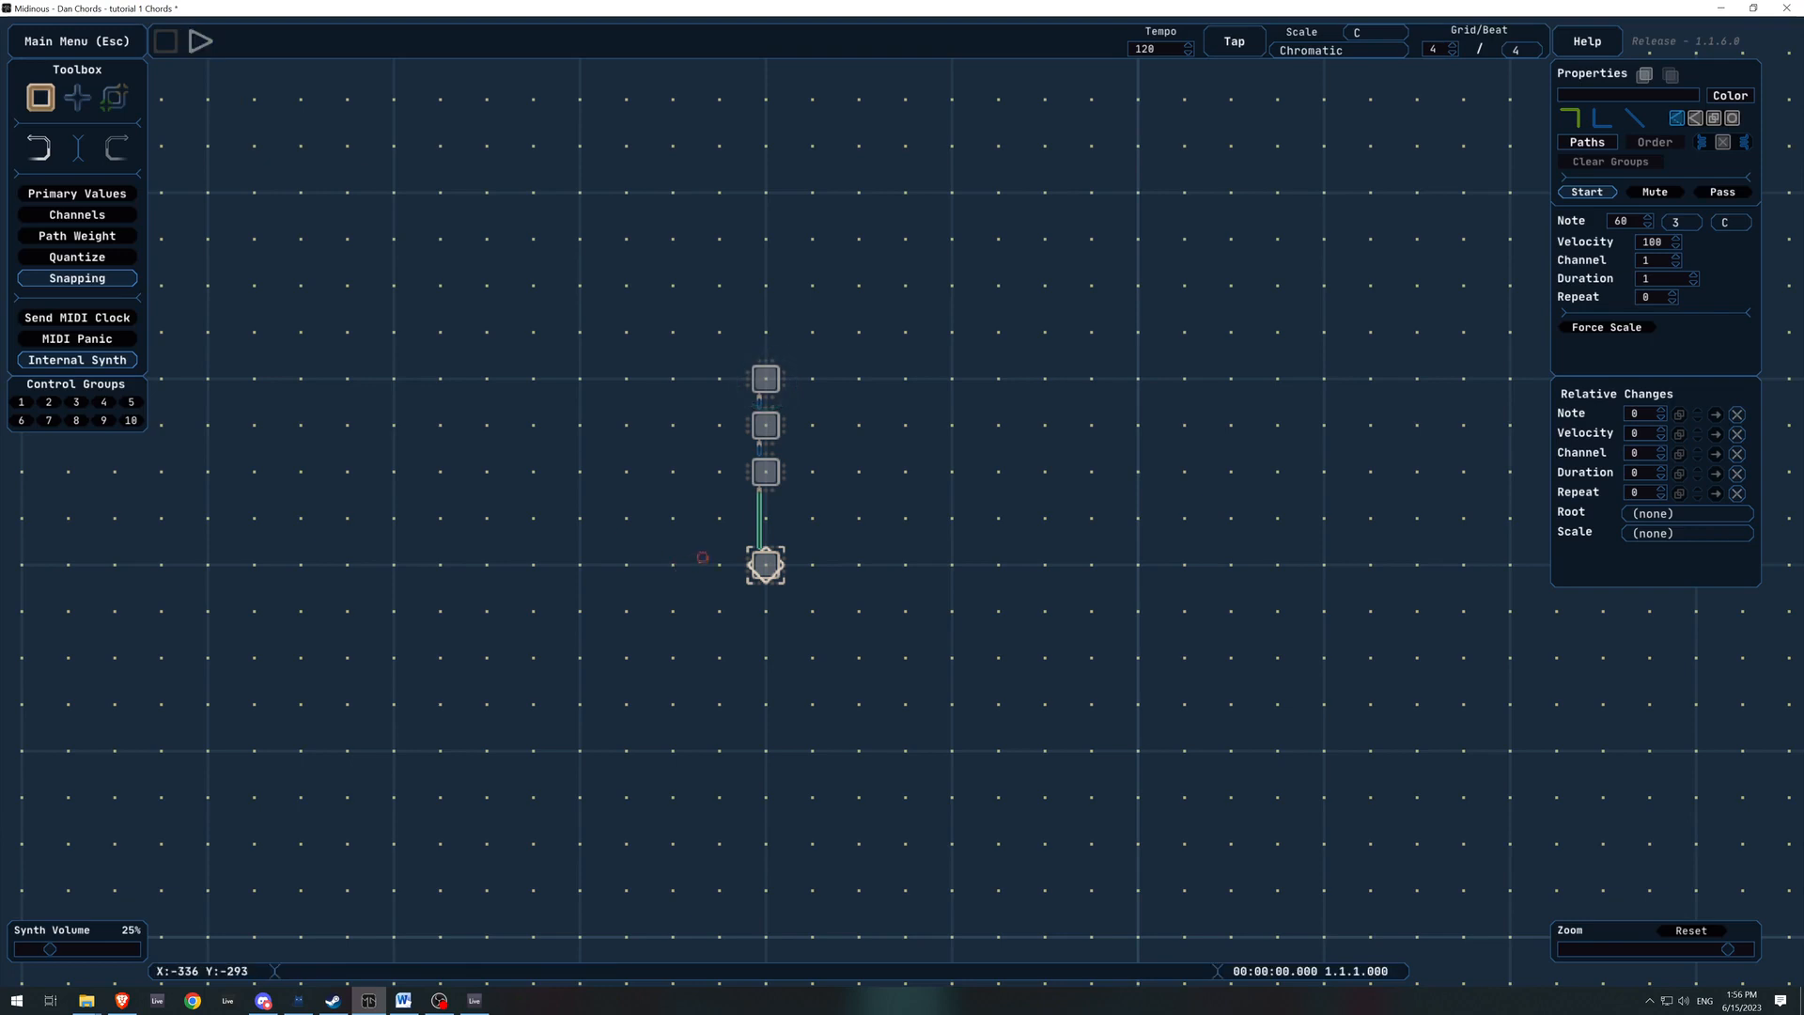
mouse_move(1444, 299)
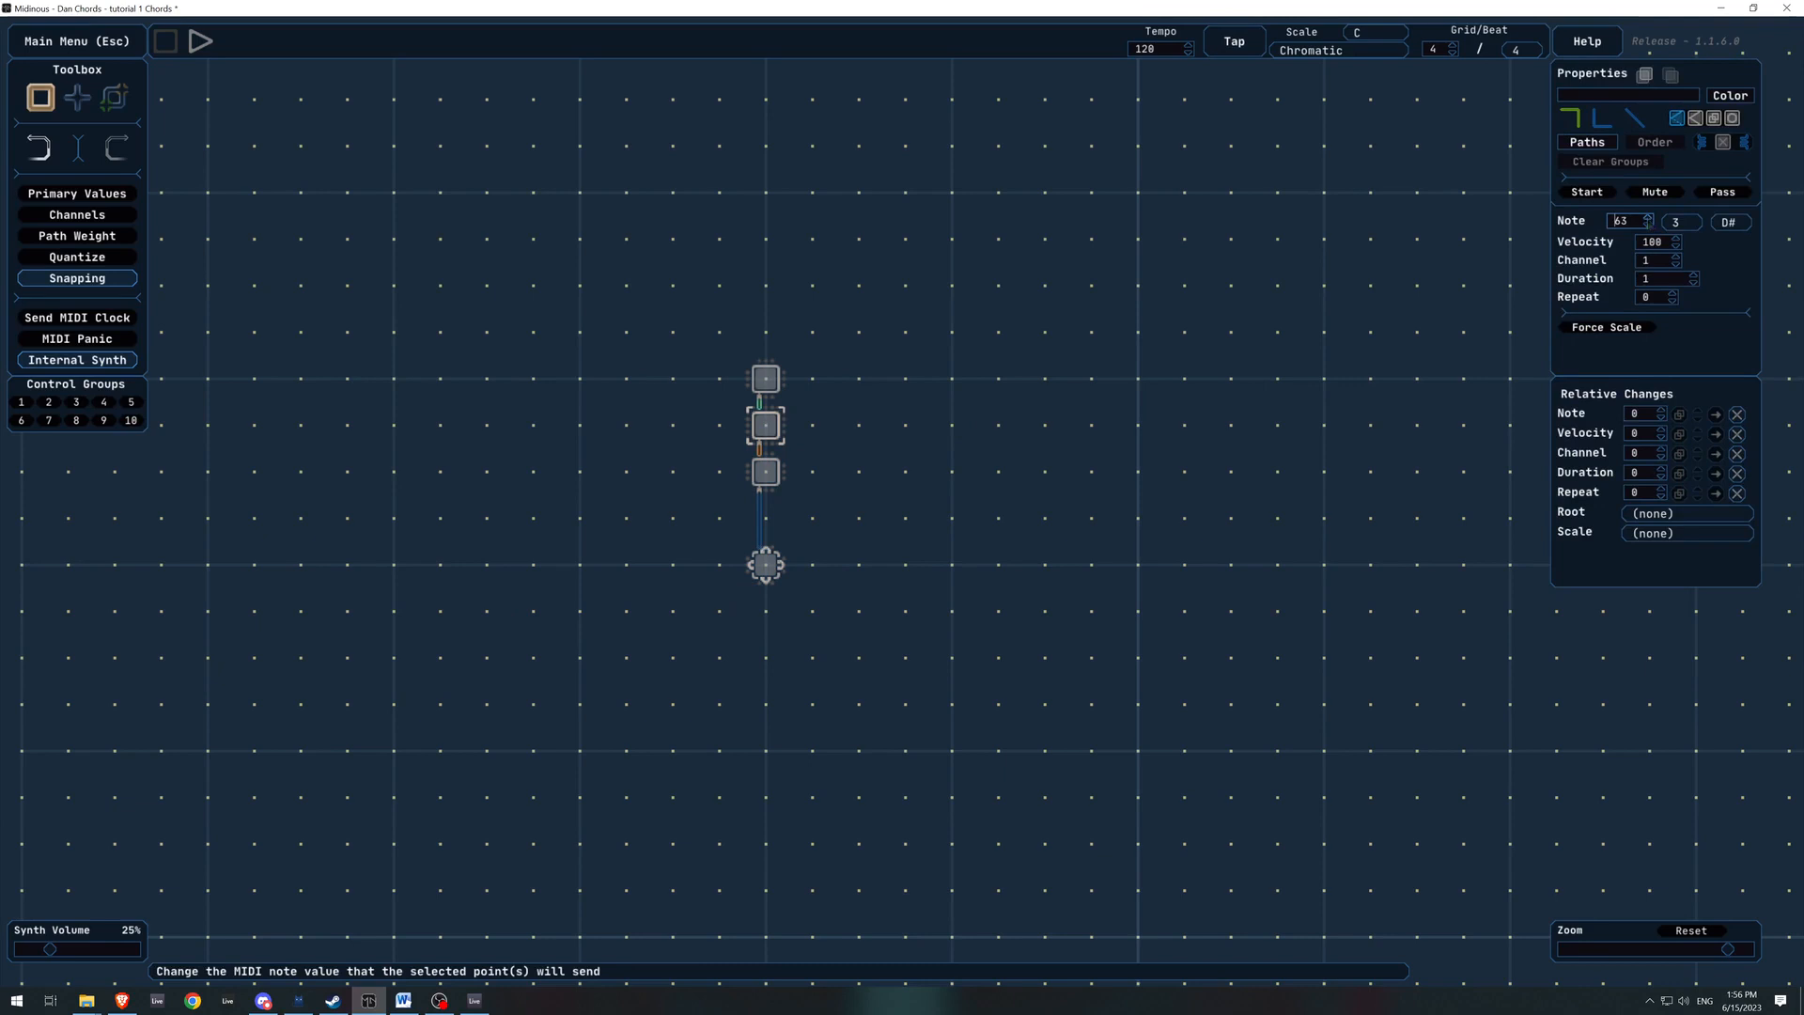
Arrange the three upper points as a fan joined to the bottom start point
click(766, 374)
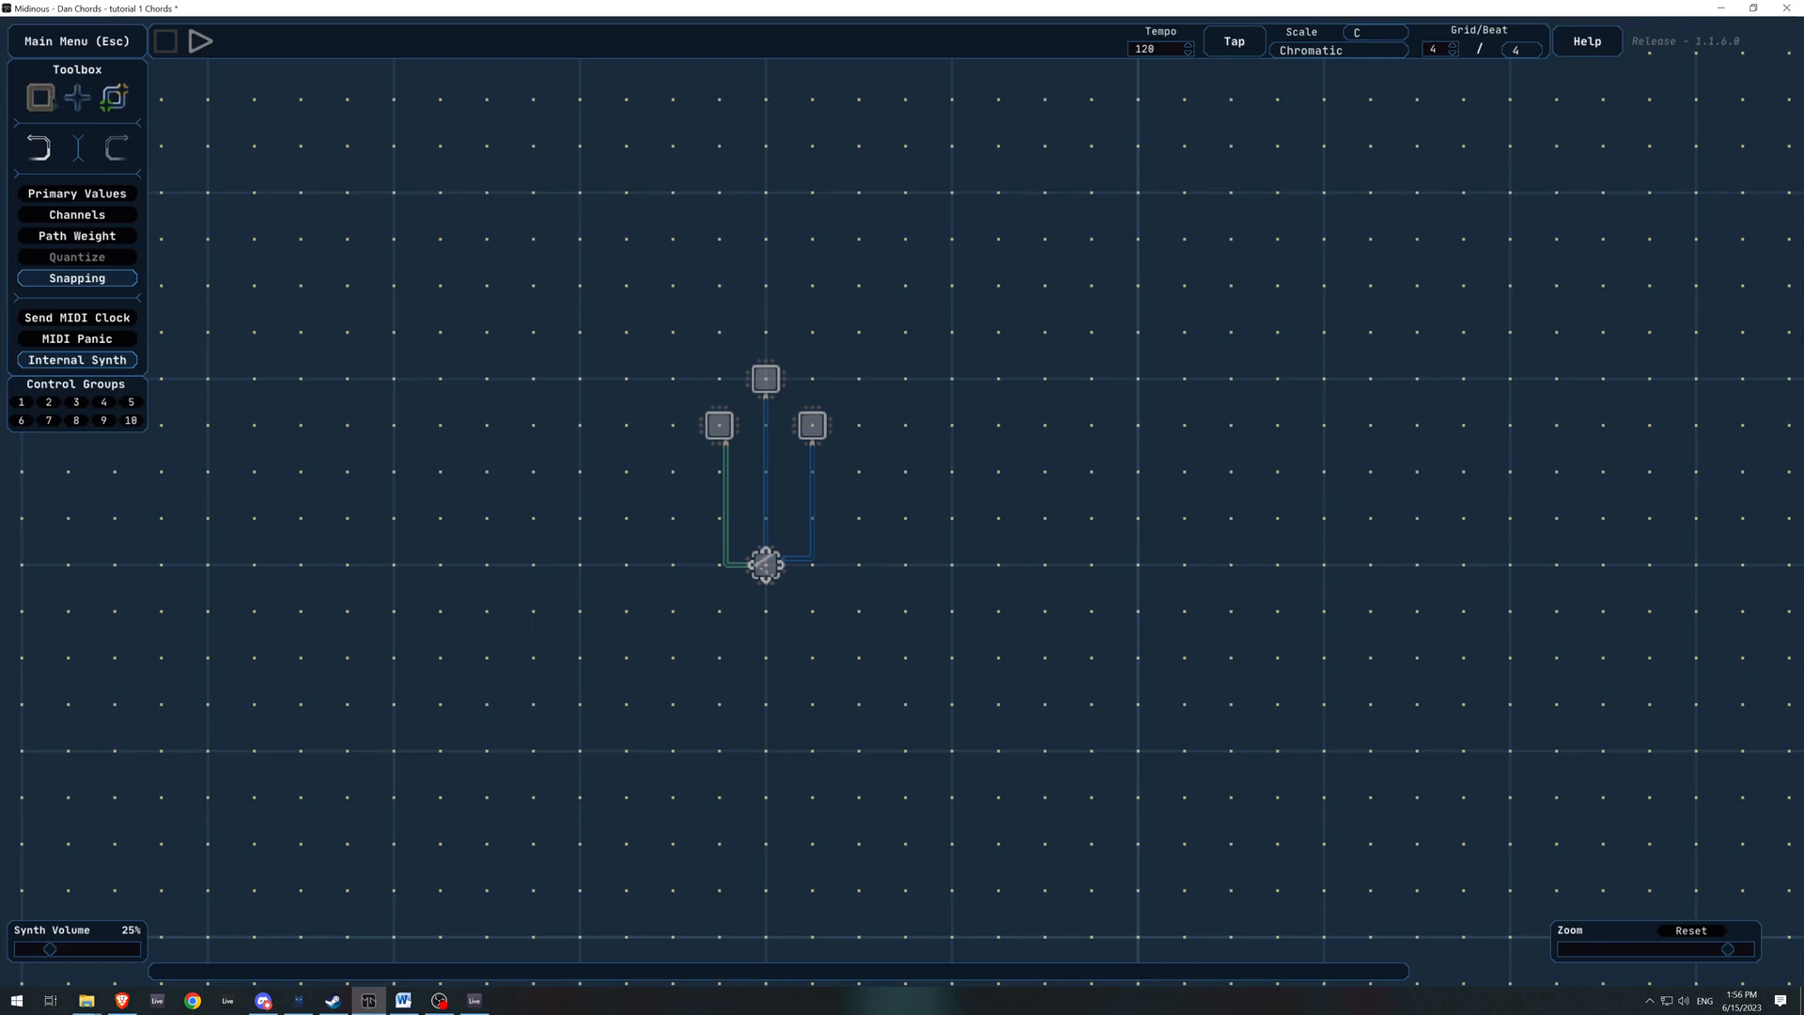
Select the three chord points and play them together from the start point
click(765, 564)
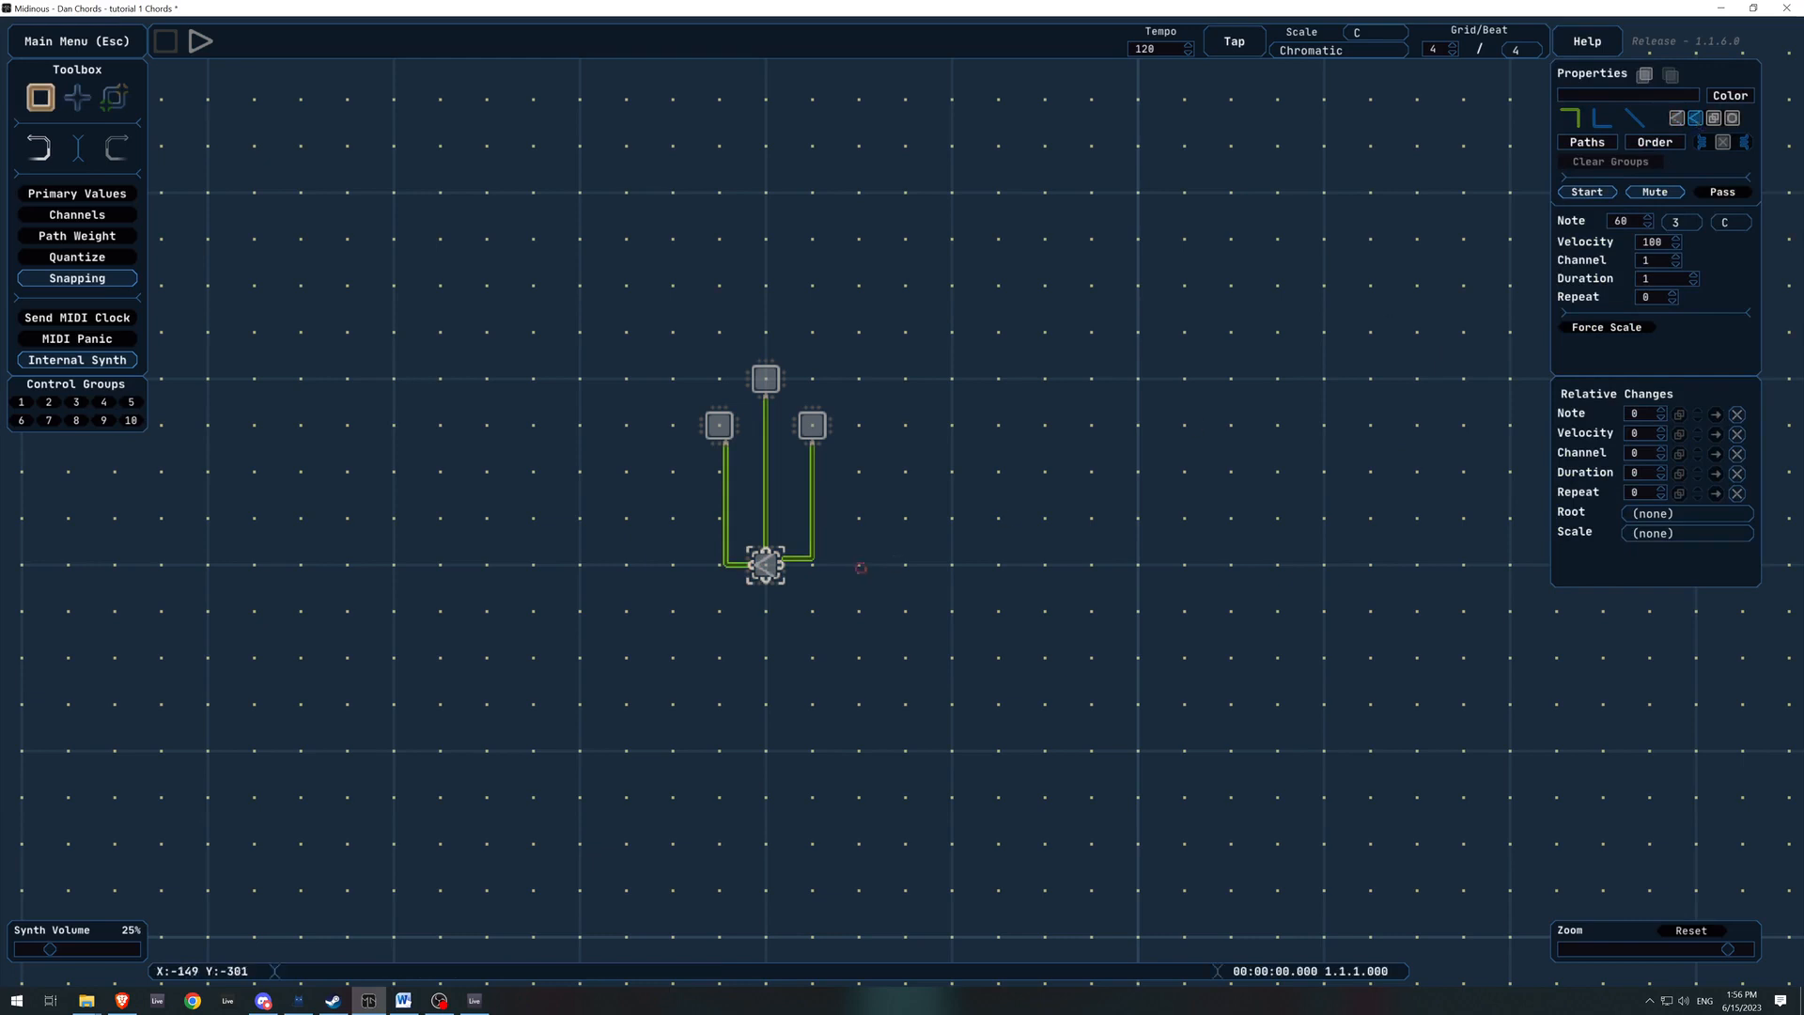
mouse_move(716, 542)
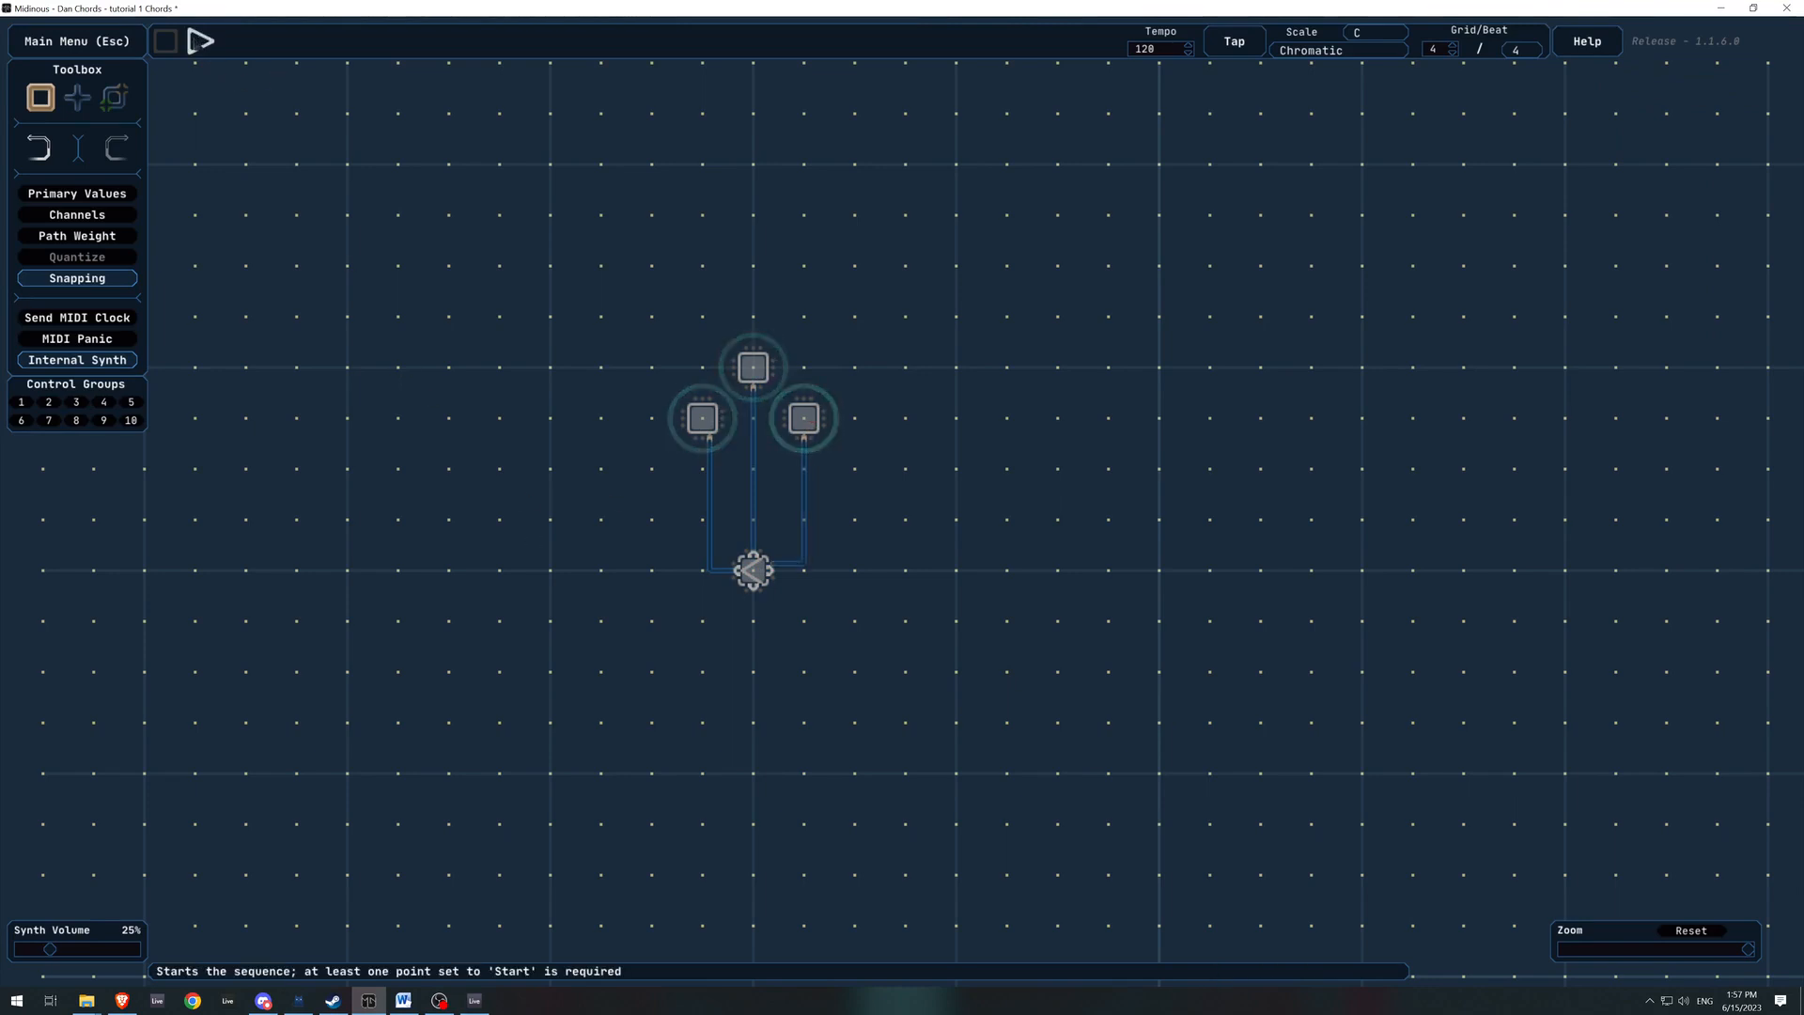
click(203, 40)
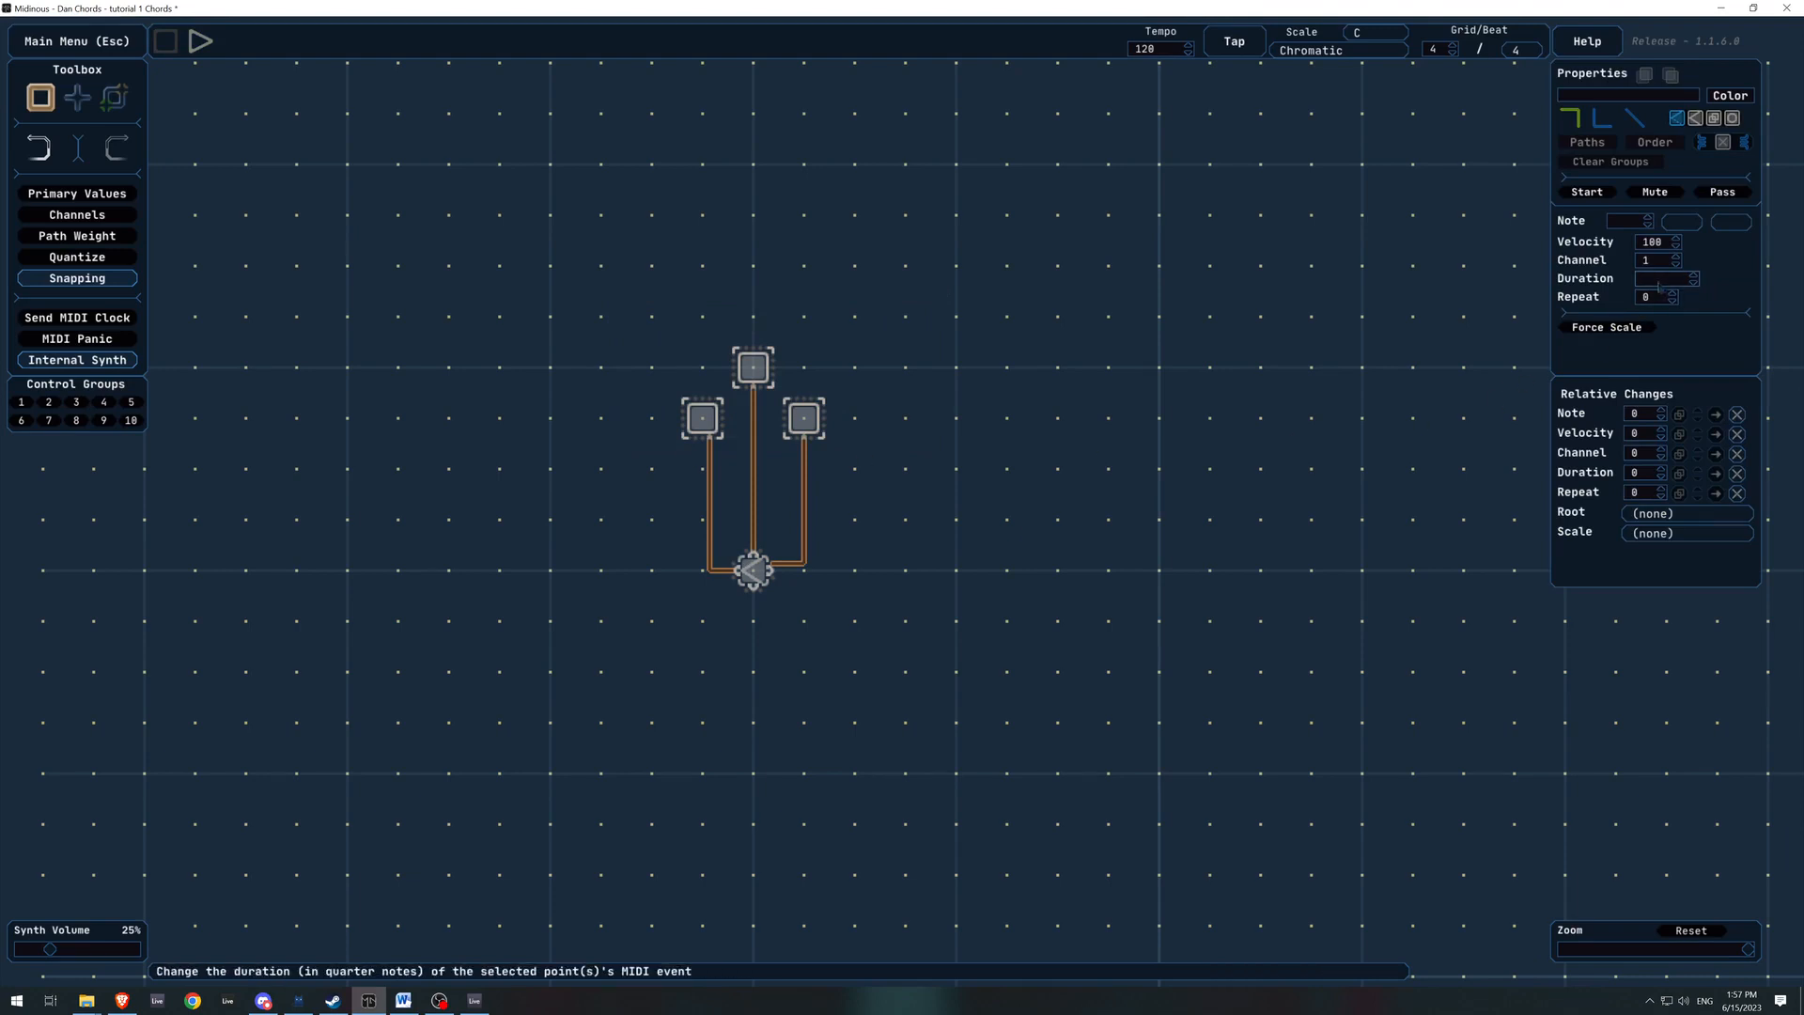
Give the chord points a 4-beat duration and recolour the path to the top point red
text(4)
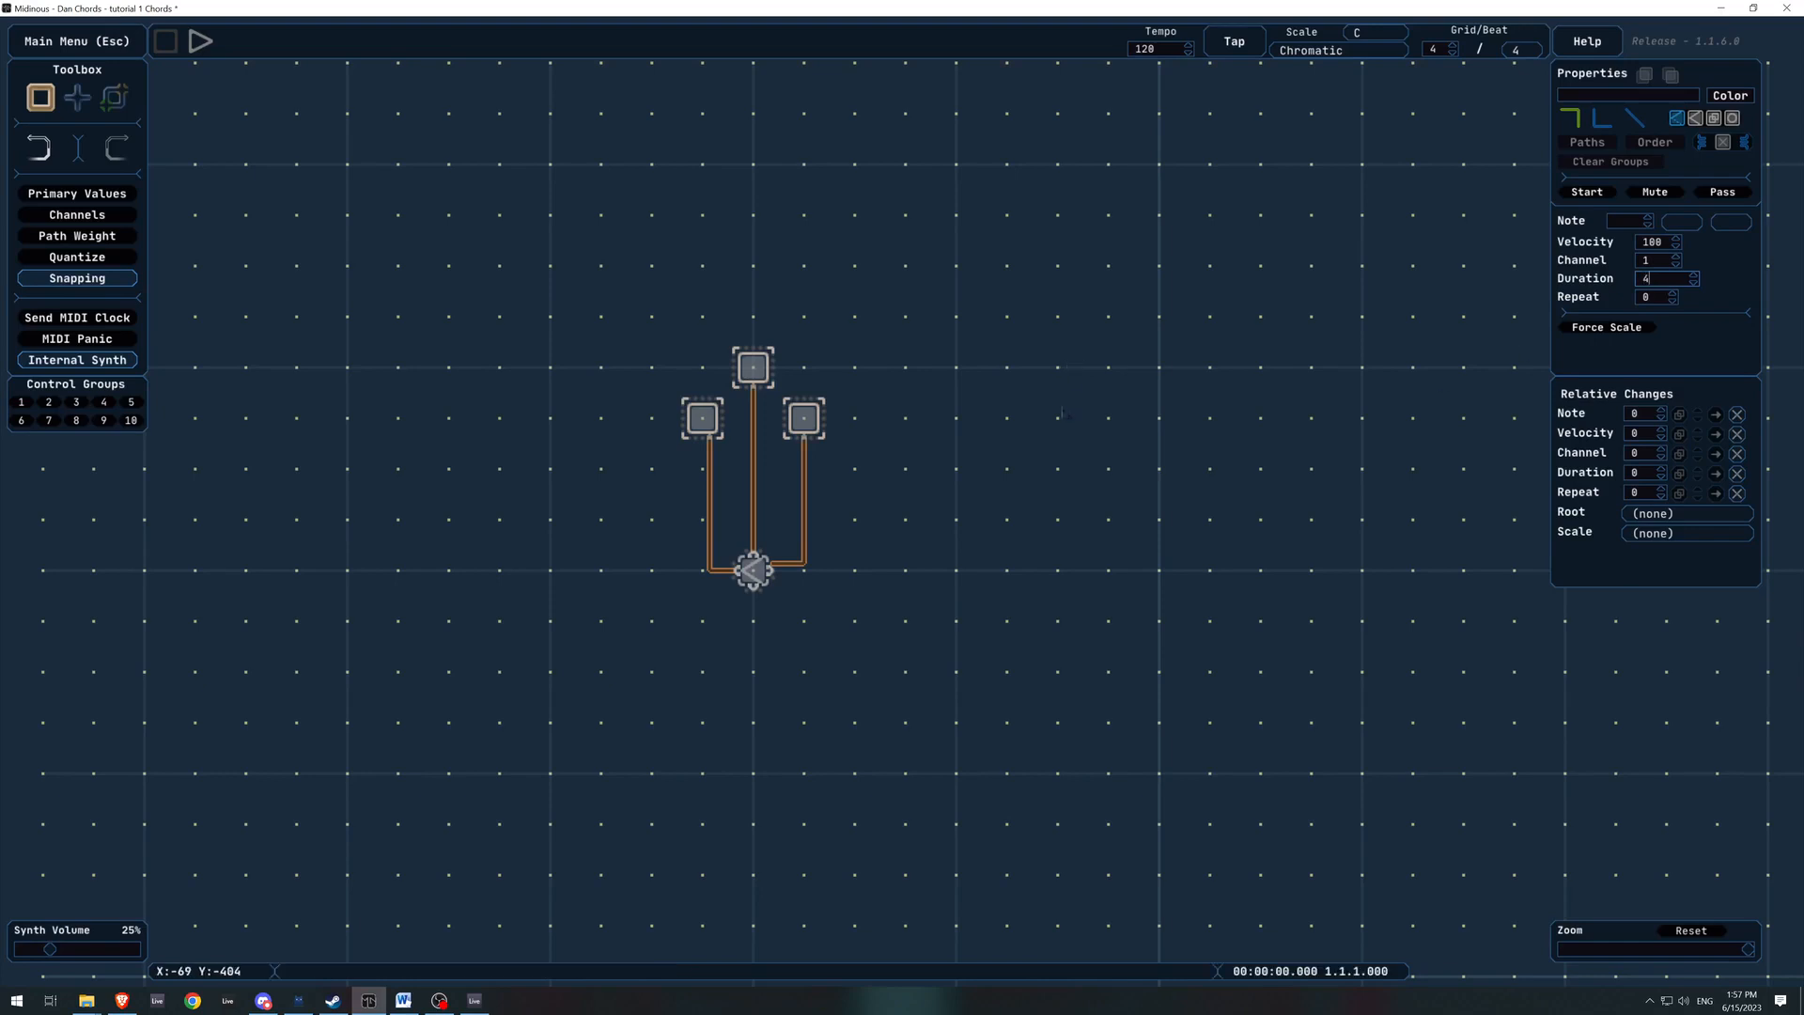
click(199, 41)
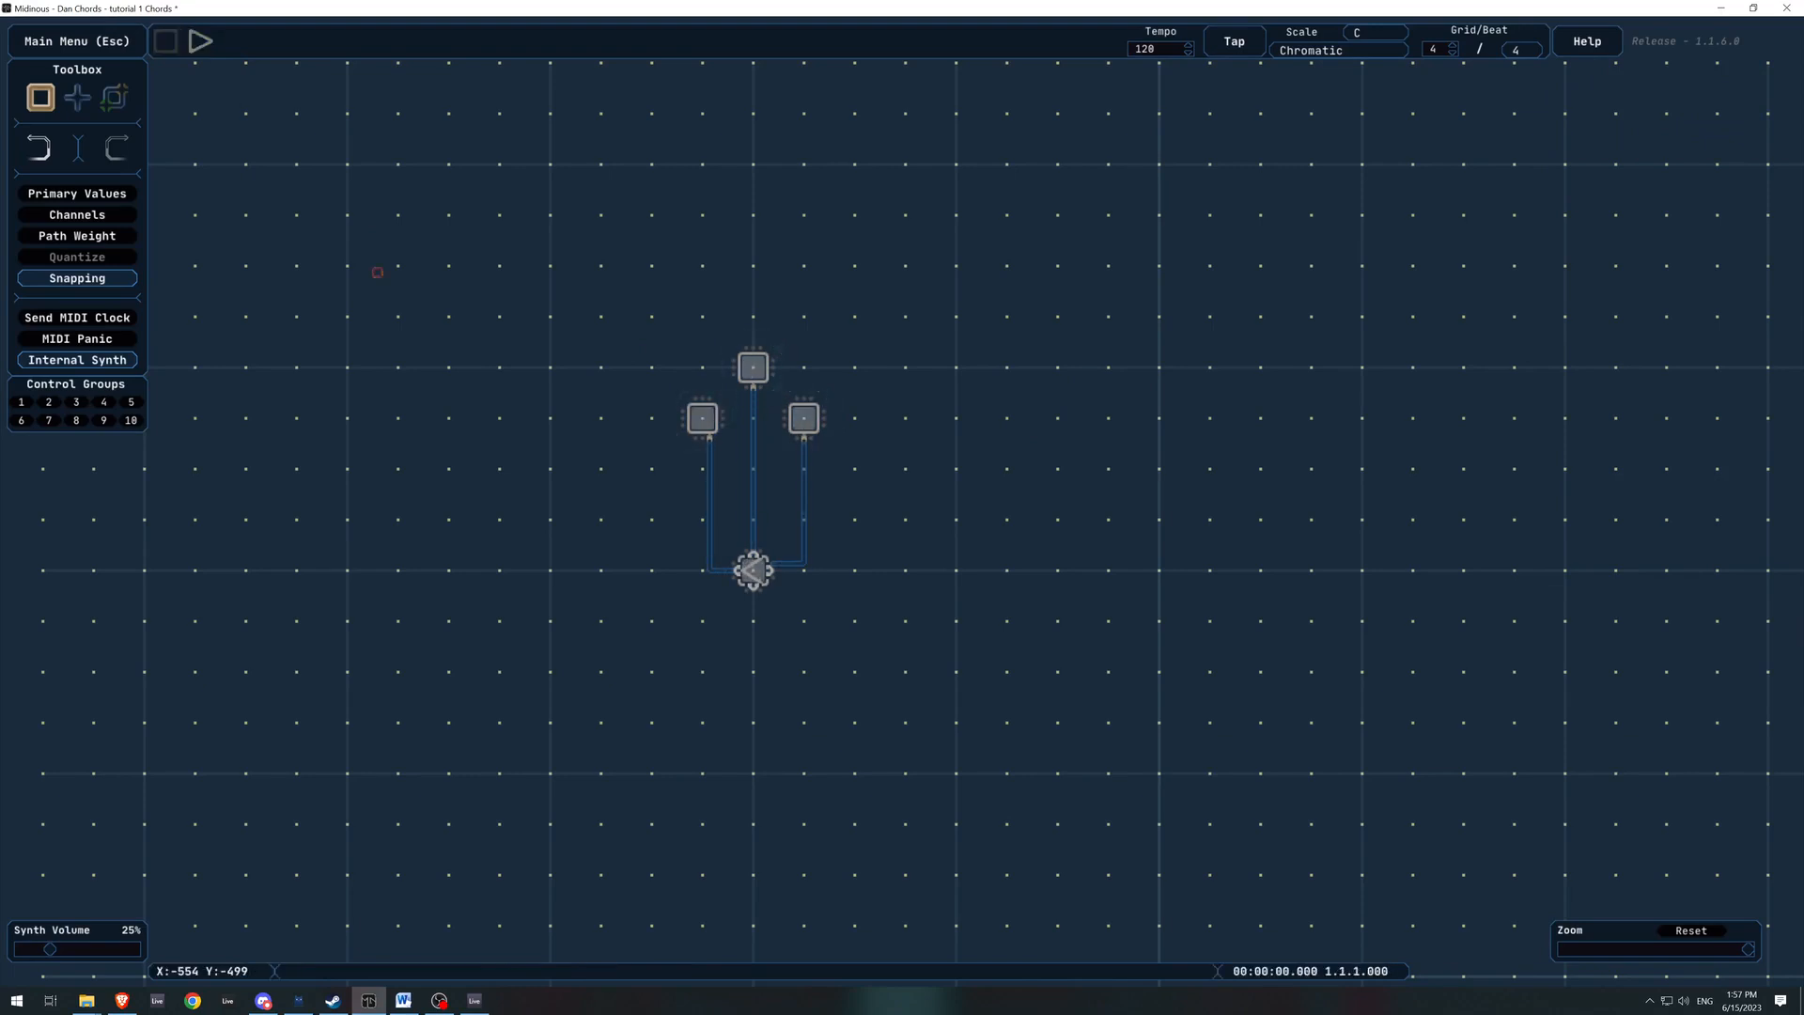
click(751, 366)
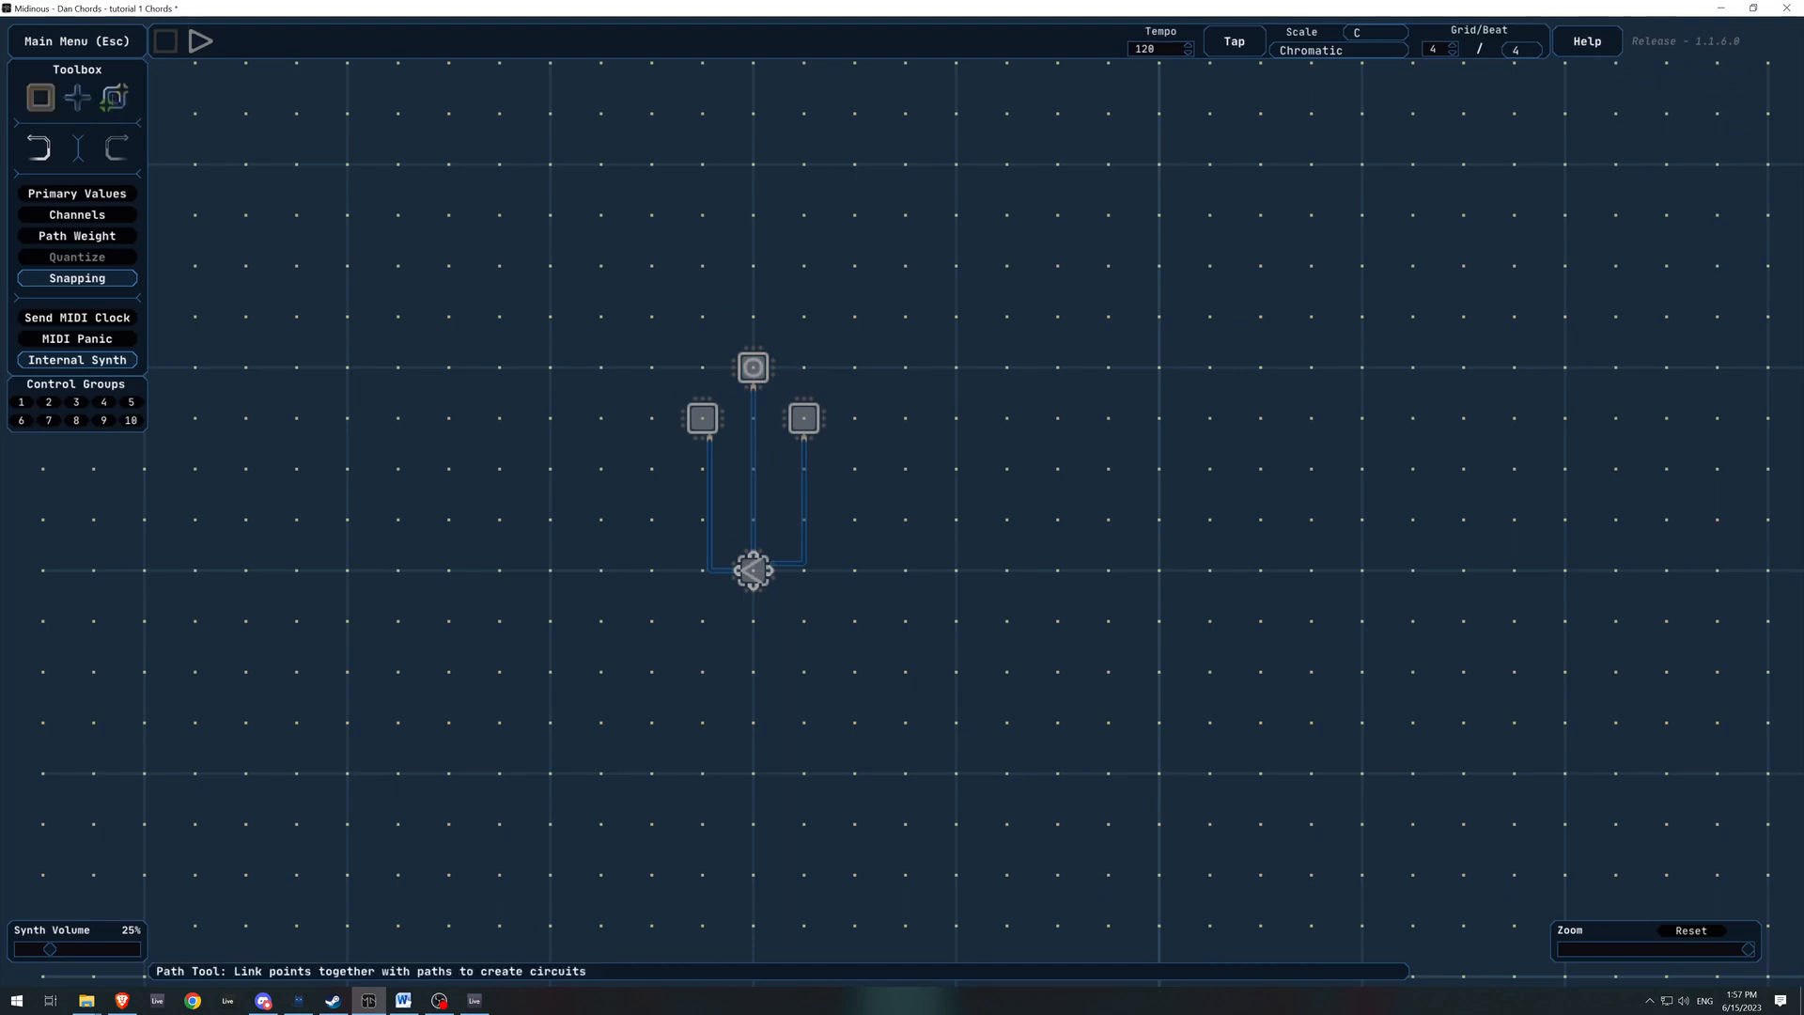
click(752, 368)
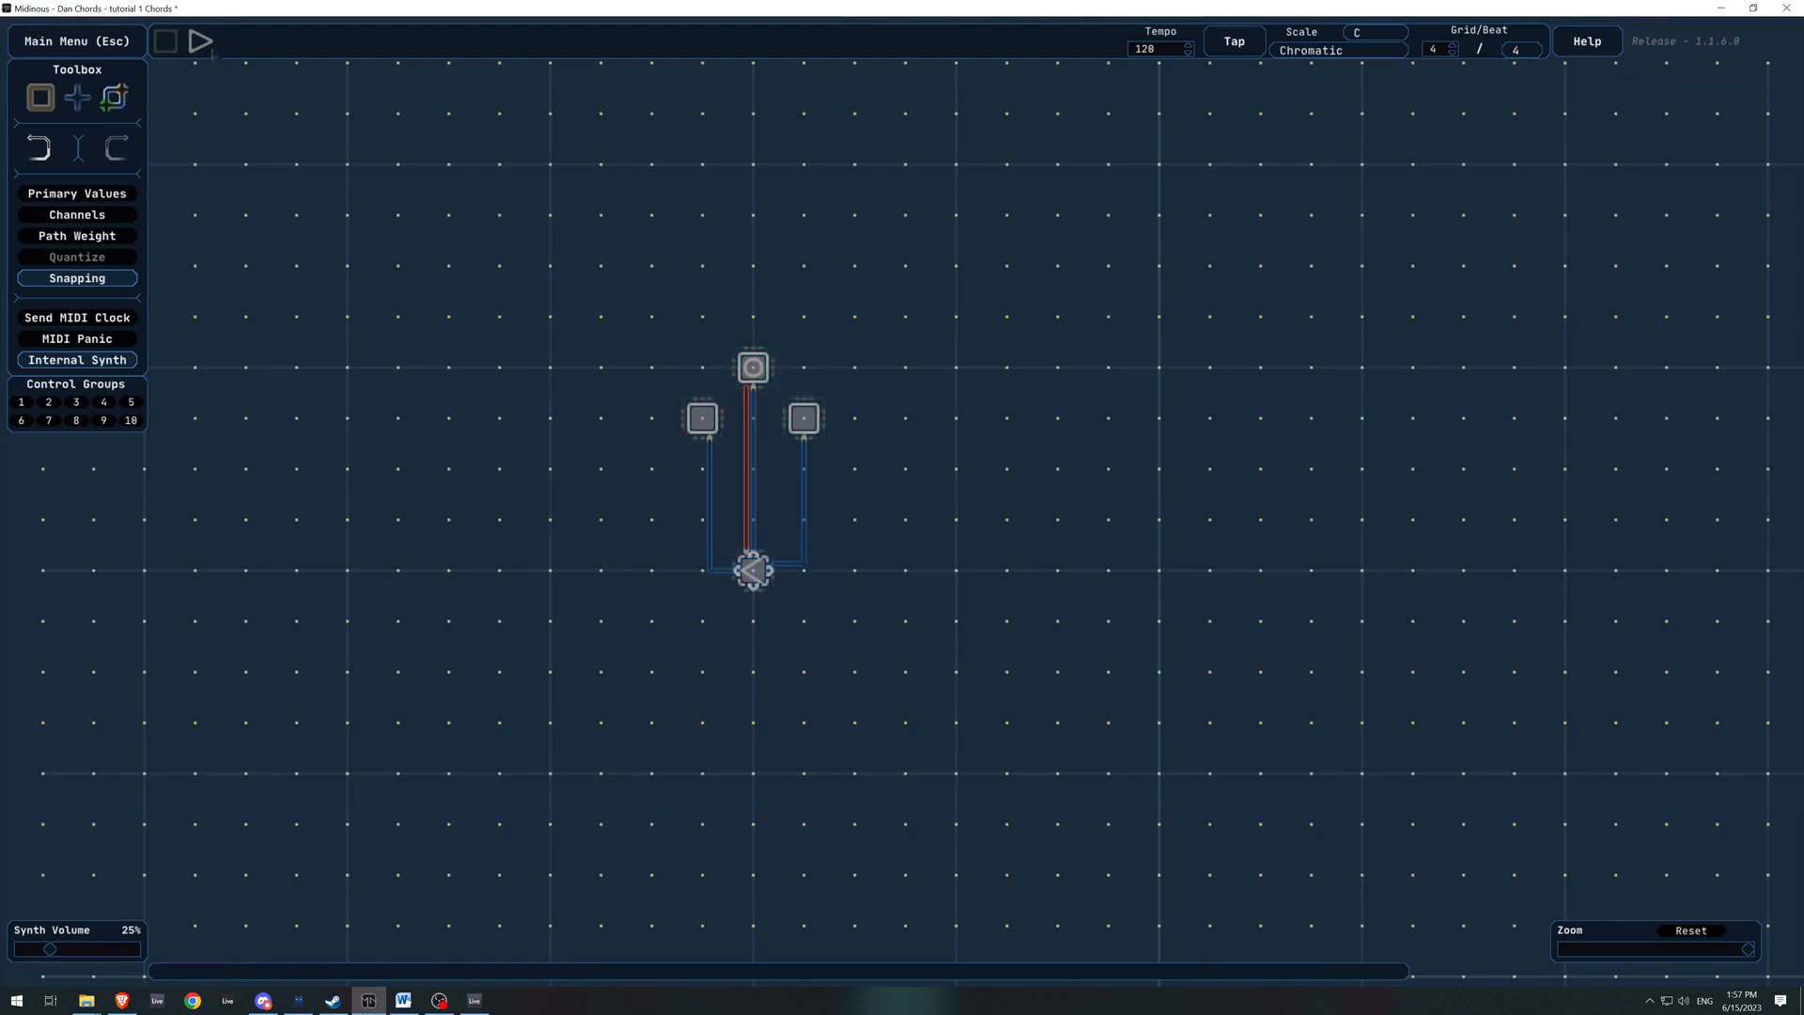
Replay the fan sequence, stop it and return to point selection
click(201, 42)
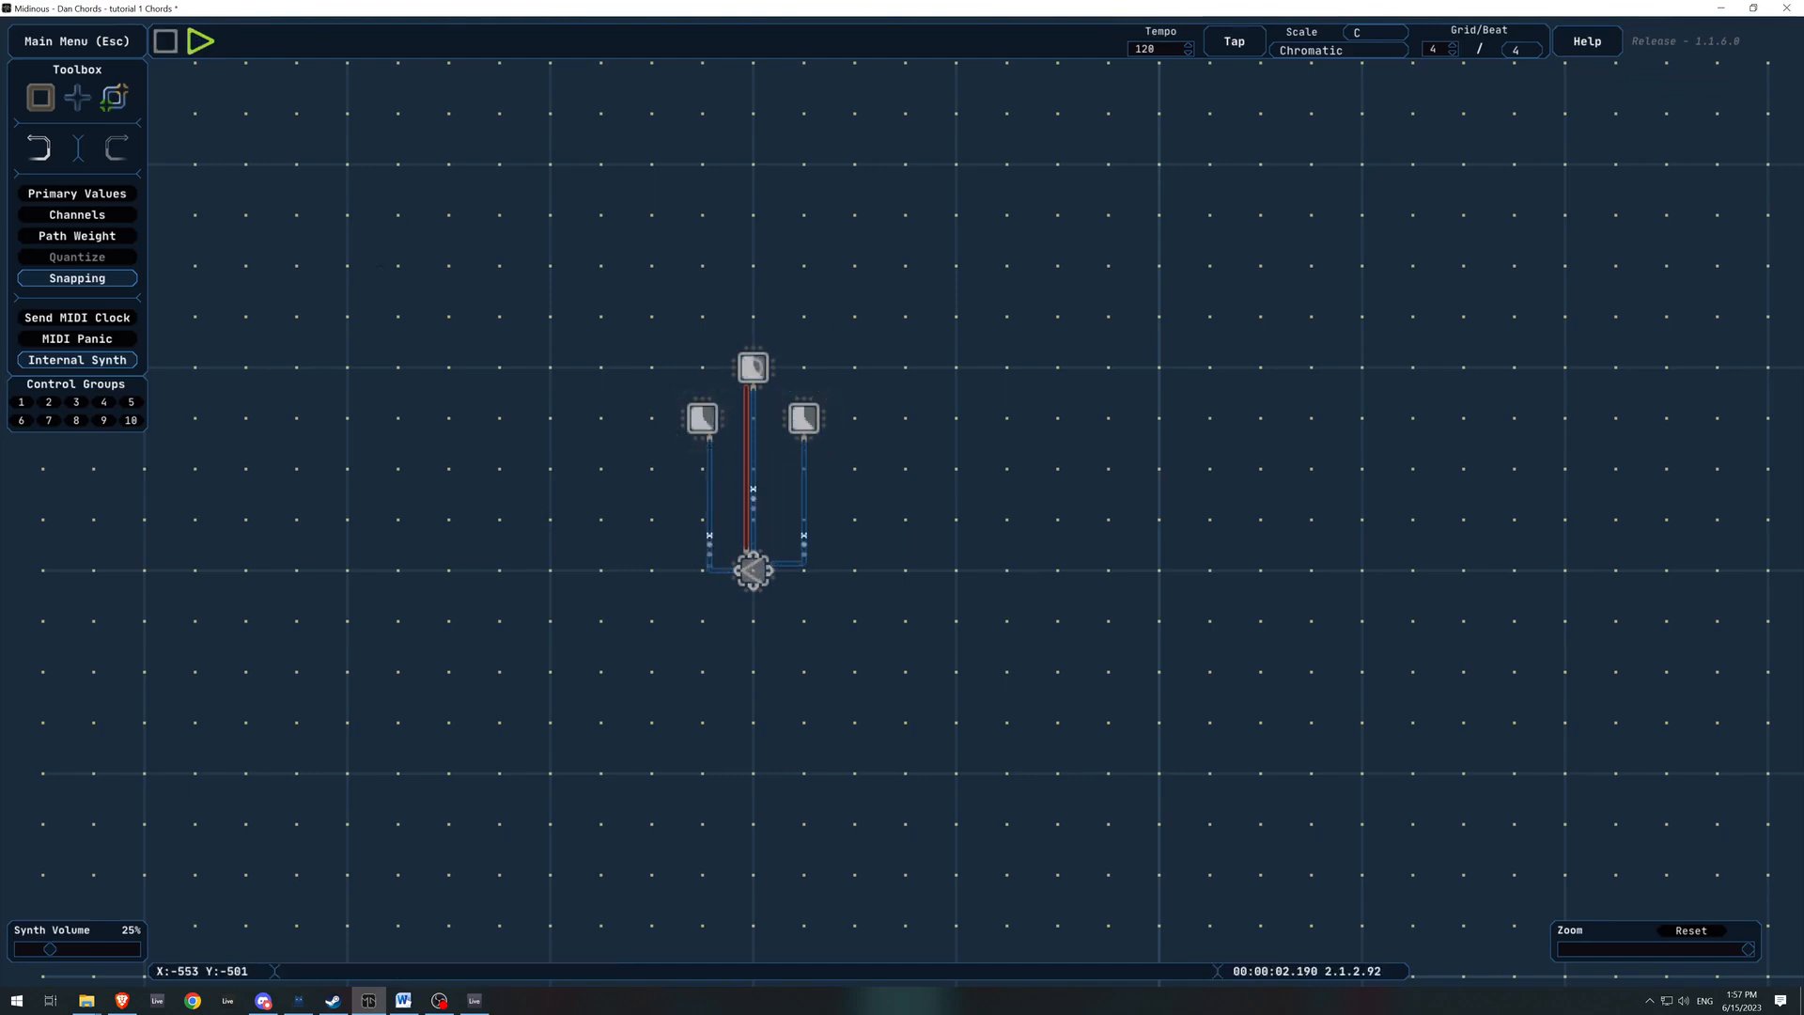
click(170, 40)
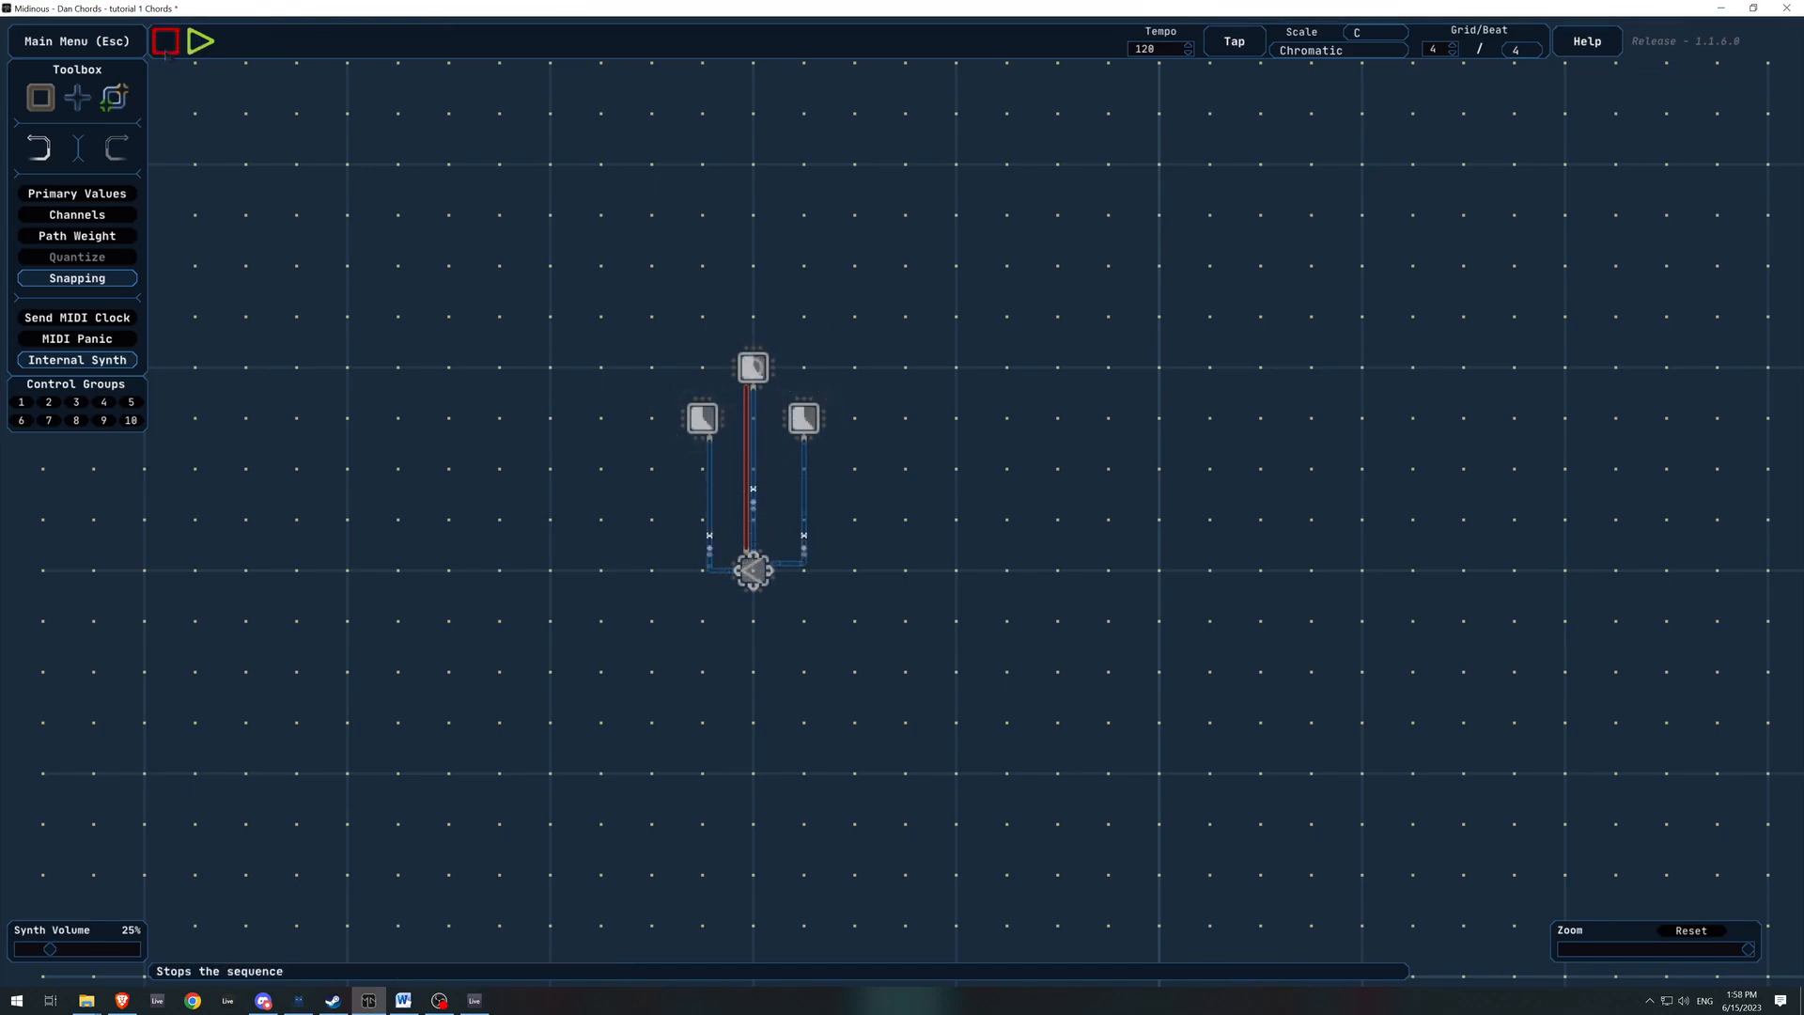
click(169, 40)
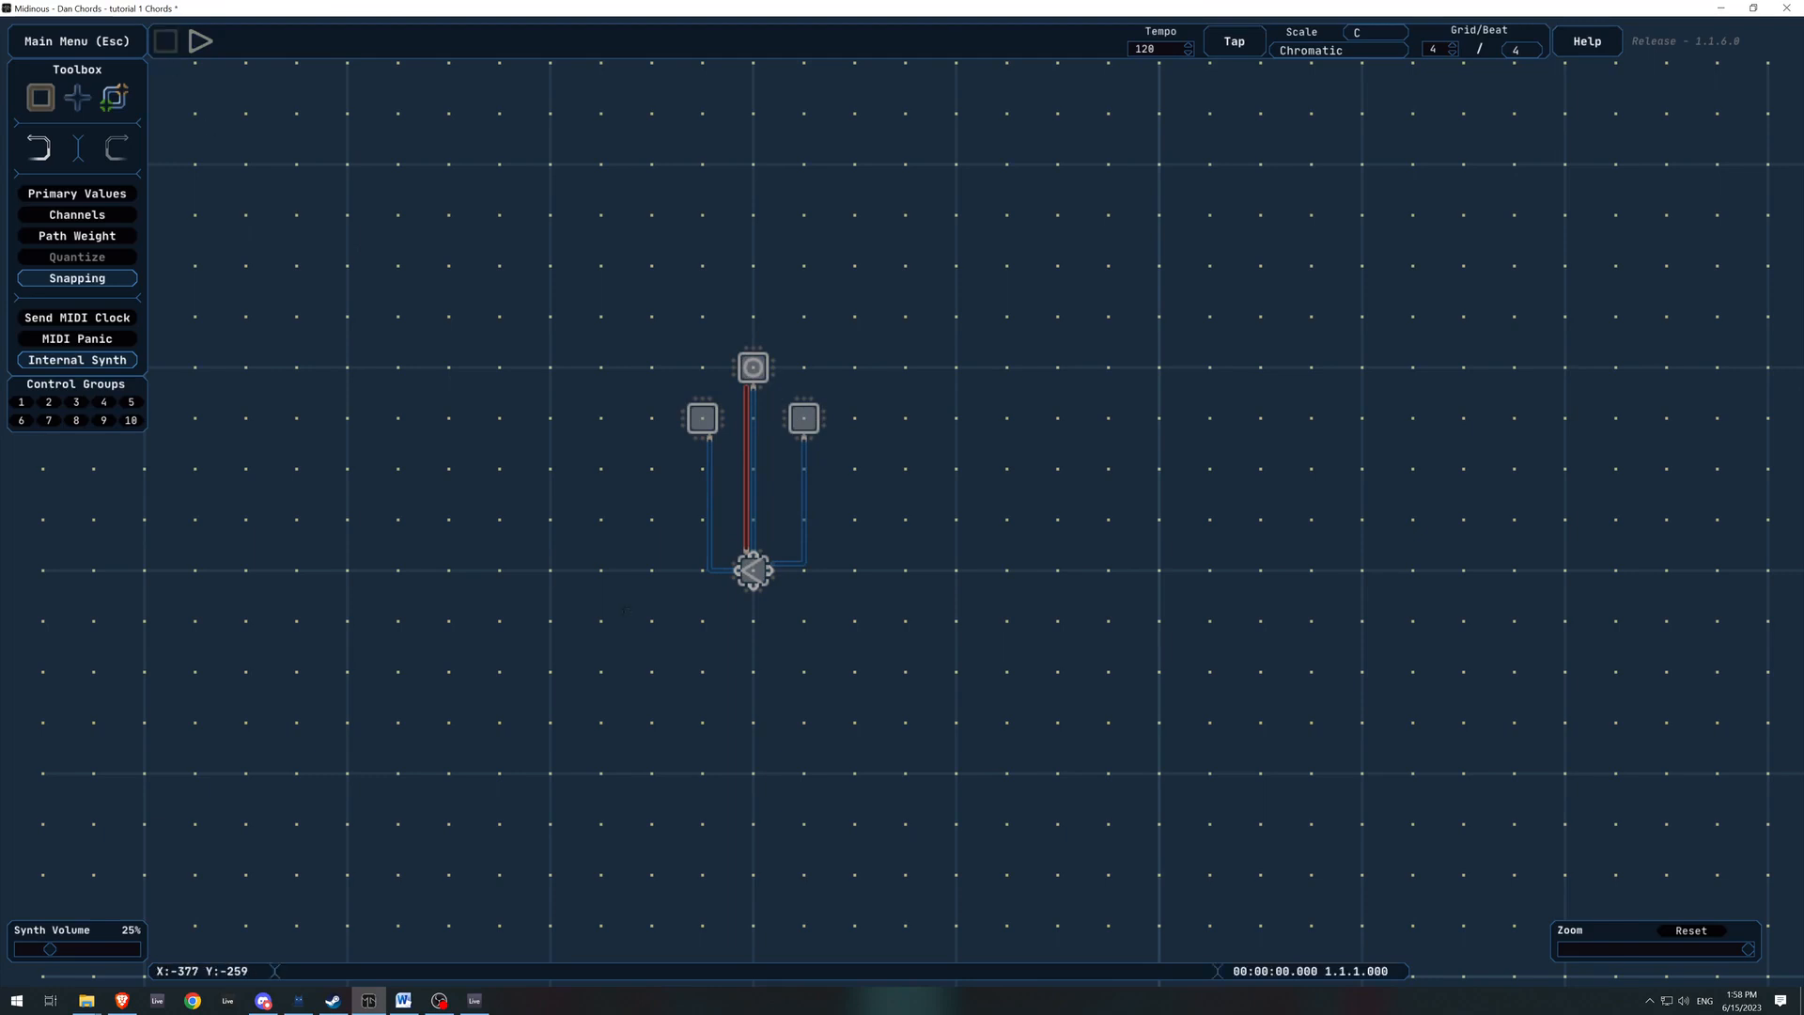
click(38, 96)
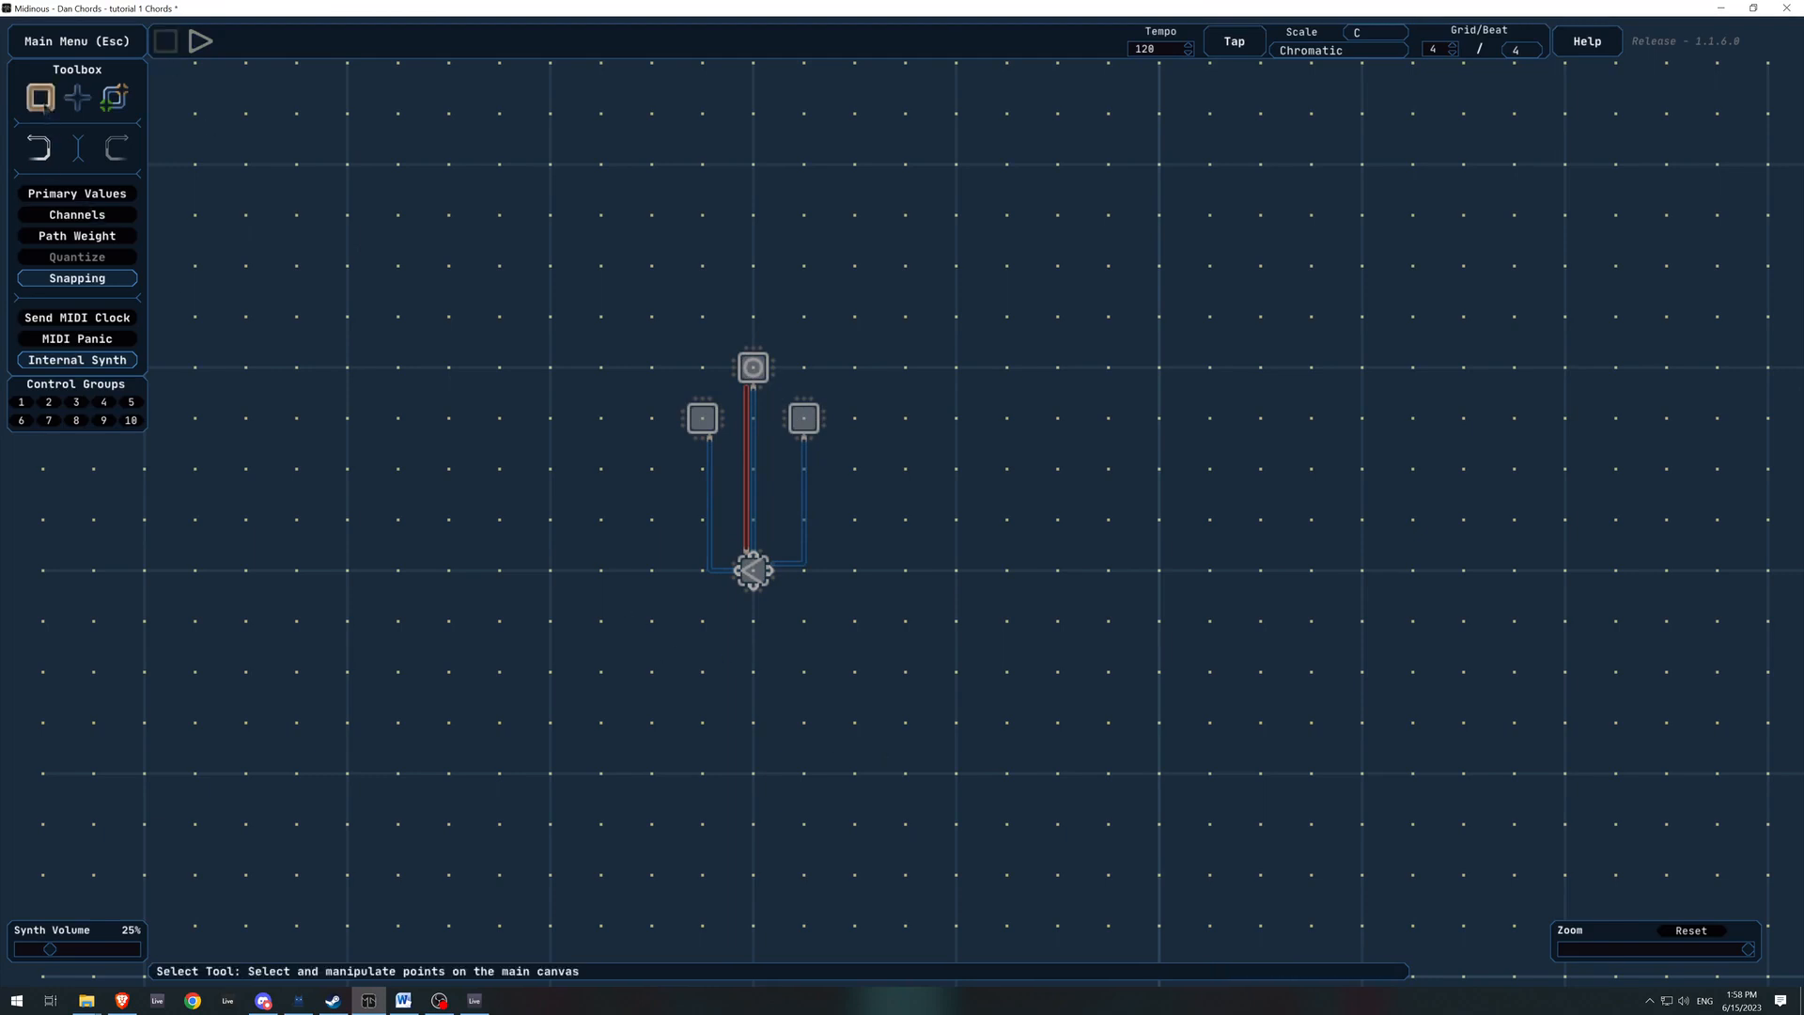
Label the chord I and duplicate the whole chord shape to its right
click(752, 568)
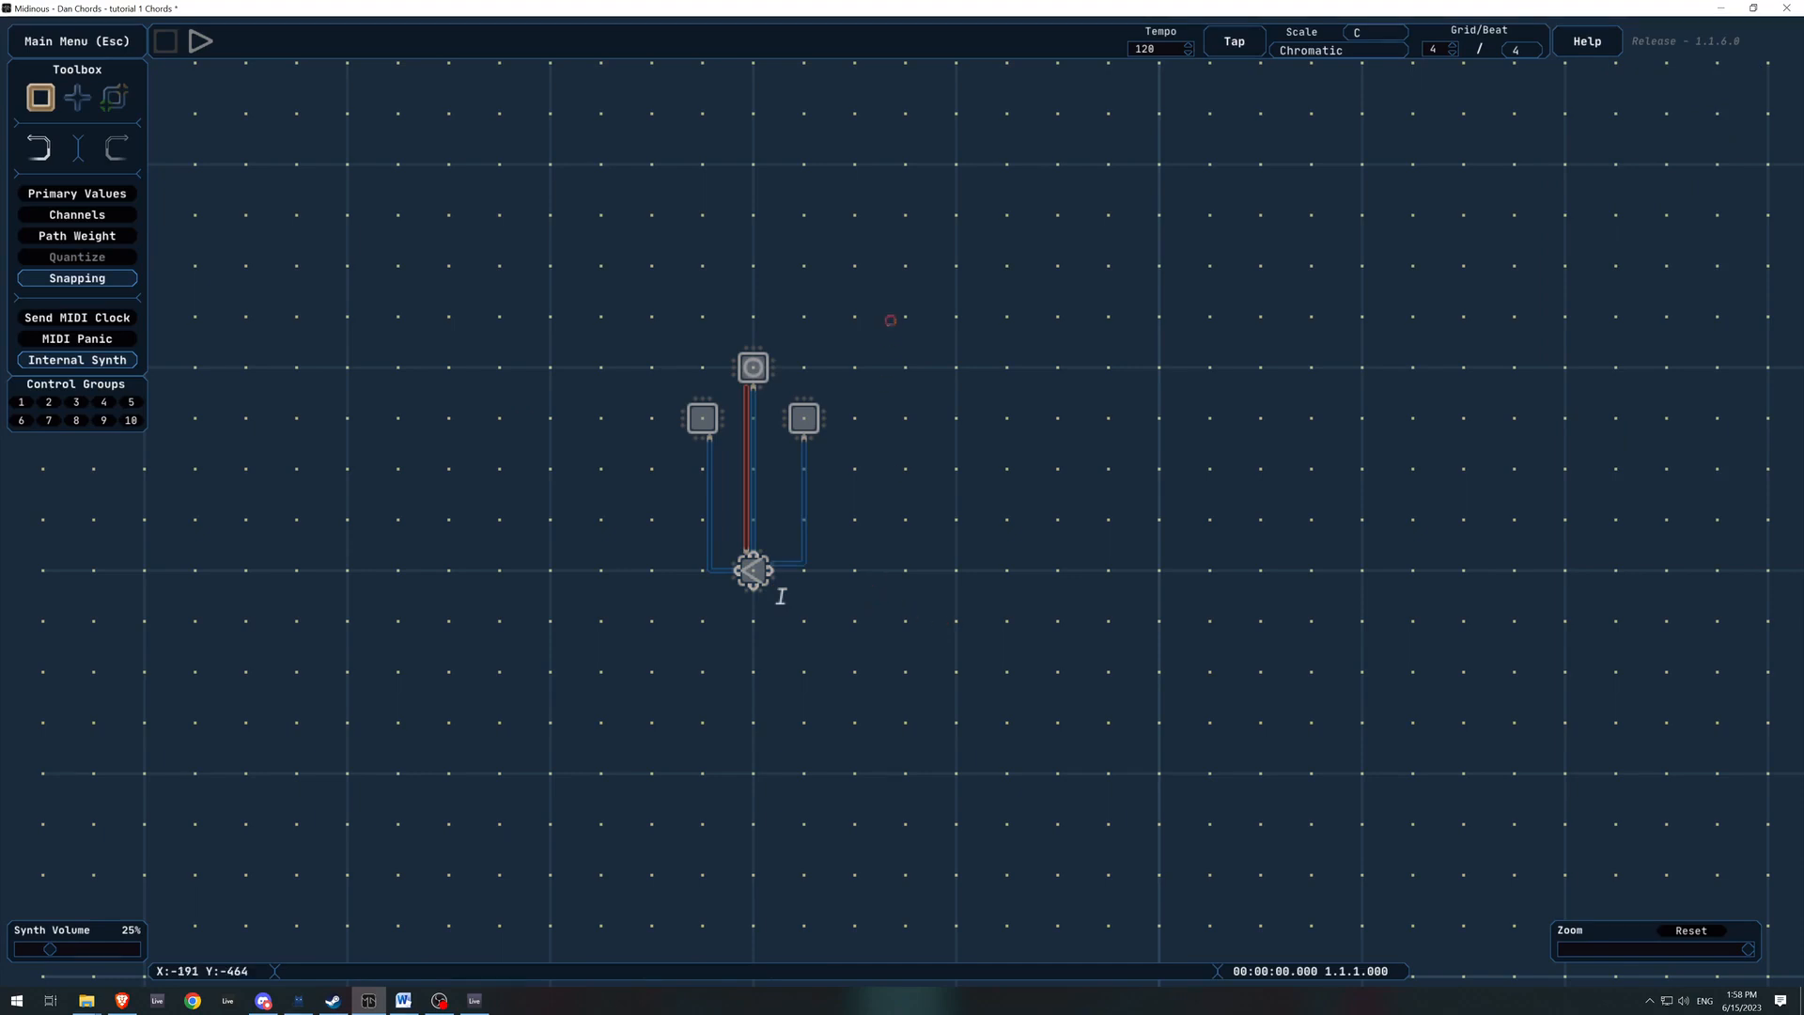
click(751, 571)
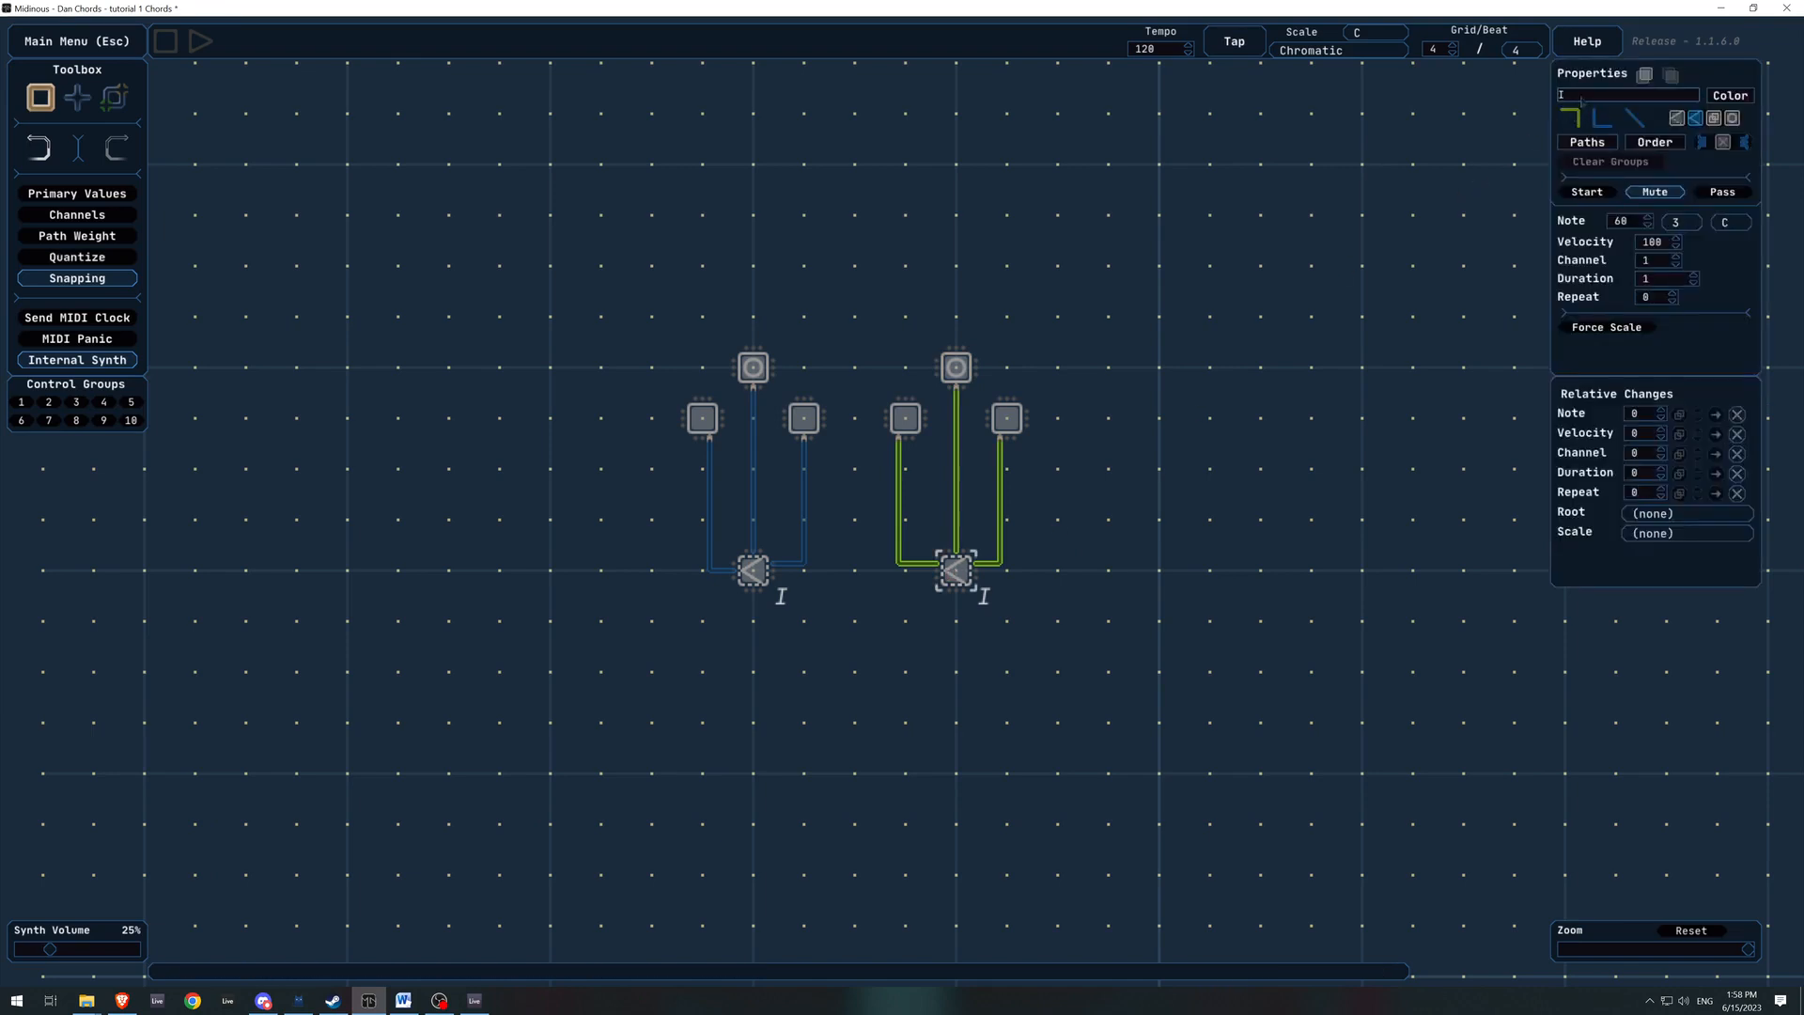
Label the copy 'ii', check its re-pitched notes and place new points below both chords
text(ii)
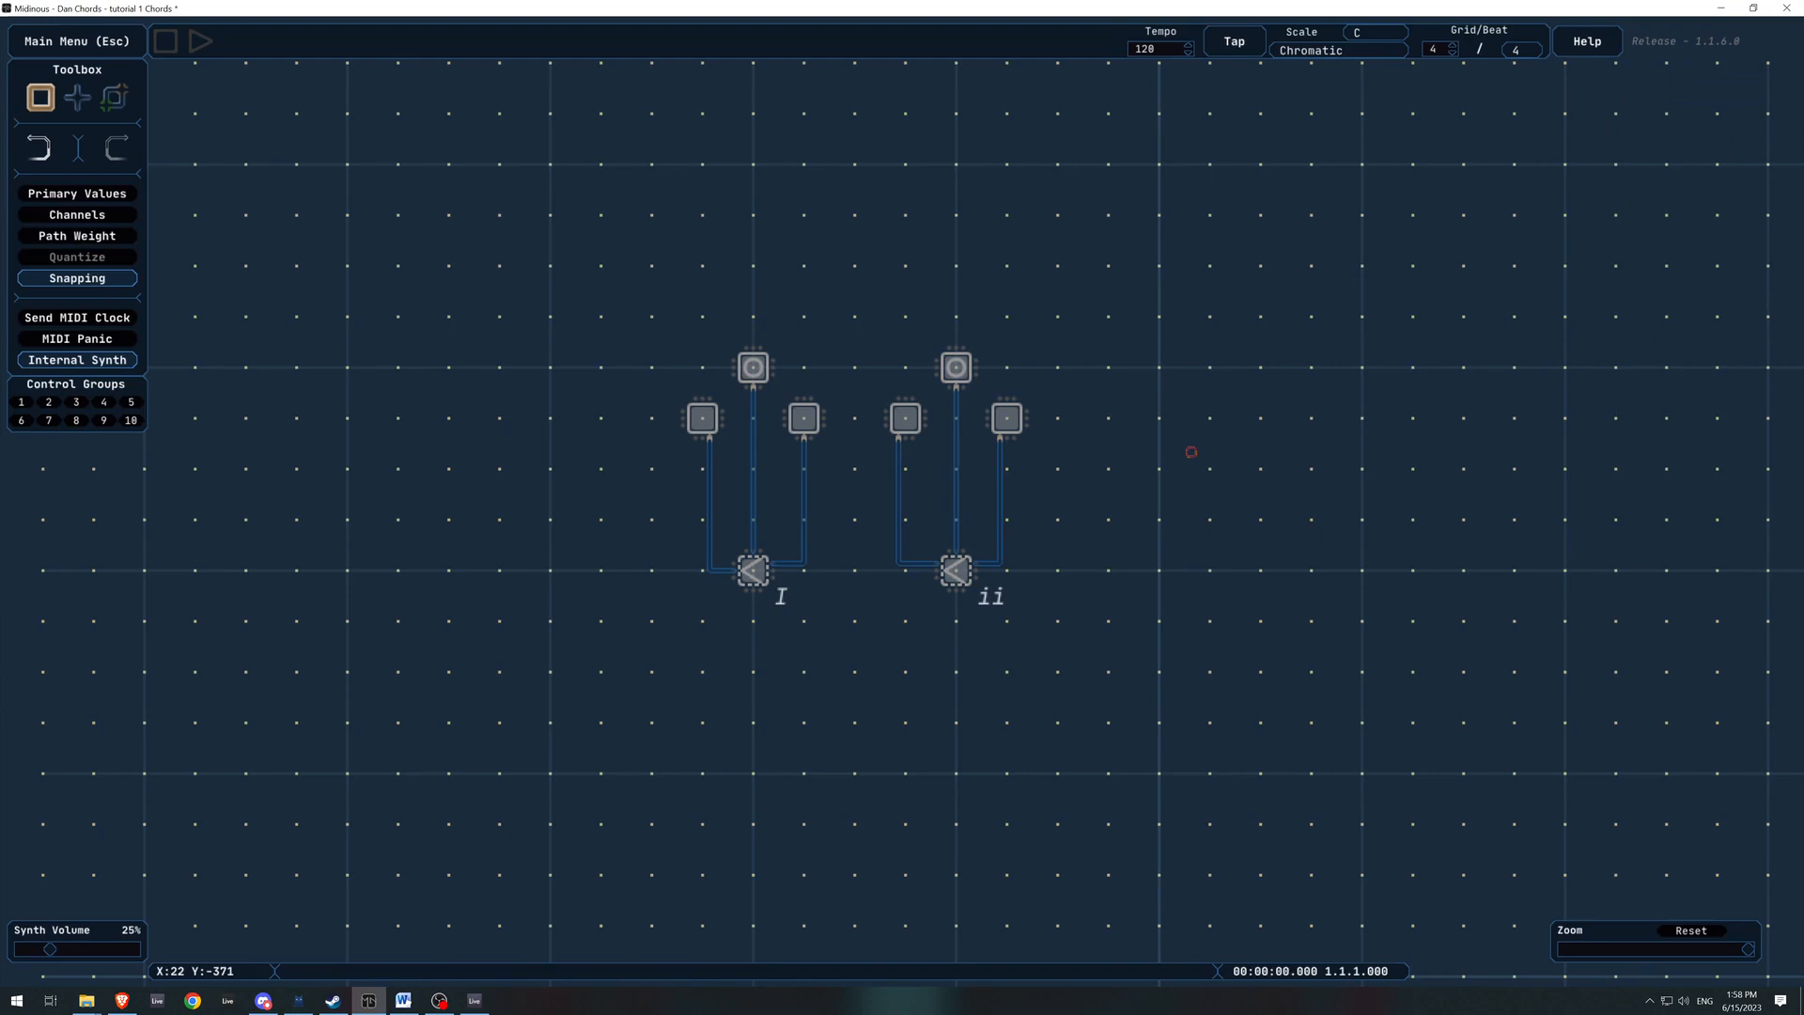
click(904, 419)
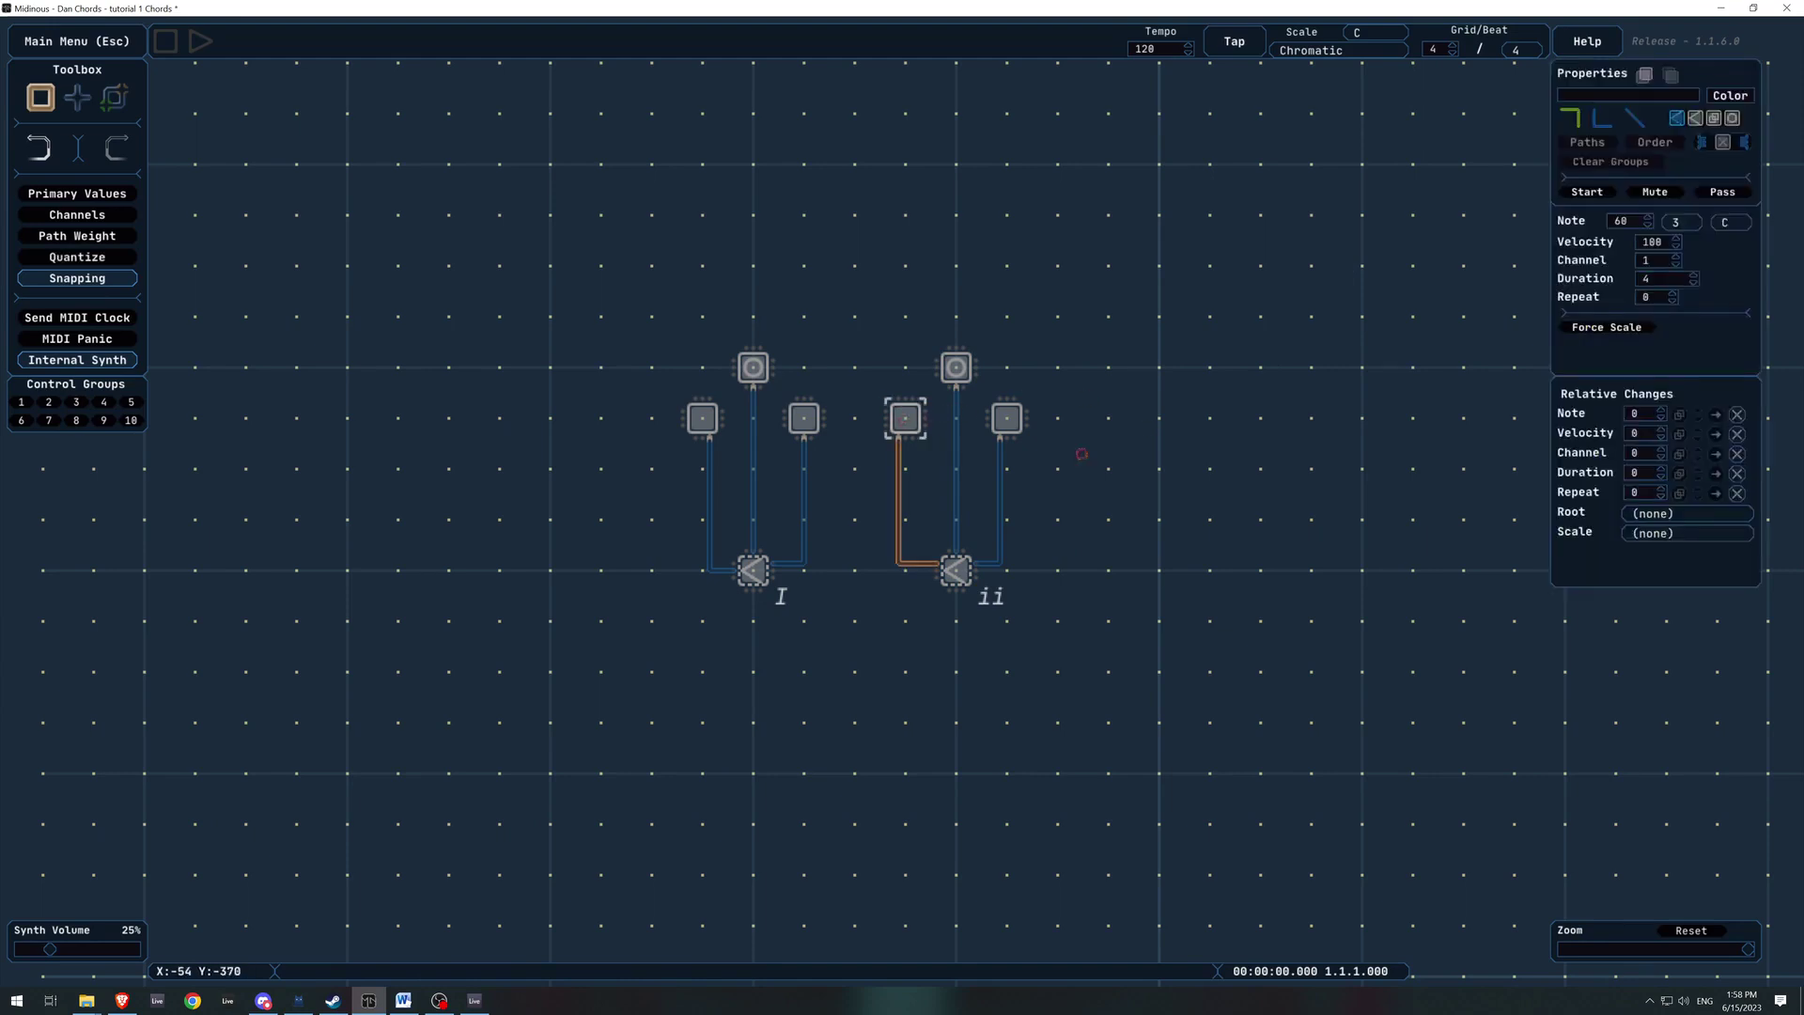
click(1646, 217)
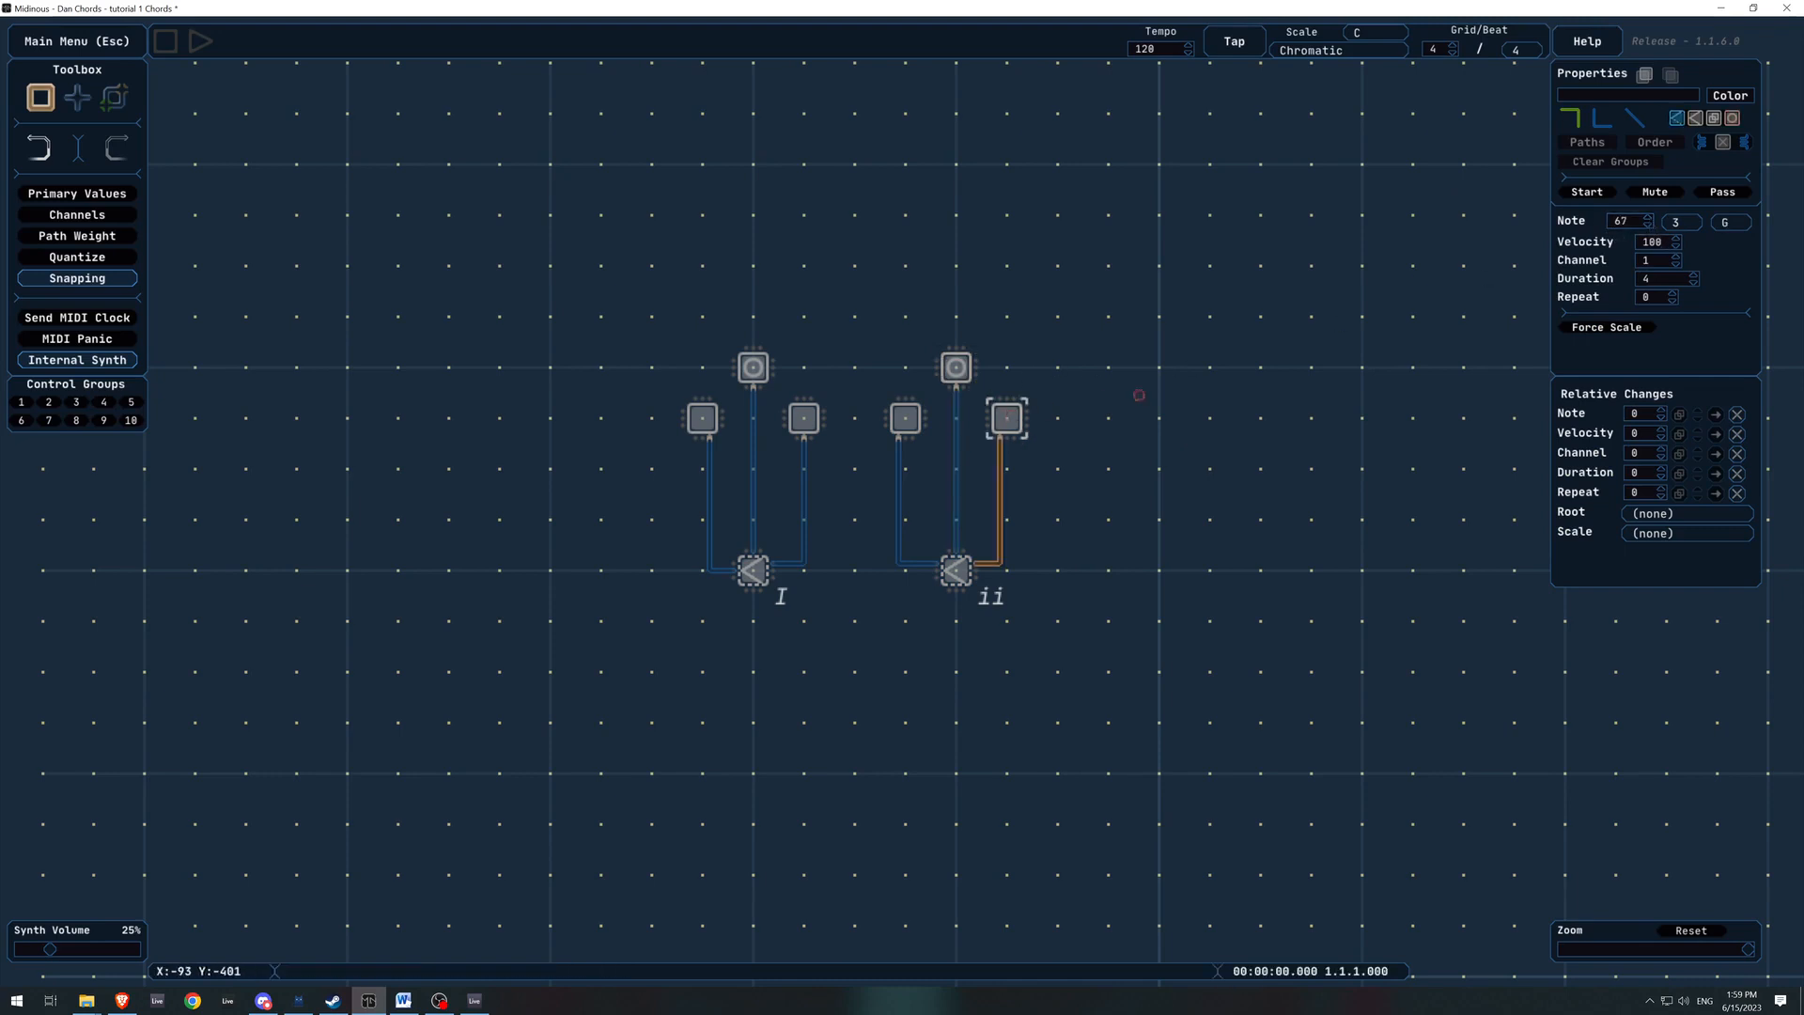
click(1647, 218)
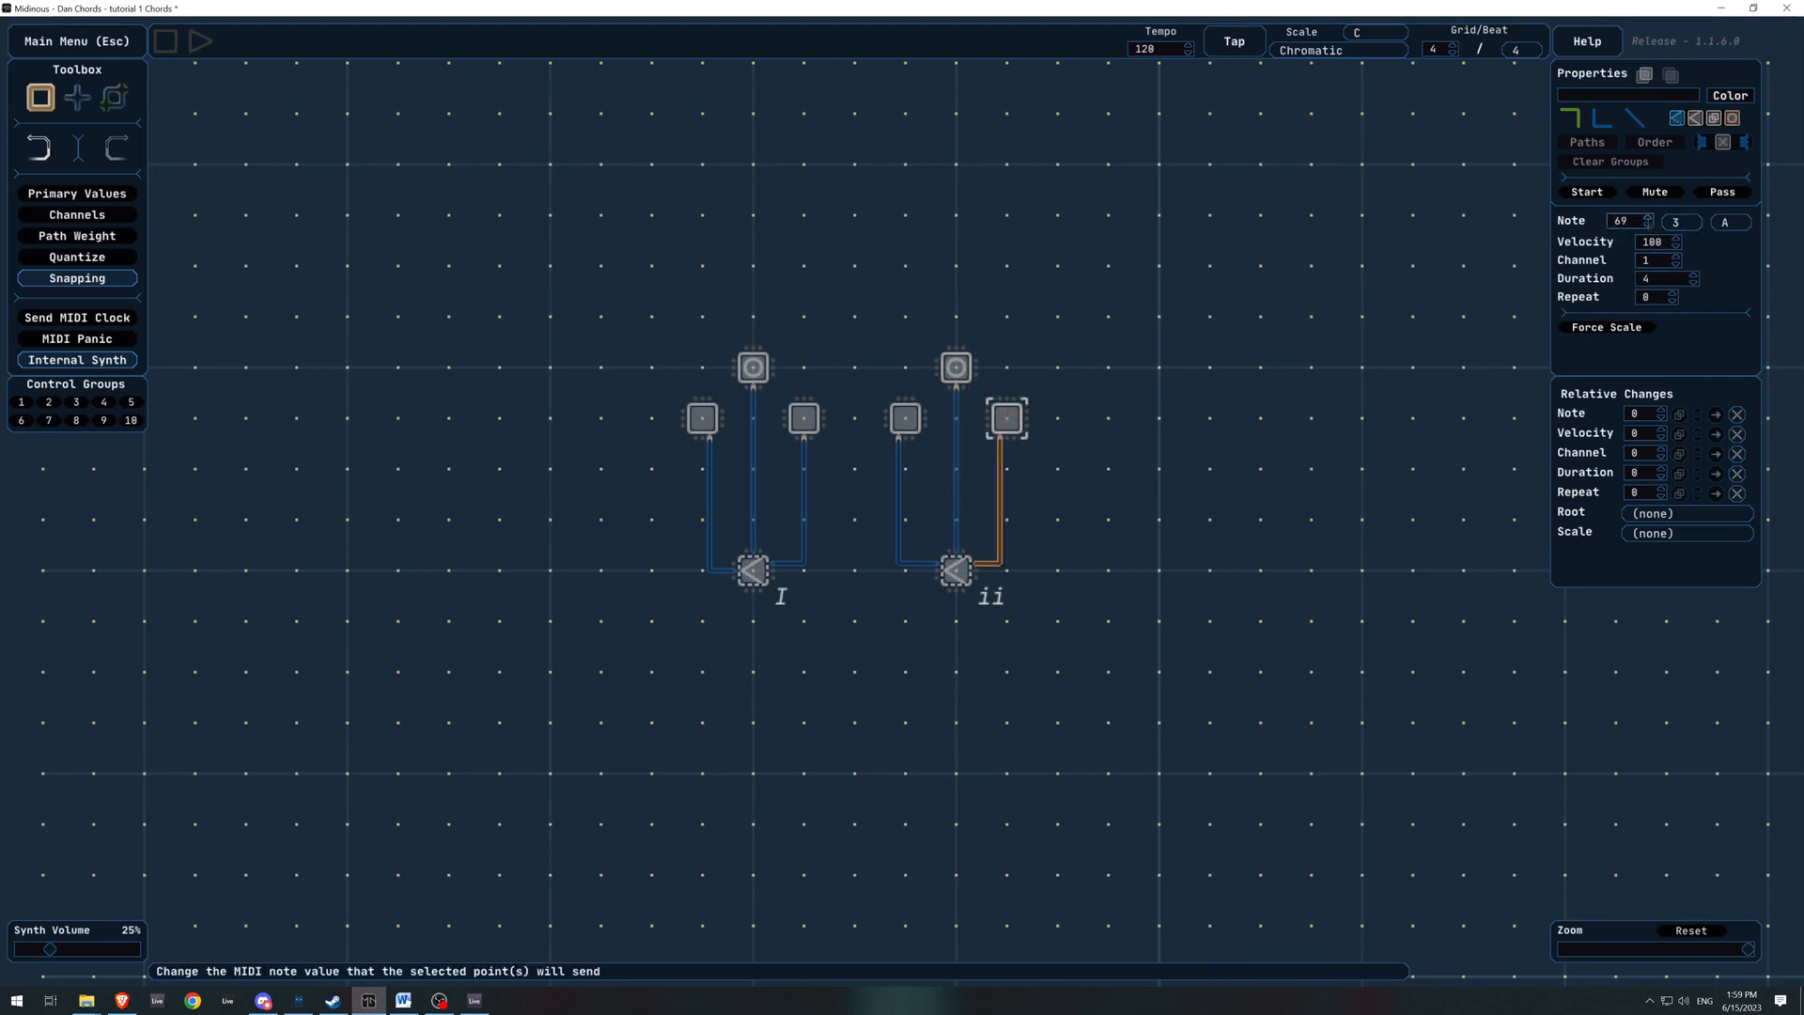
click(904, 639)
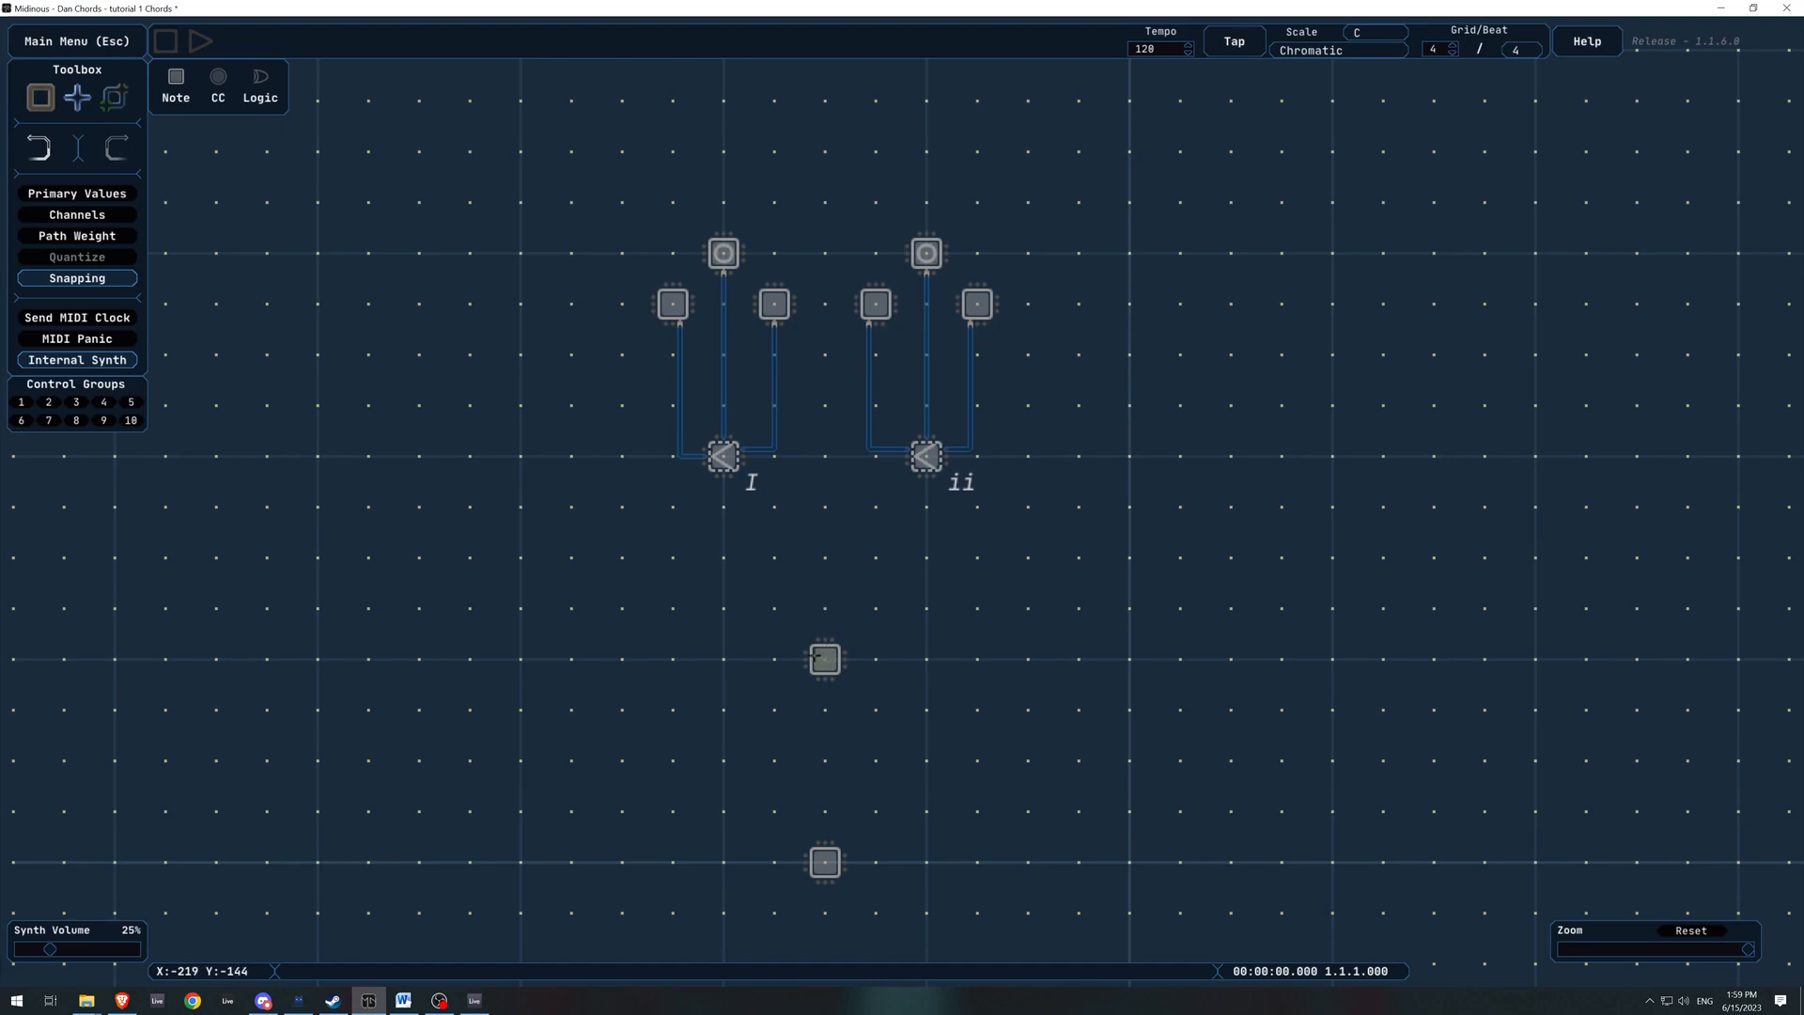
mouse_move(823, 659)
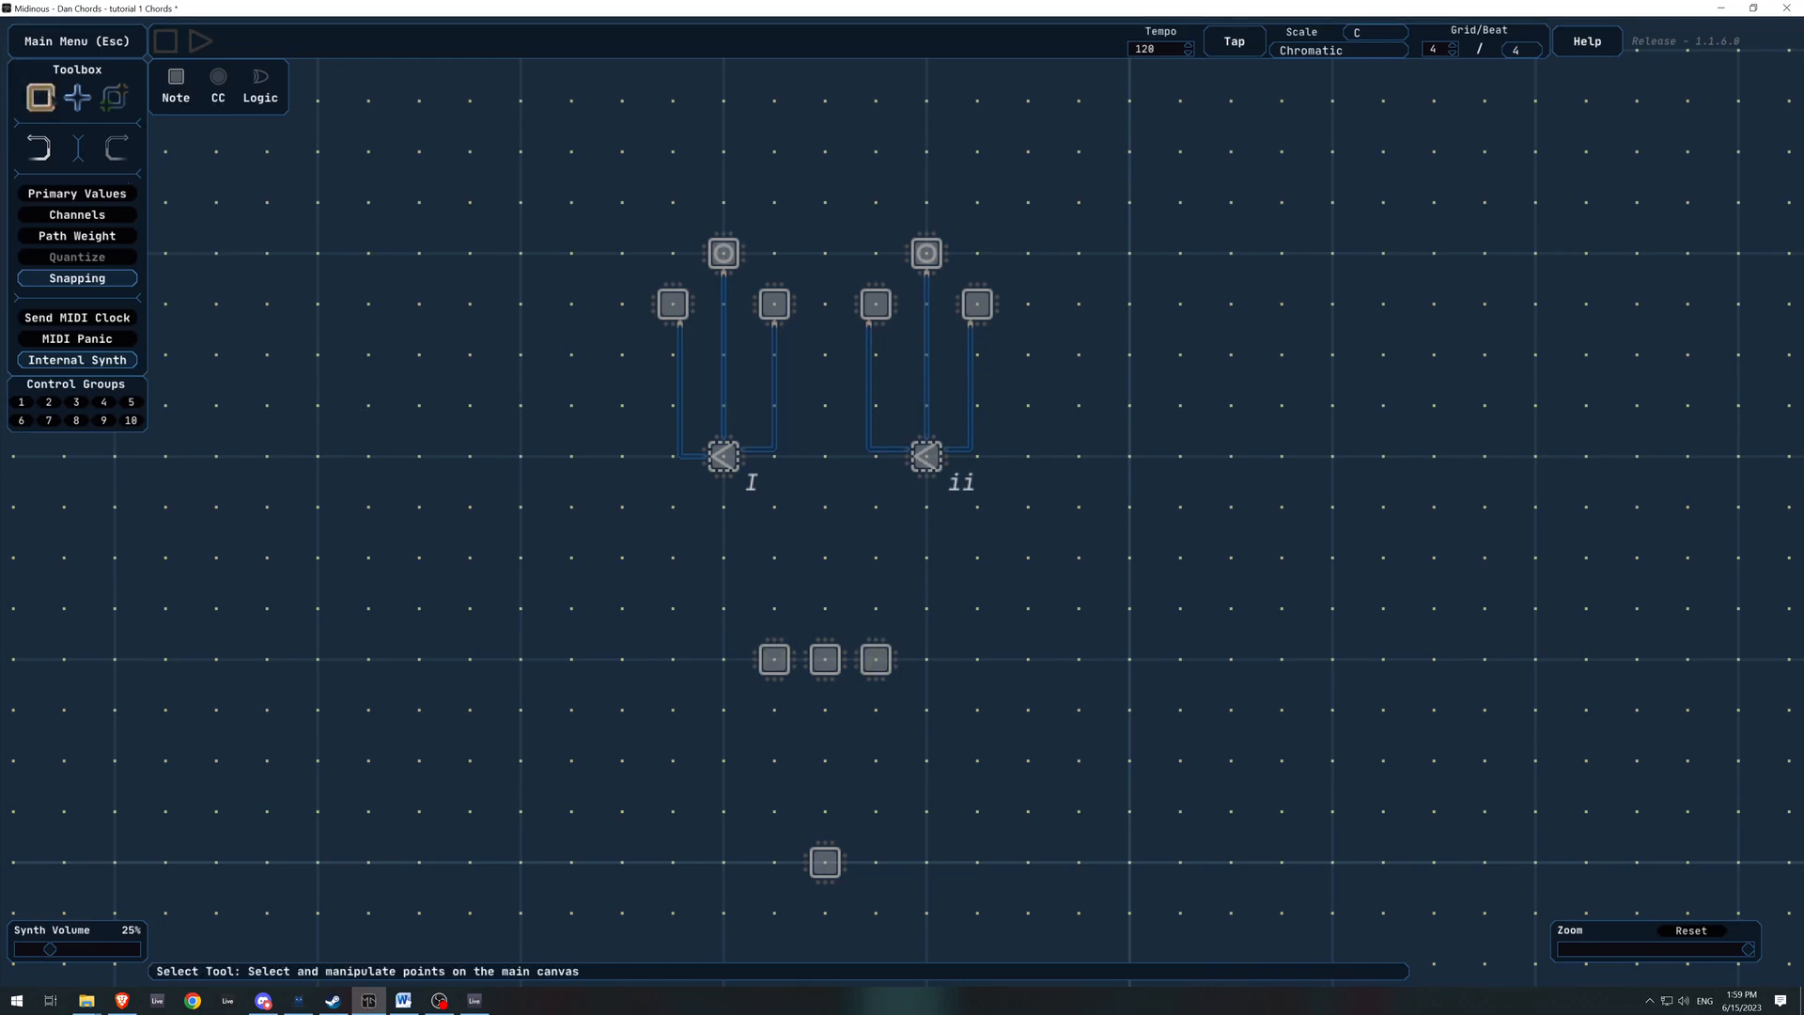
Path-link the bottom point to the middle row point and the outer points to chords I and ii
click(821, 863)
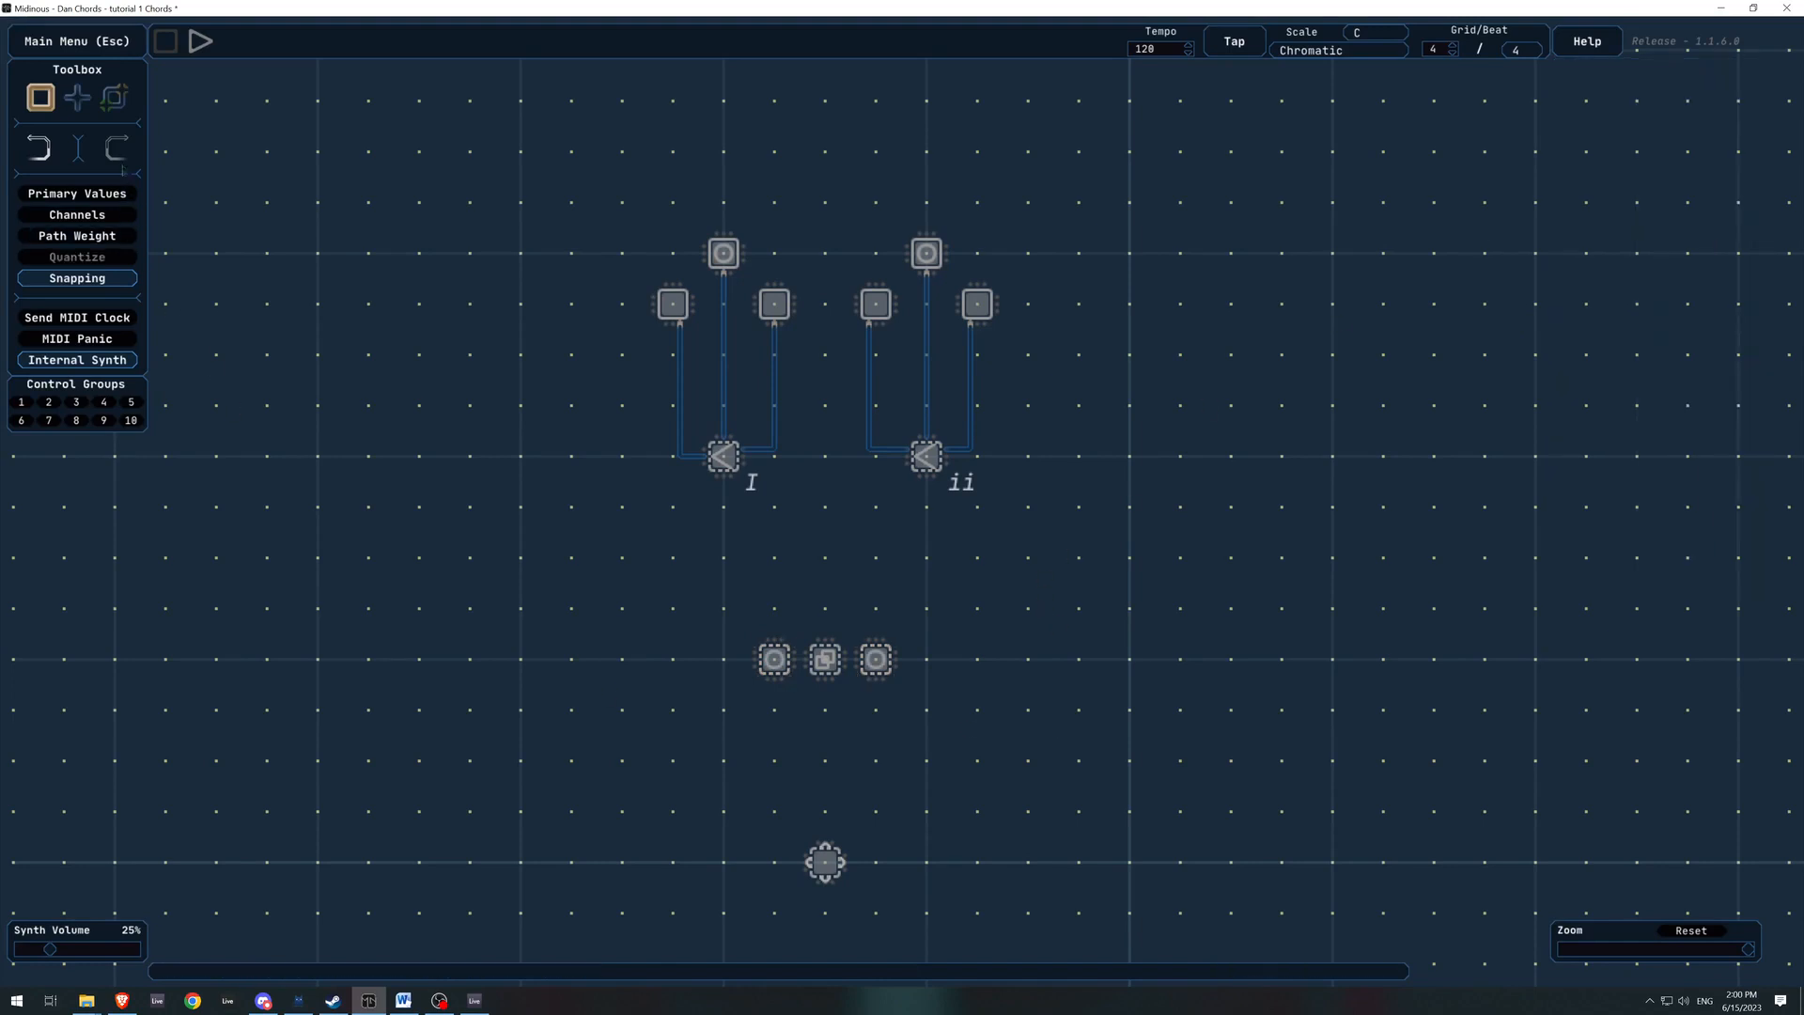
click(823, 861)
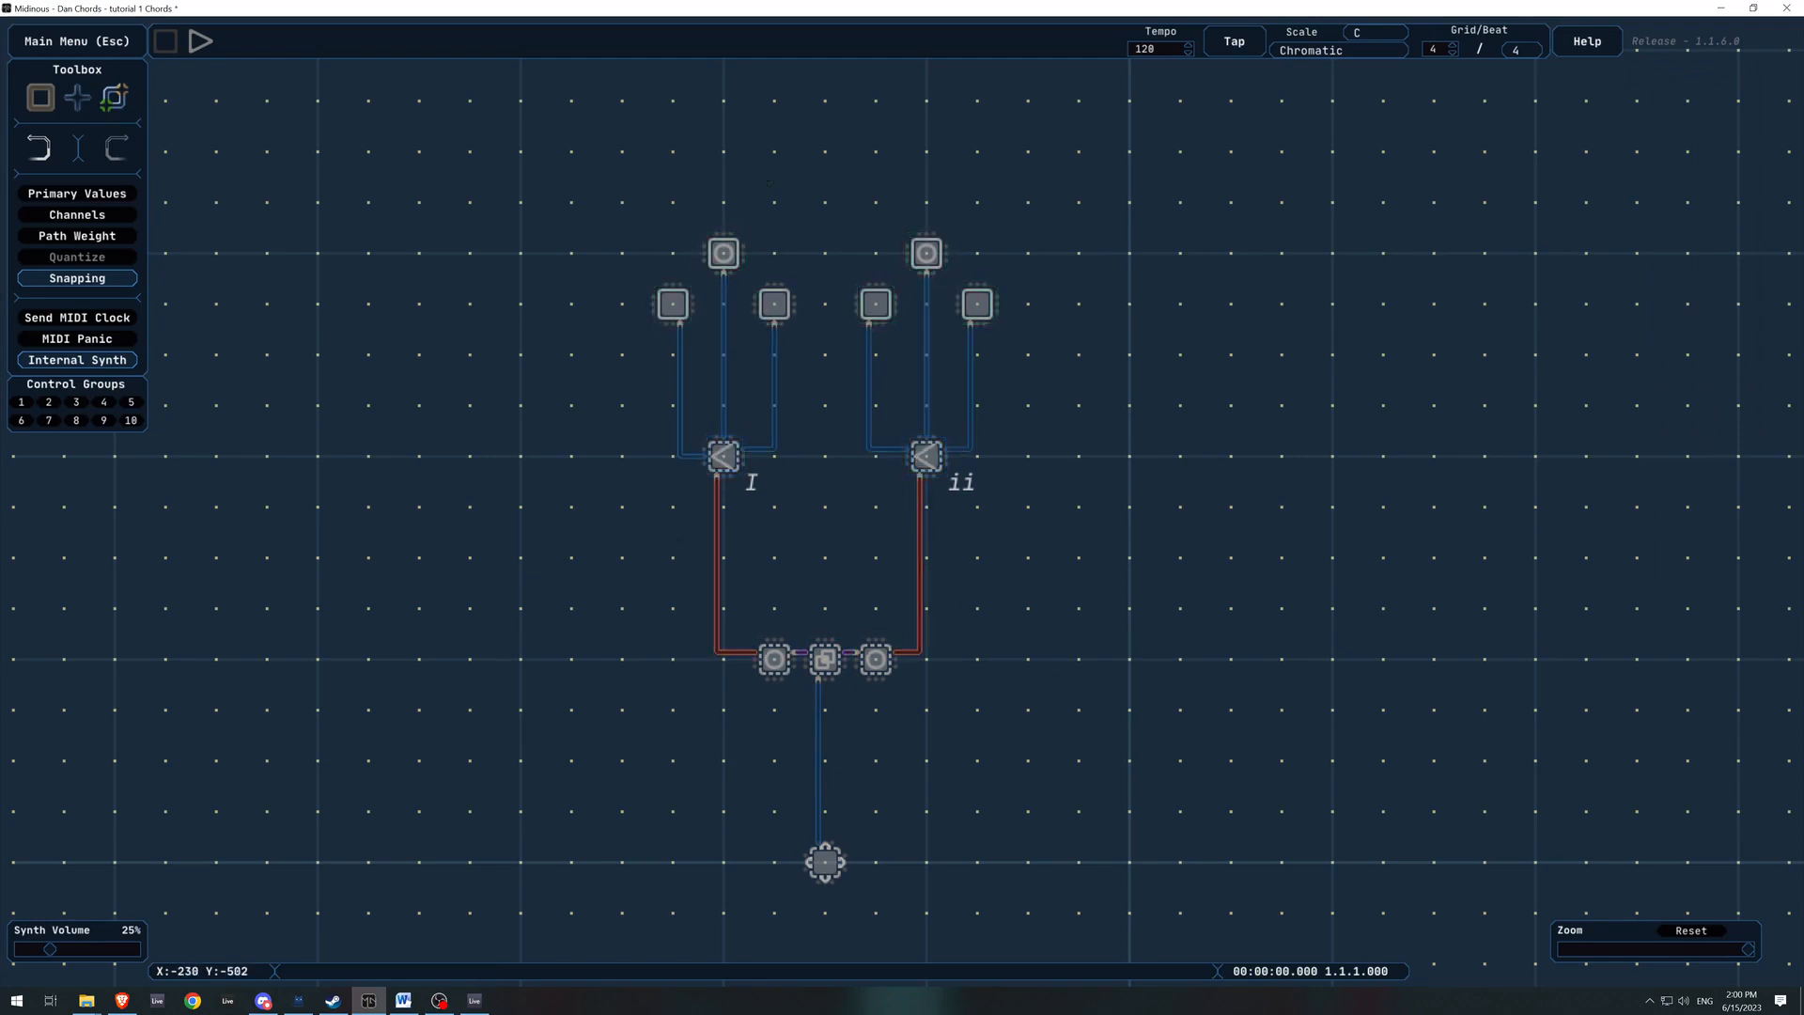
Link the middle row point to both chord tops and test-play the branching sequence
click(723, 250)
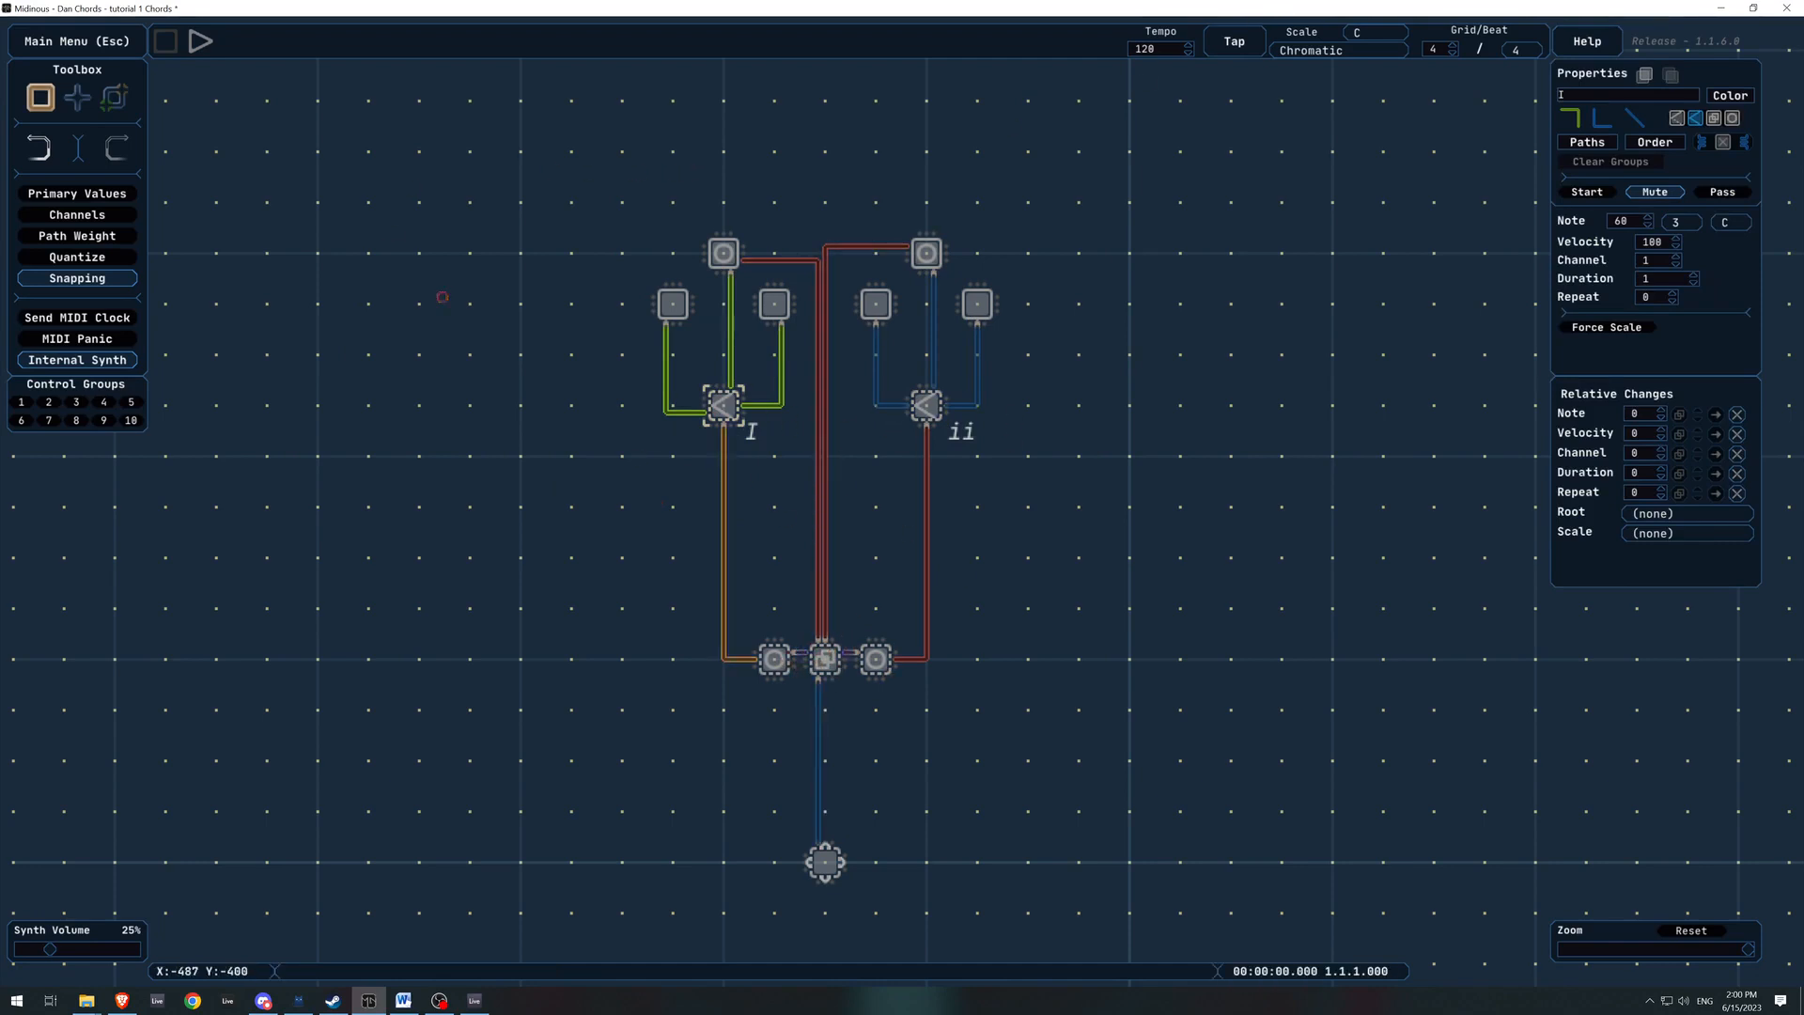
click(203, 41)
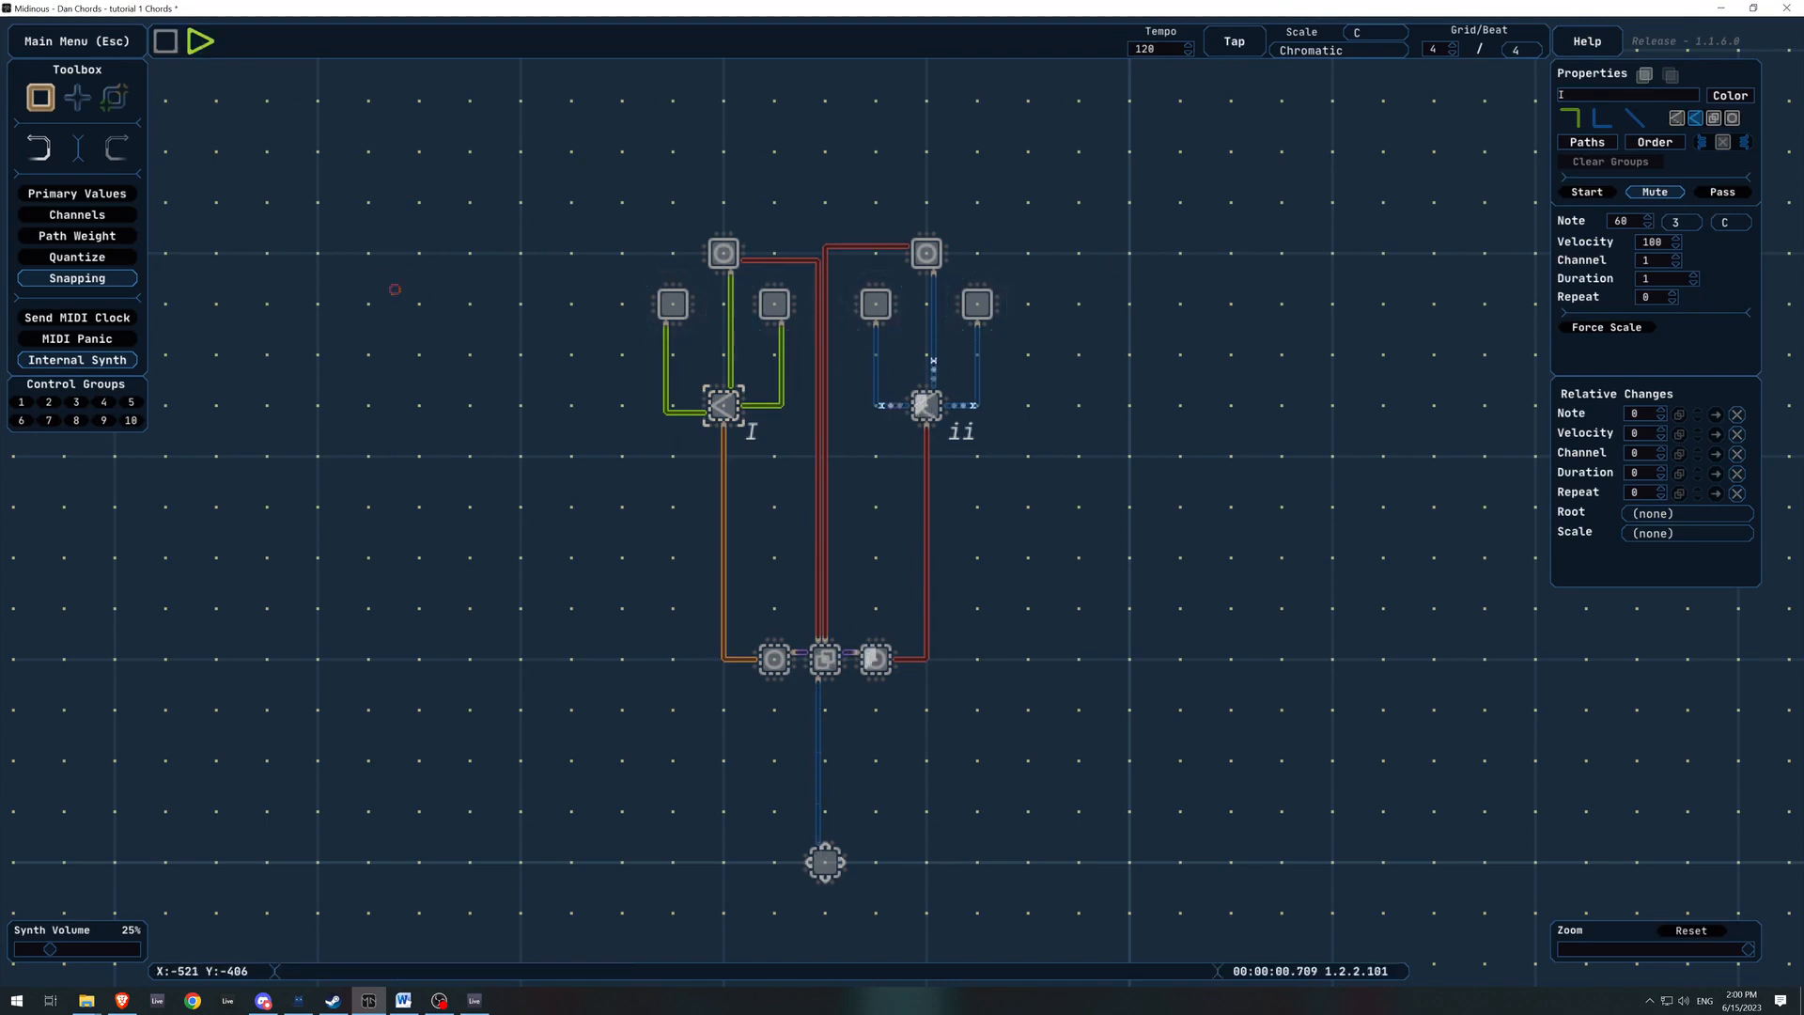
click(205, 41)
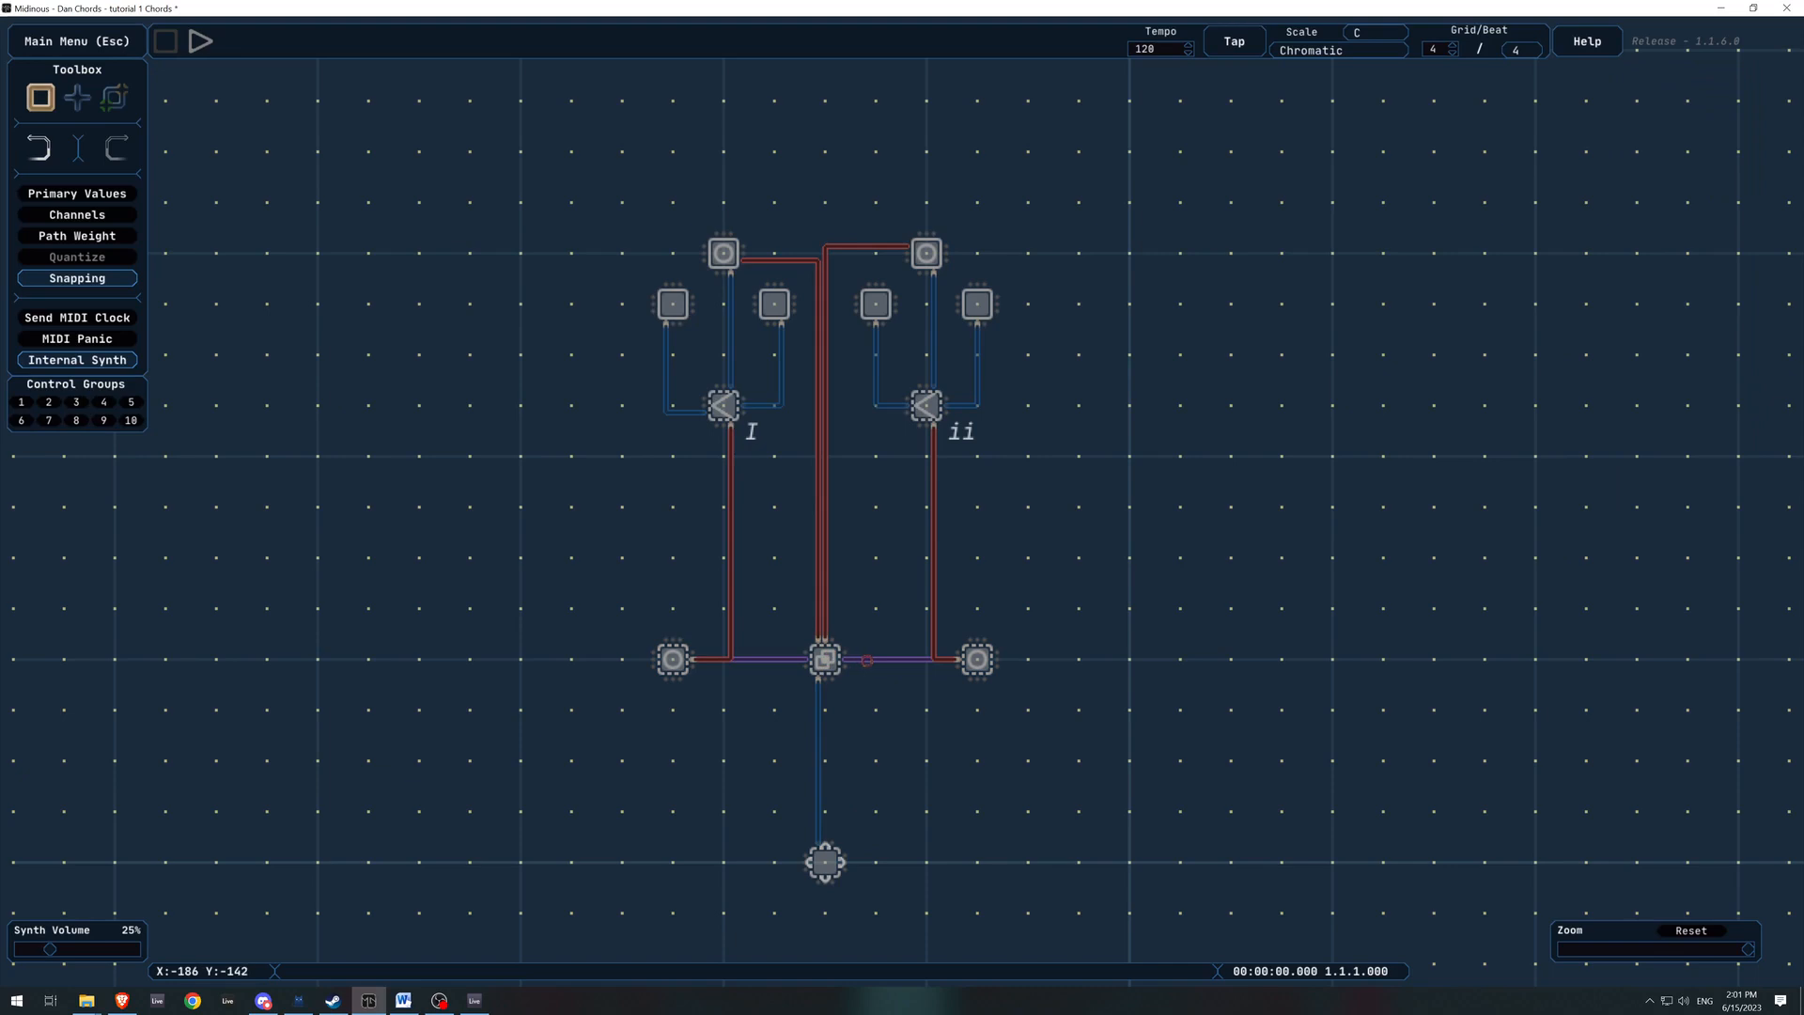
Give the central point's first outgoing path a weight of 80, leaving the second at 1
click(823, 660)
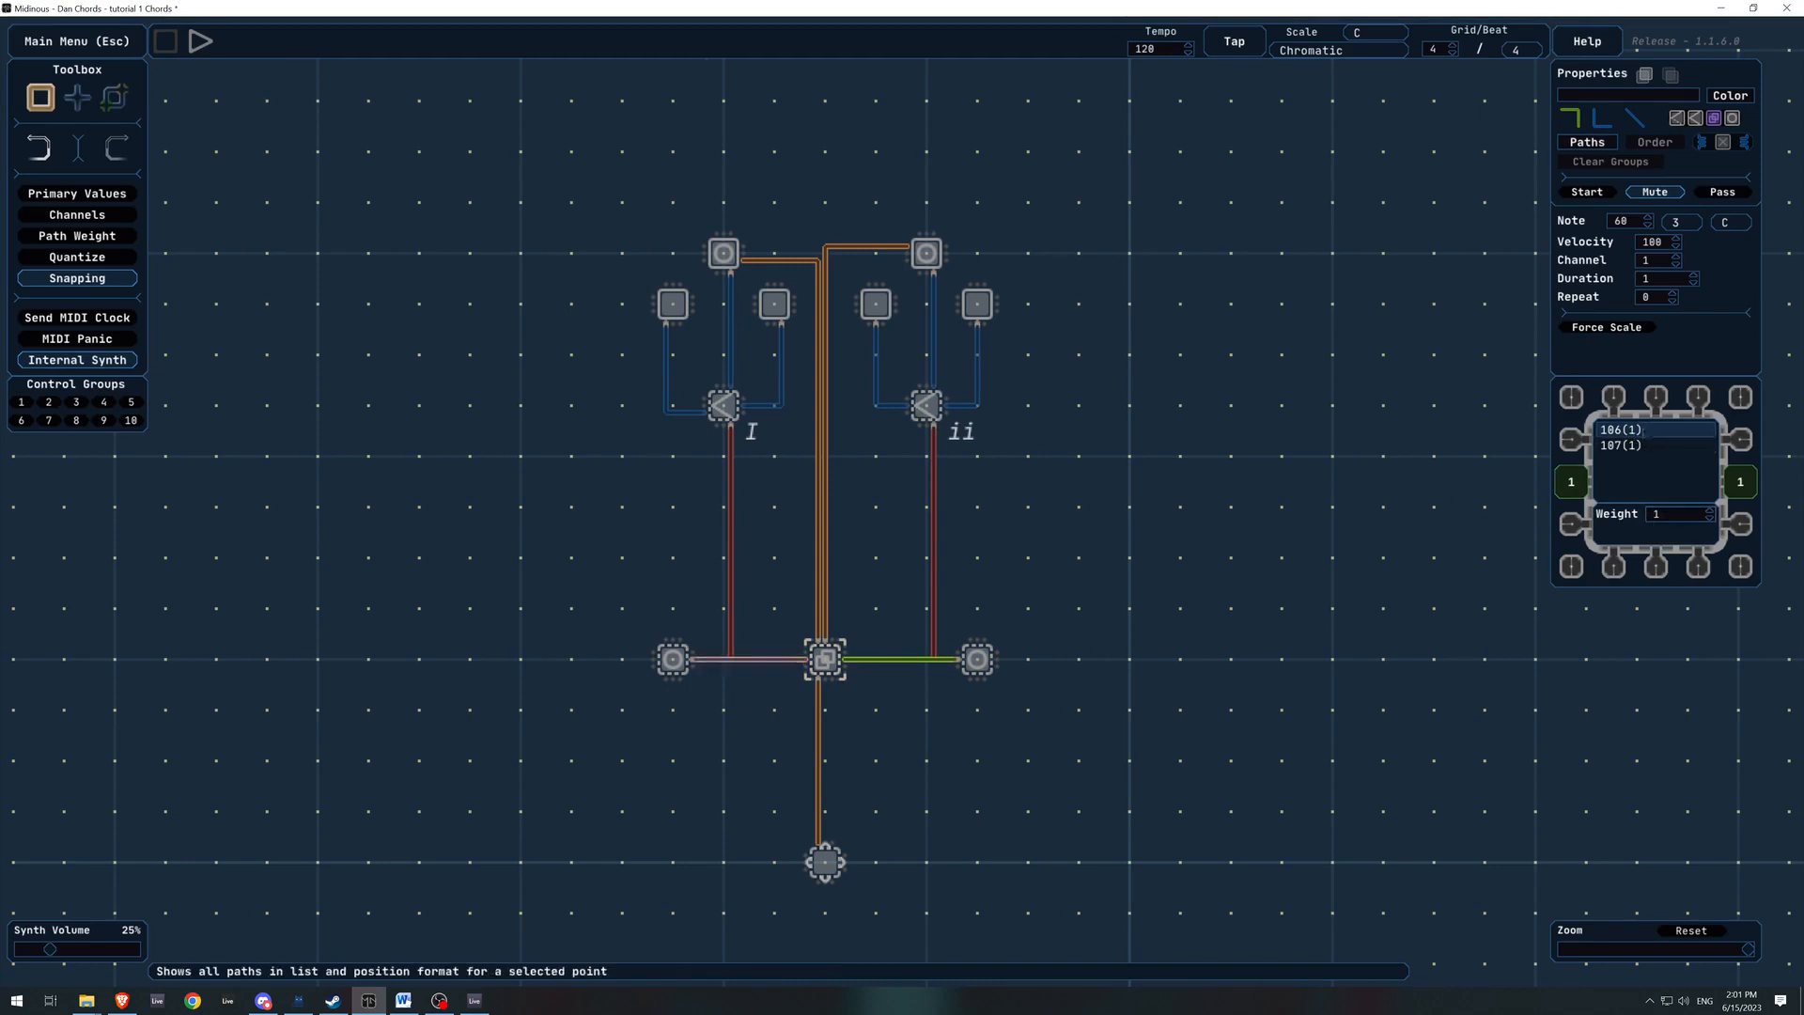
click(1672, 513)
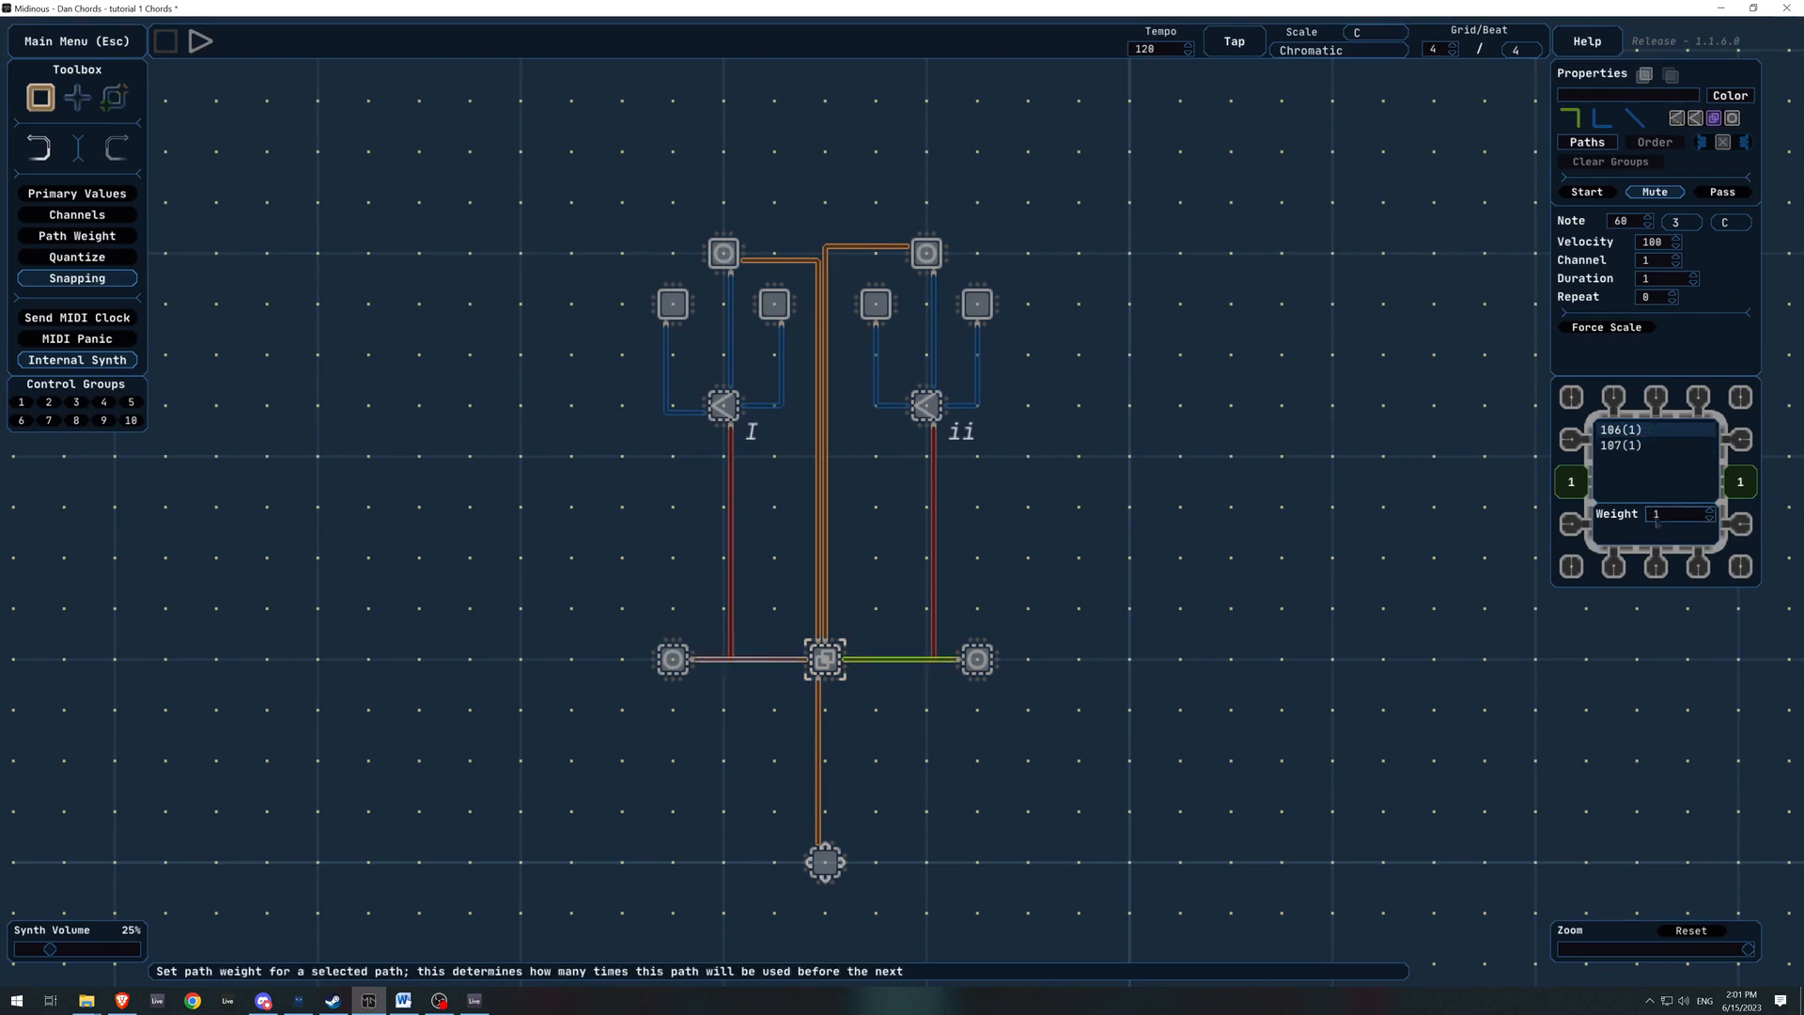
text(80)
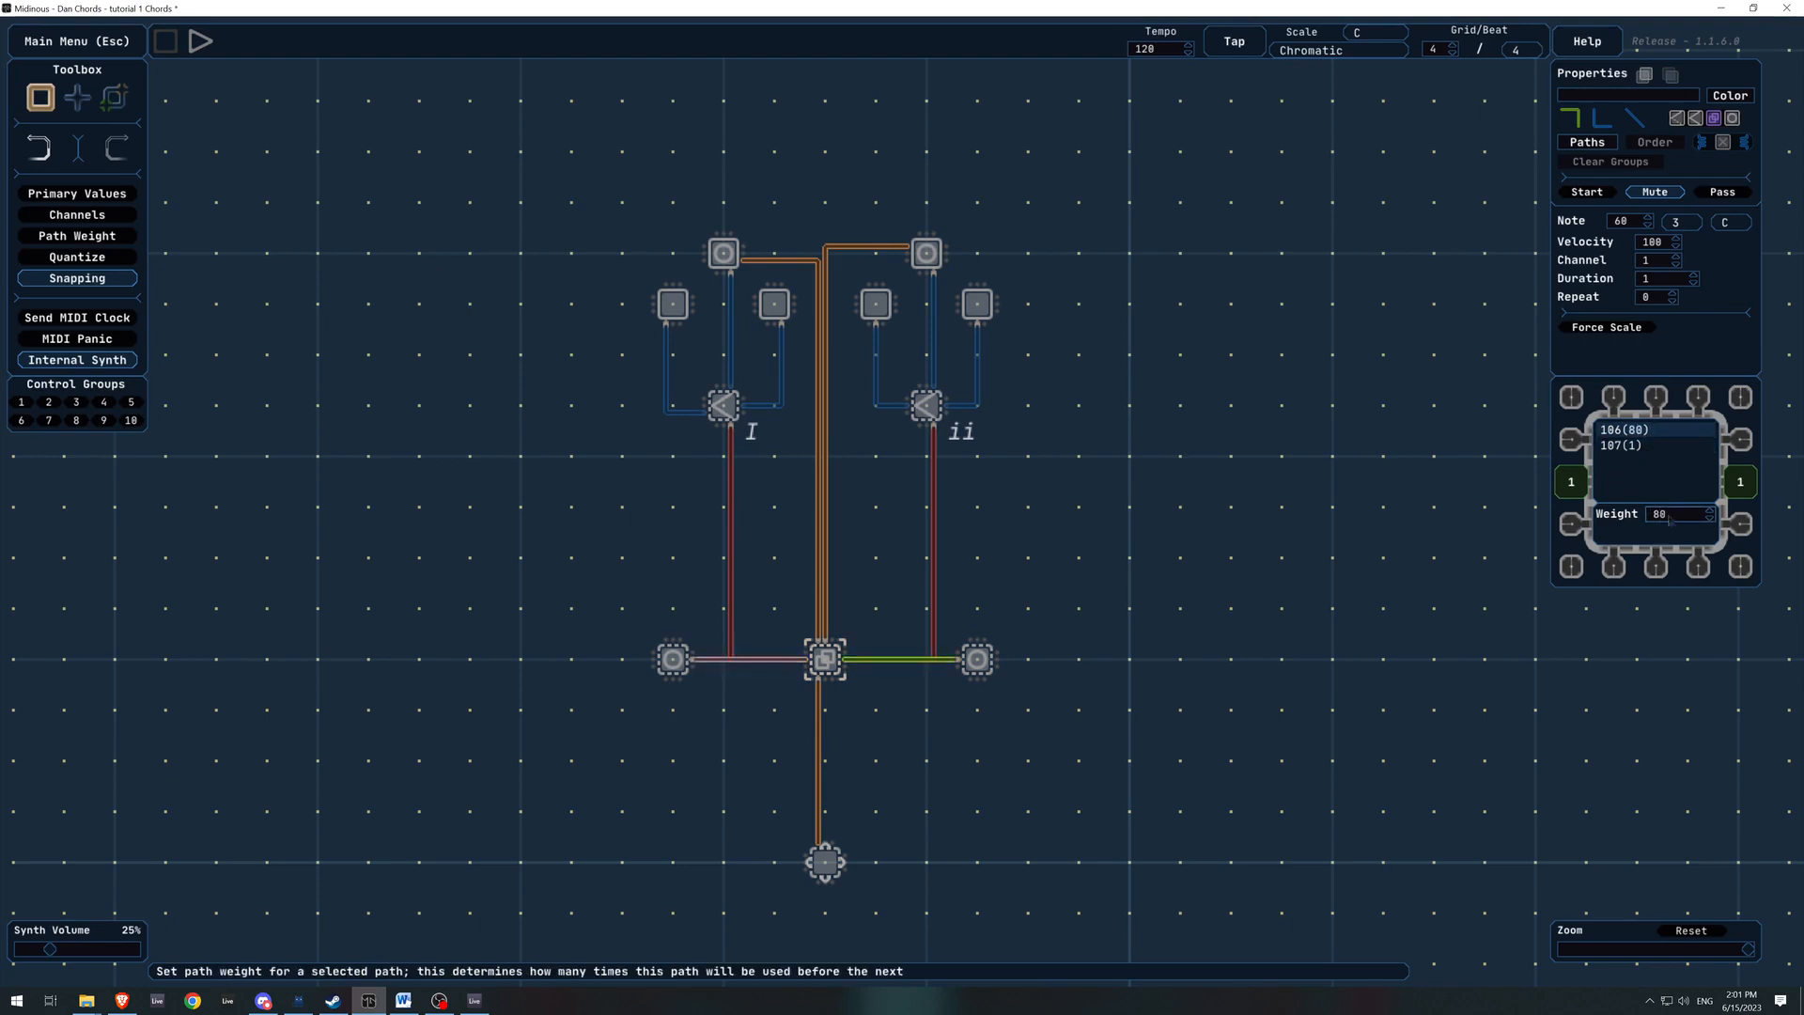
click(1622, 443)
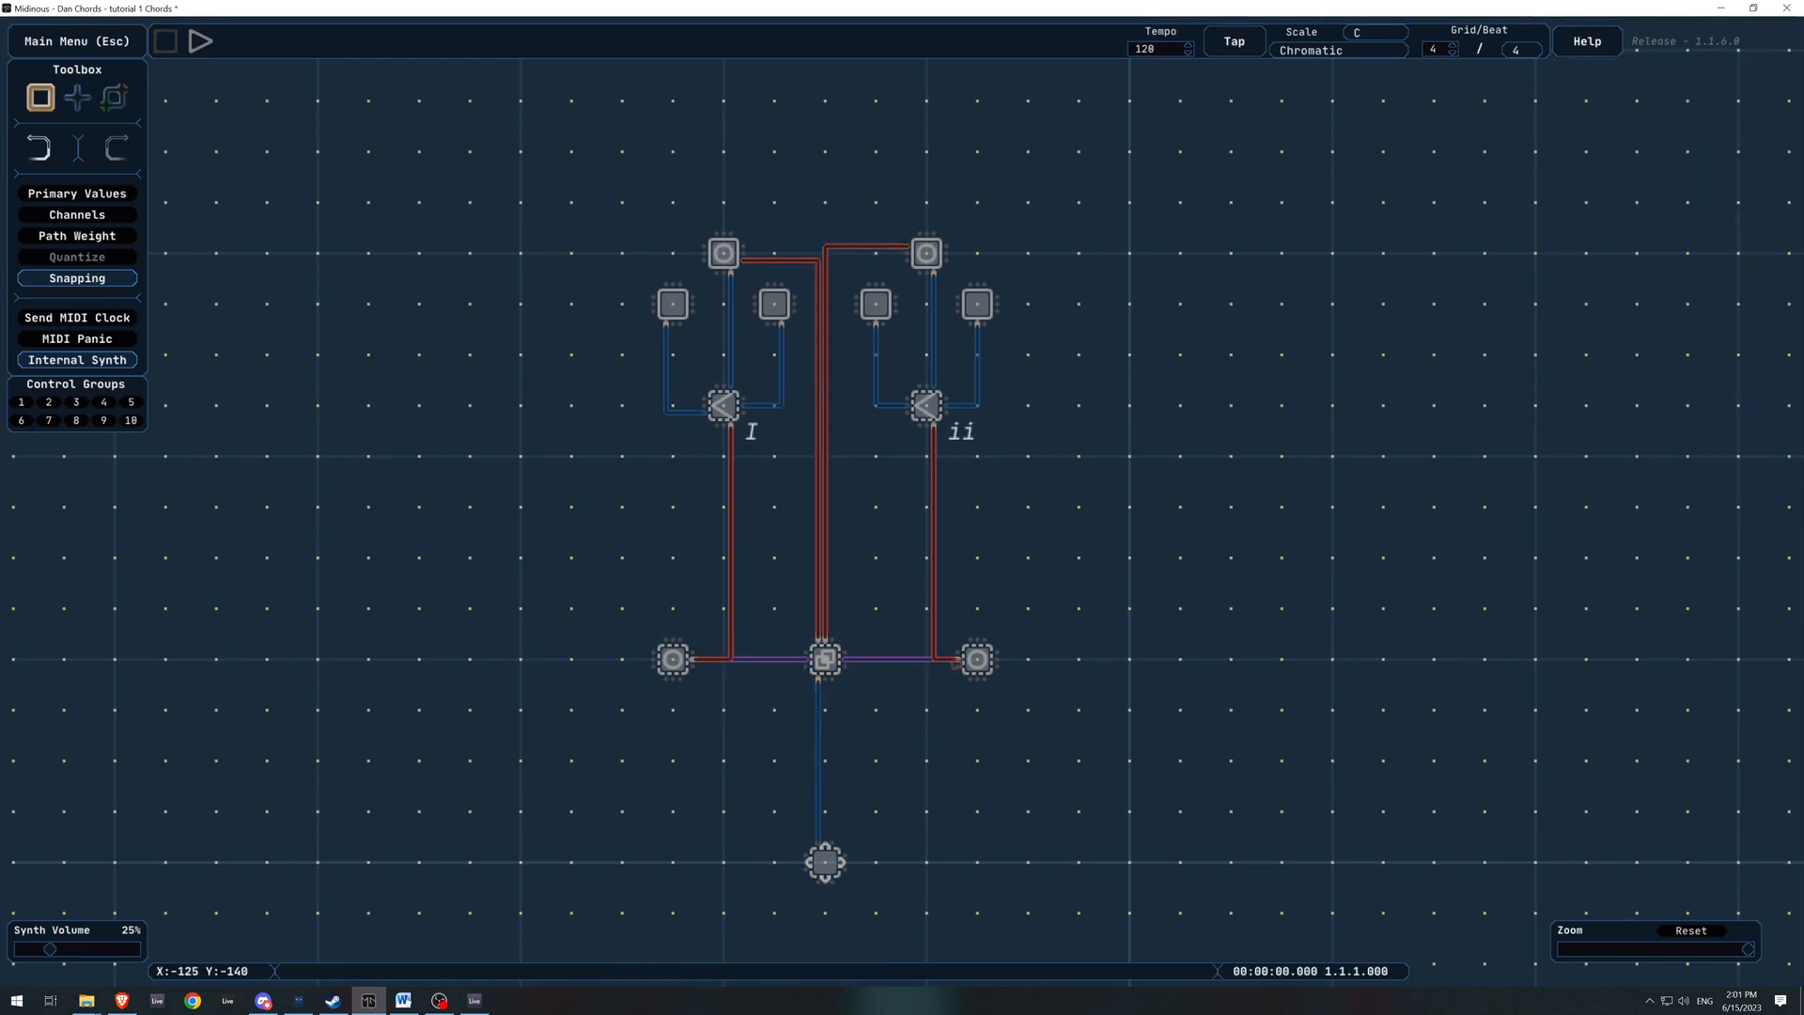
Move a row point back beside the middle point, then play the sequence briefly and stop
click(776, 661)
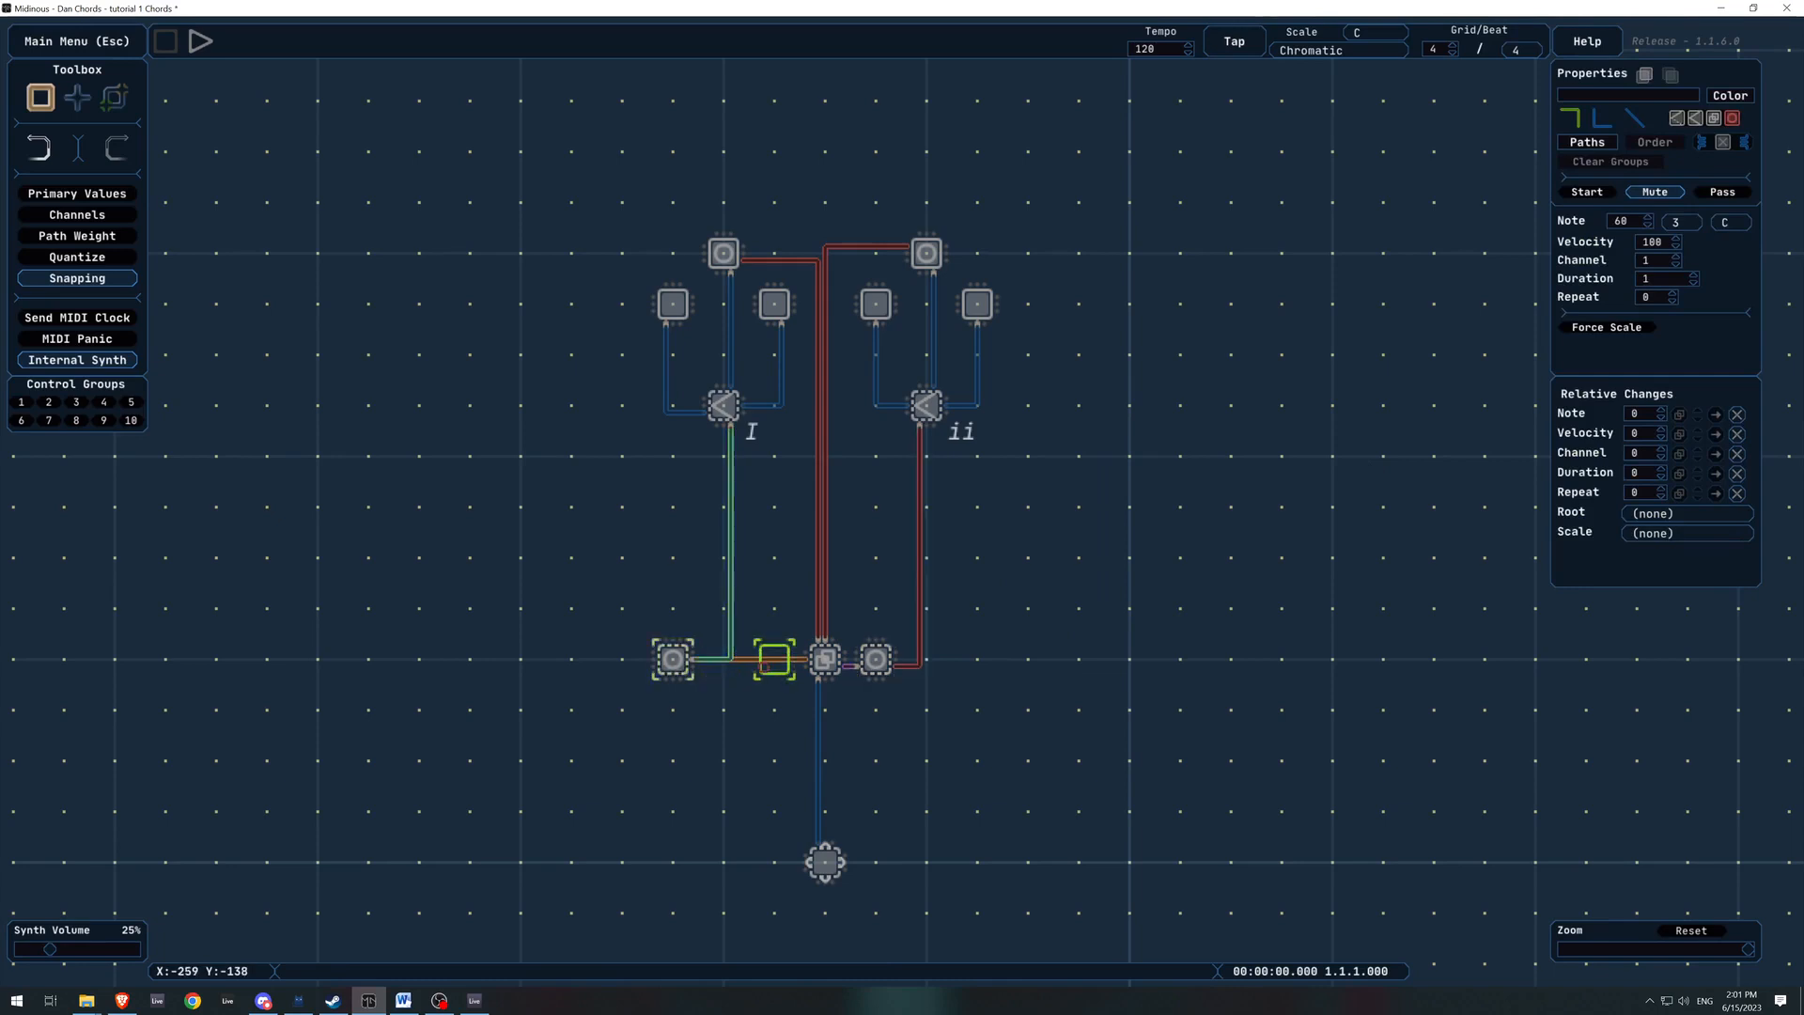
click(201, 41)
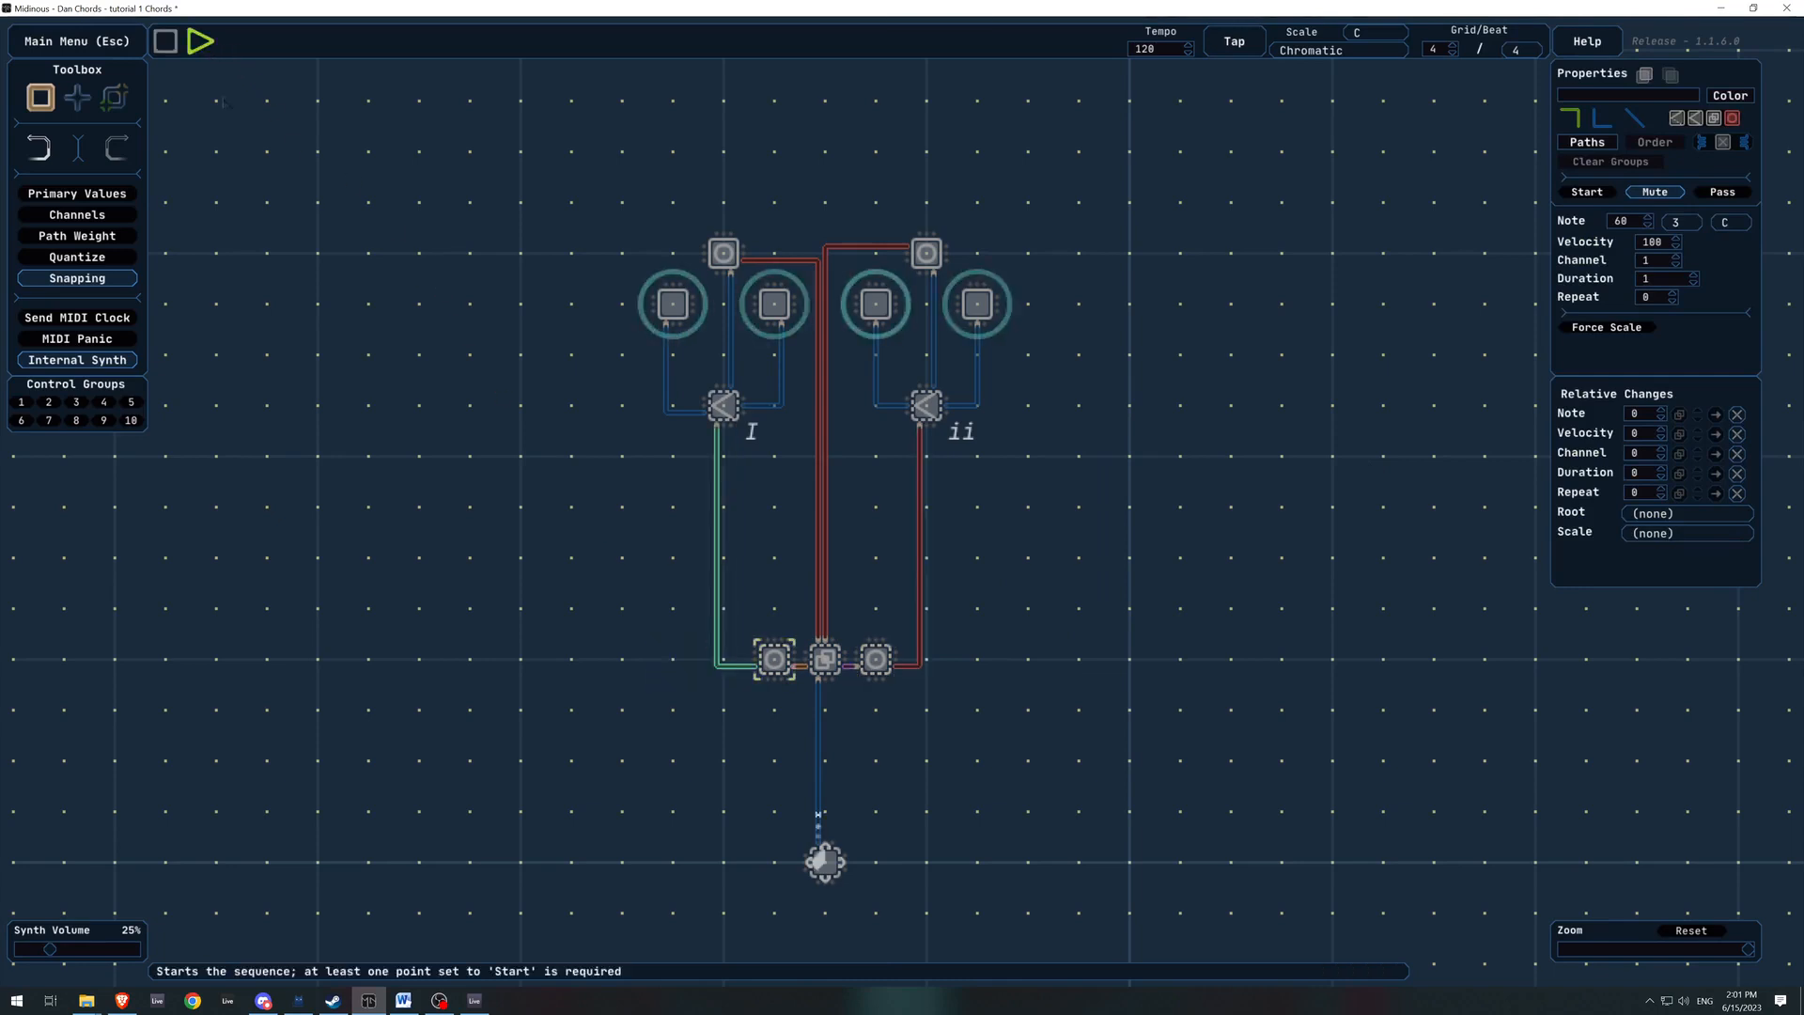
click(203, 41)
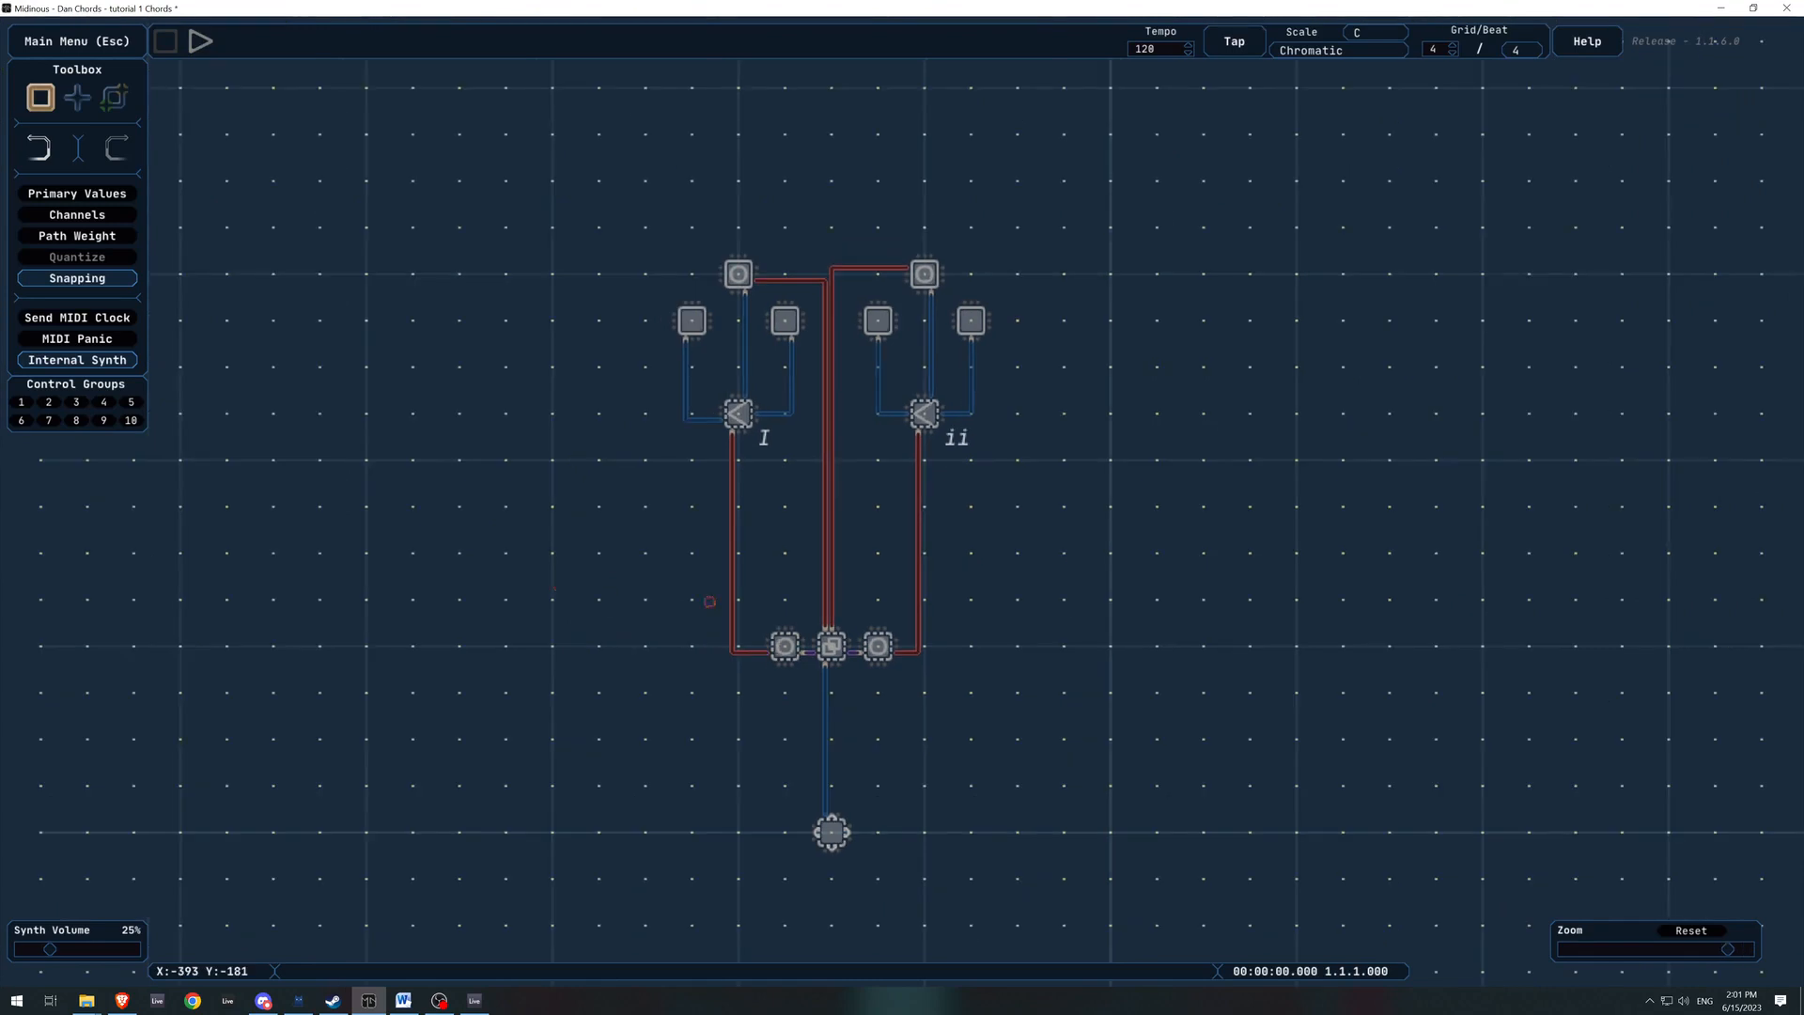
Label the duplicated chord 'iii' and select its top and right notes to check their values
click(920, 274)
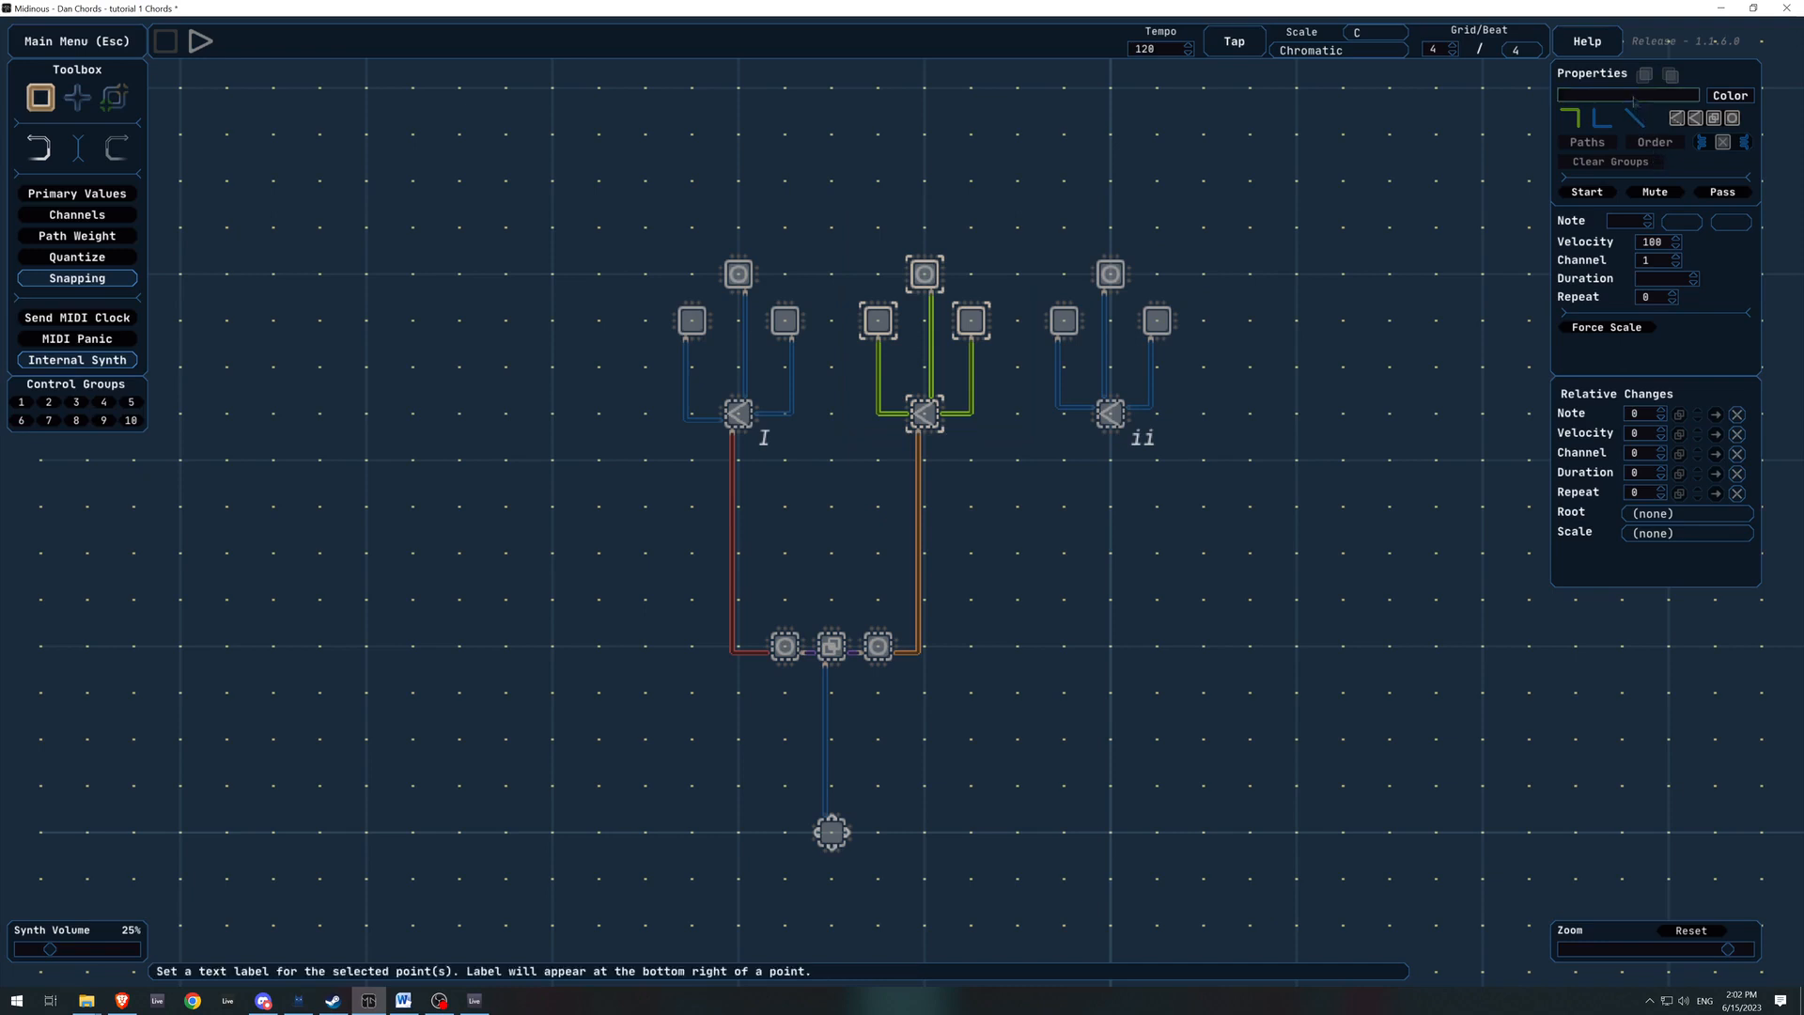
text(iii)
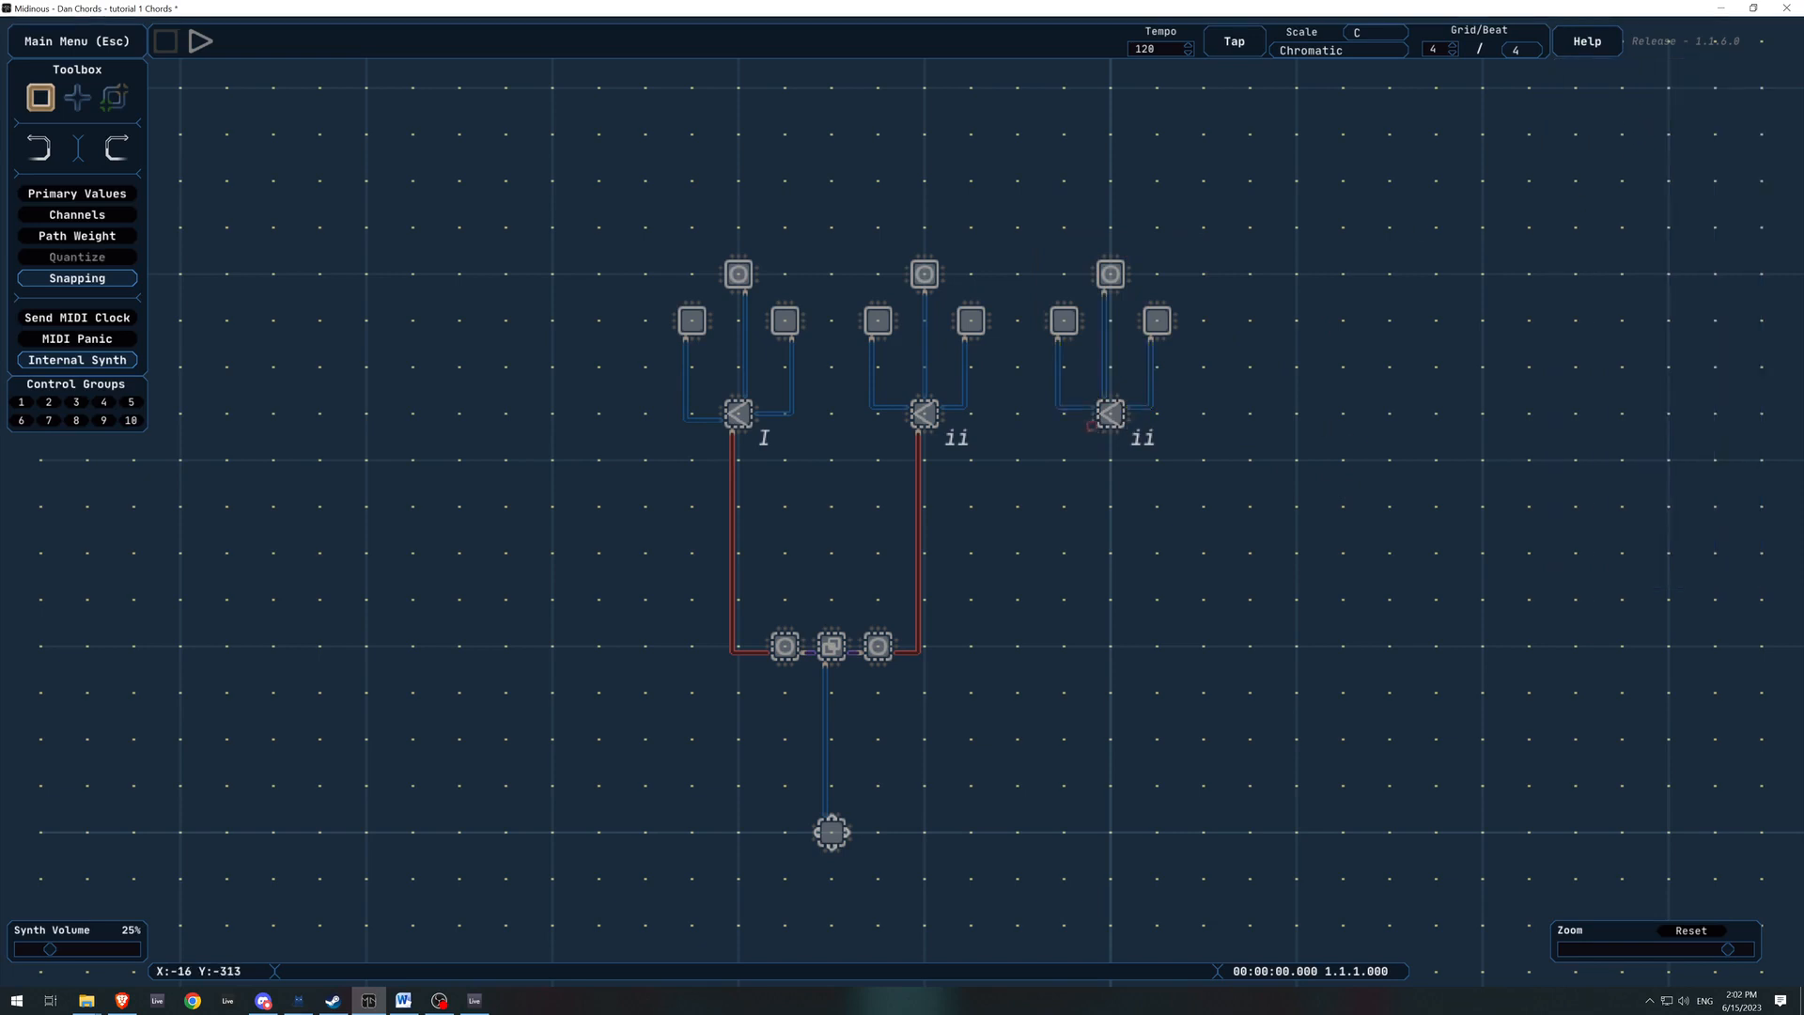
click(1109, 410)
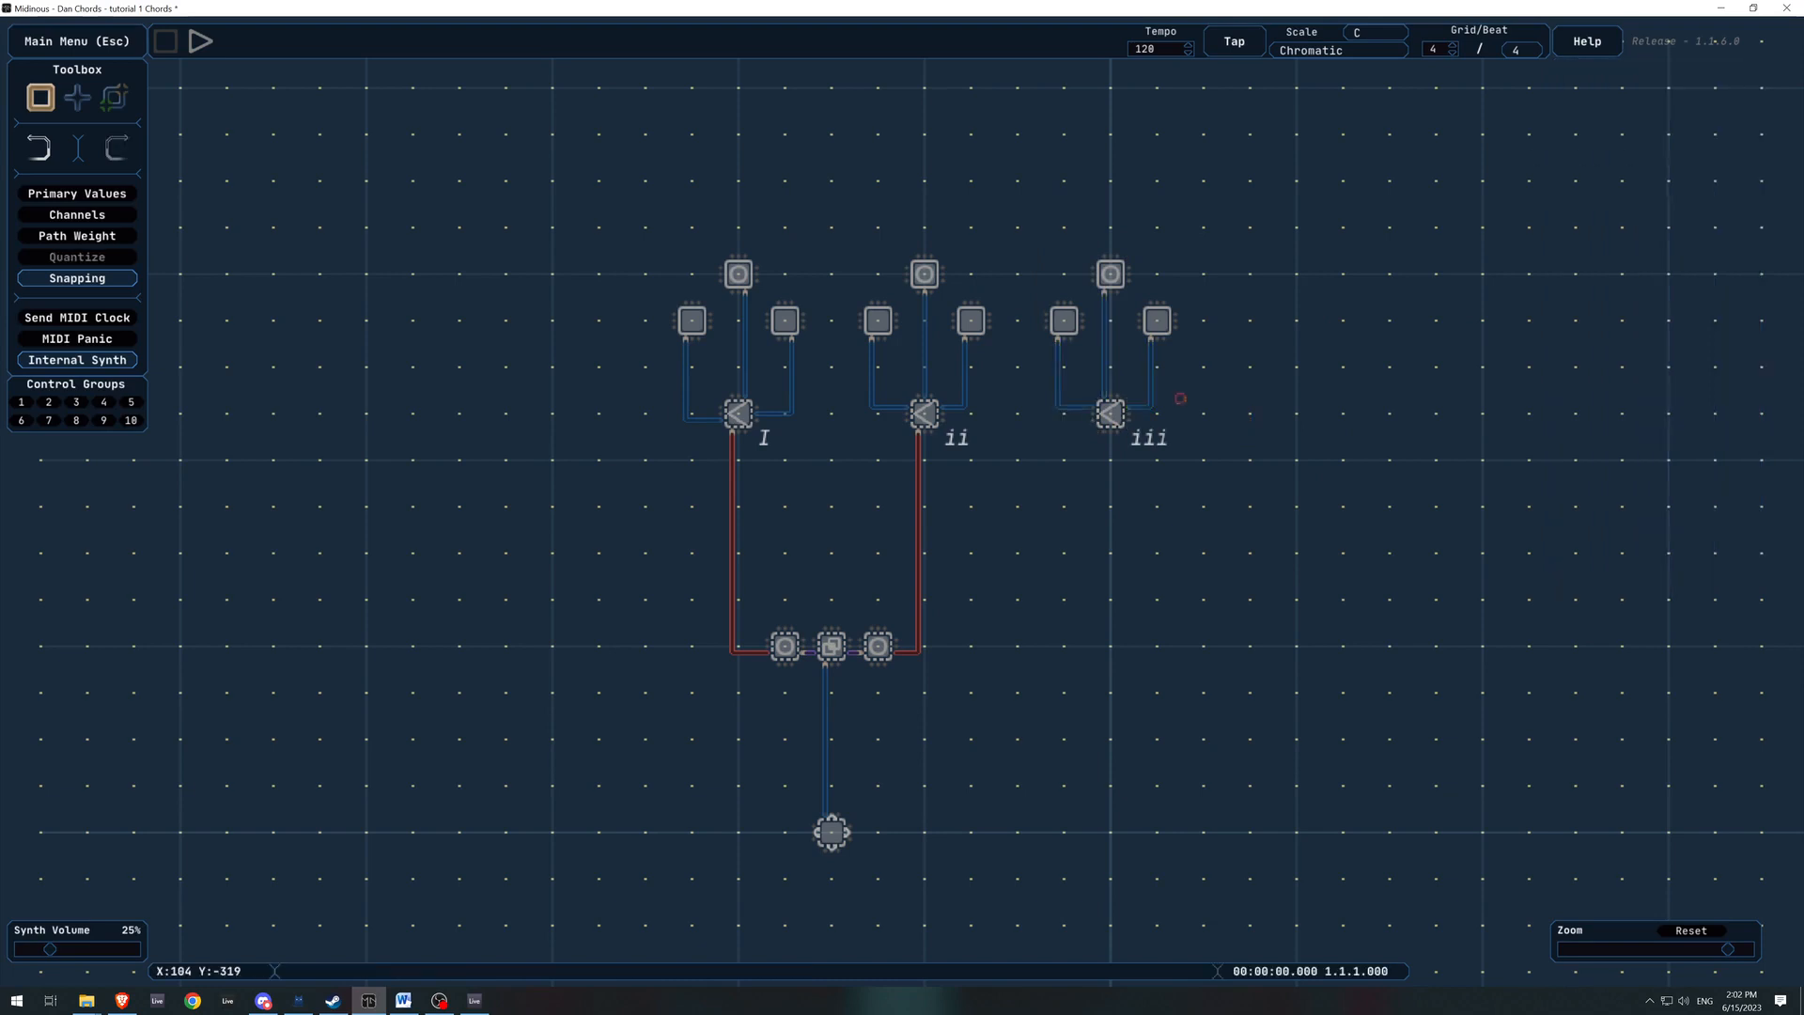
click(1062, 319)
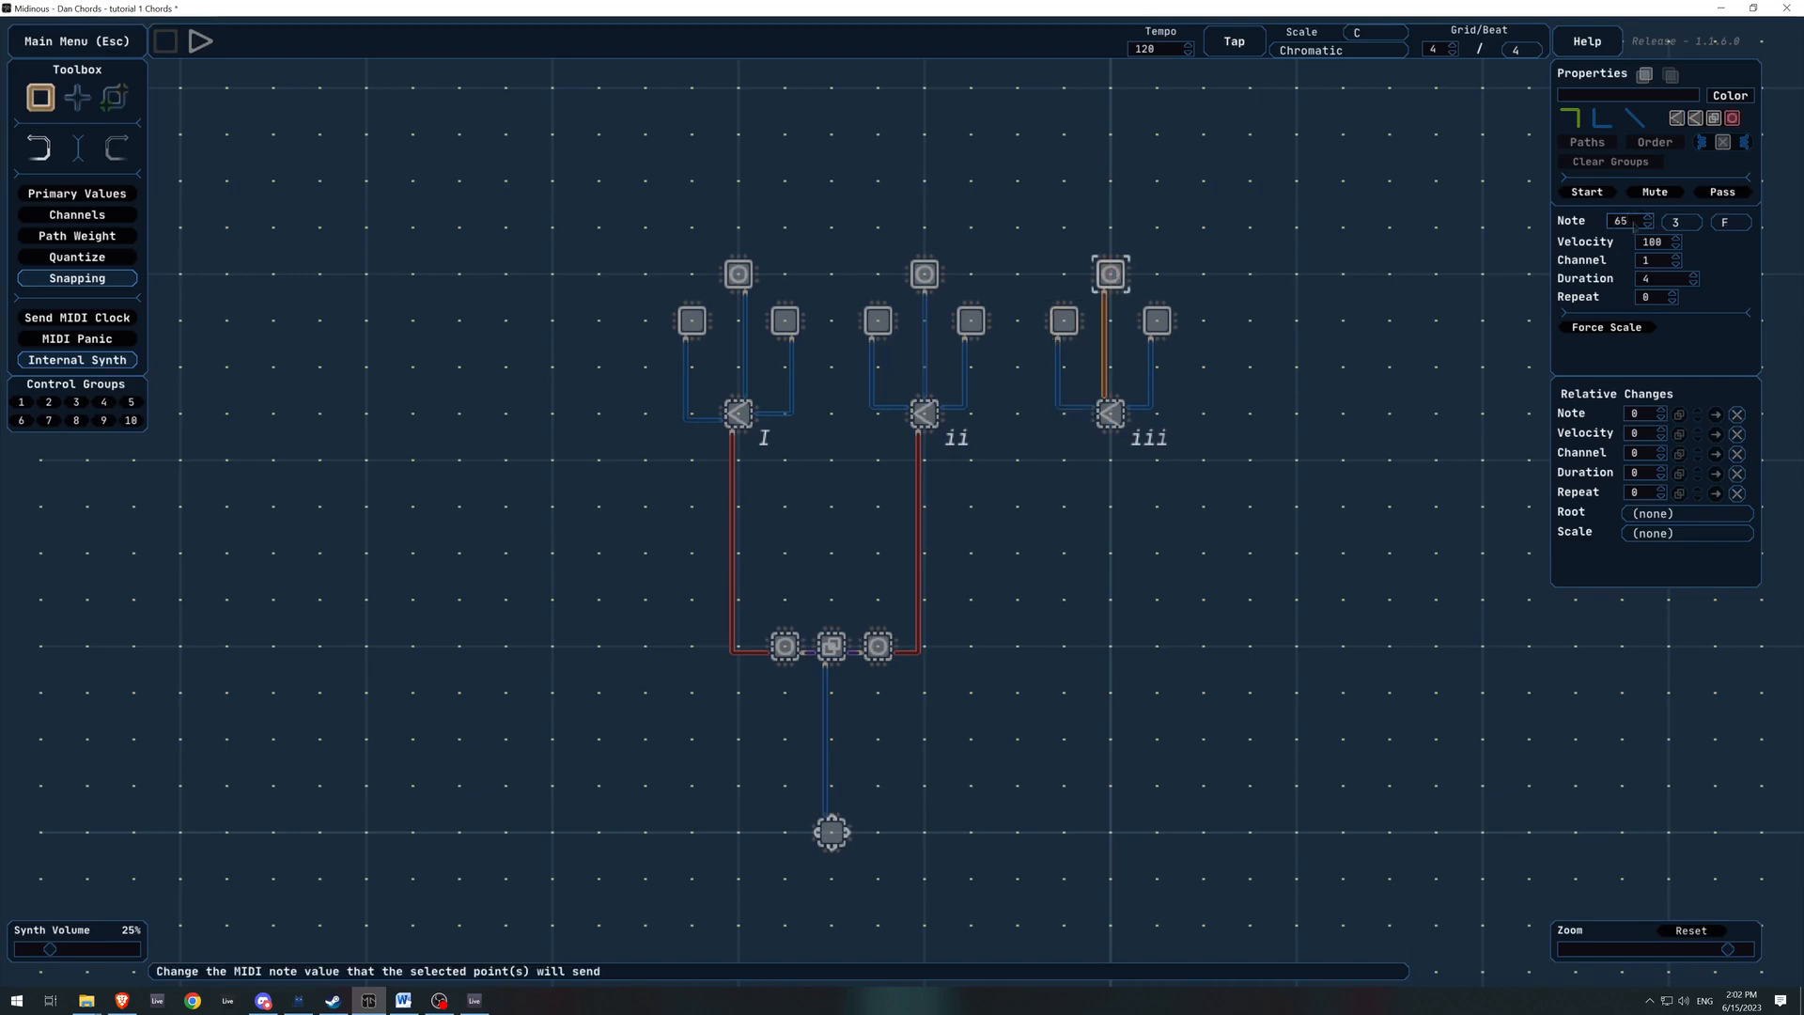
click(1157, 346)
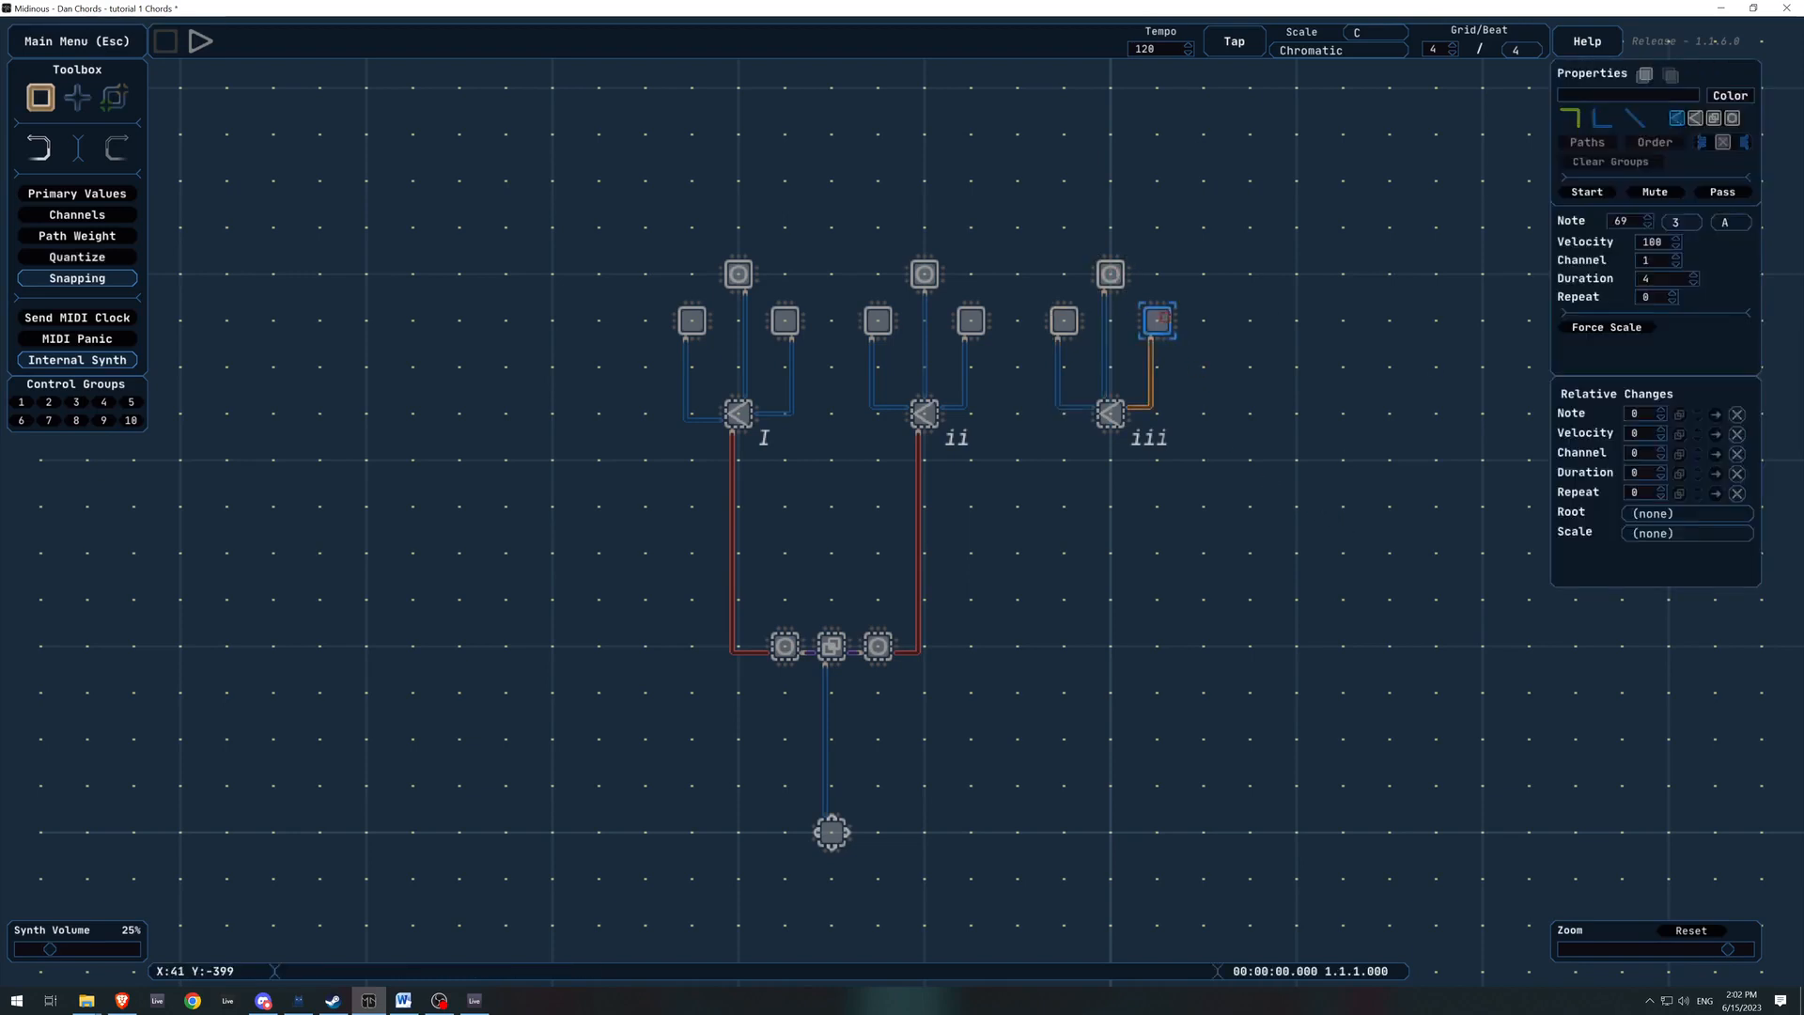
click(1650, 218)
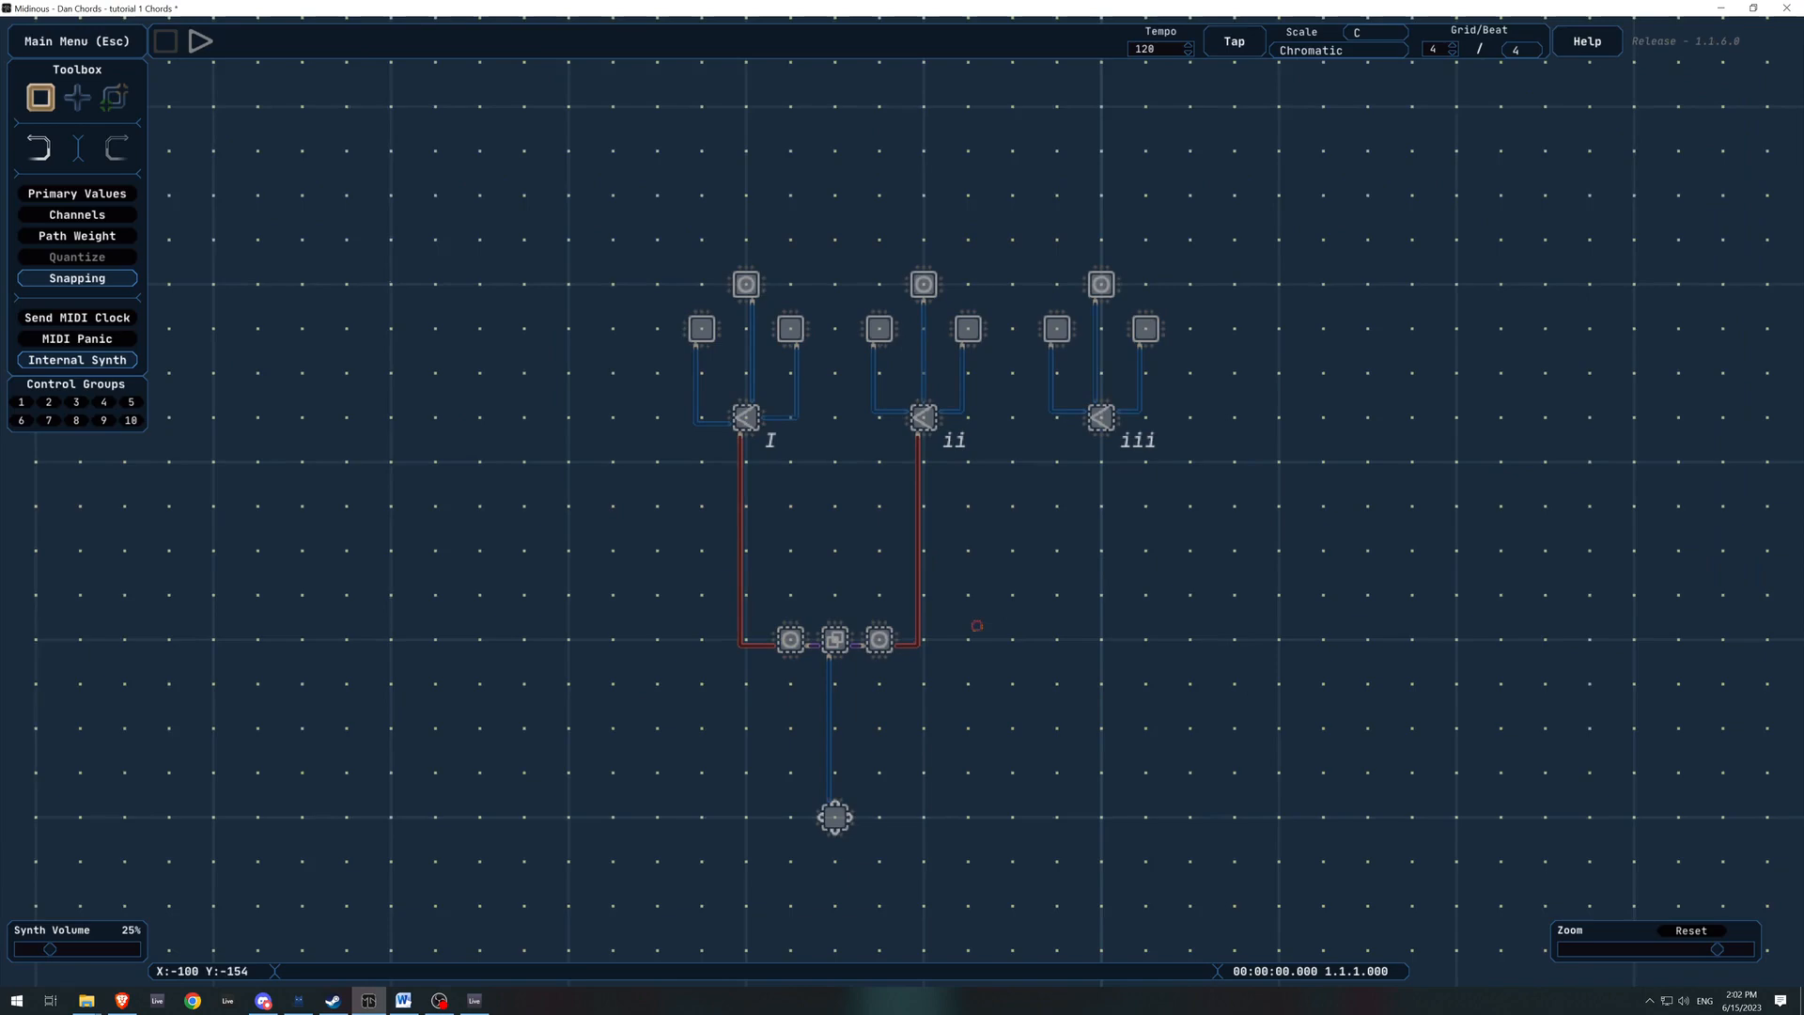
mouse_move(718, 432)
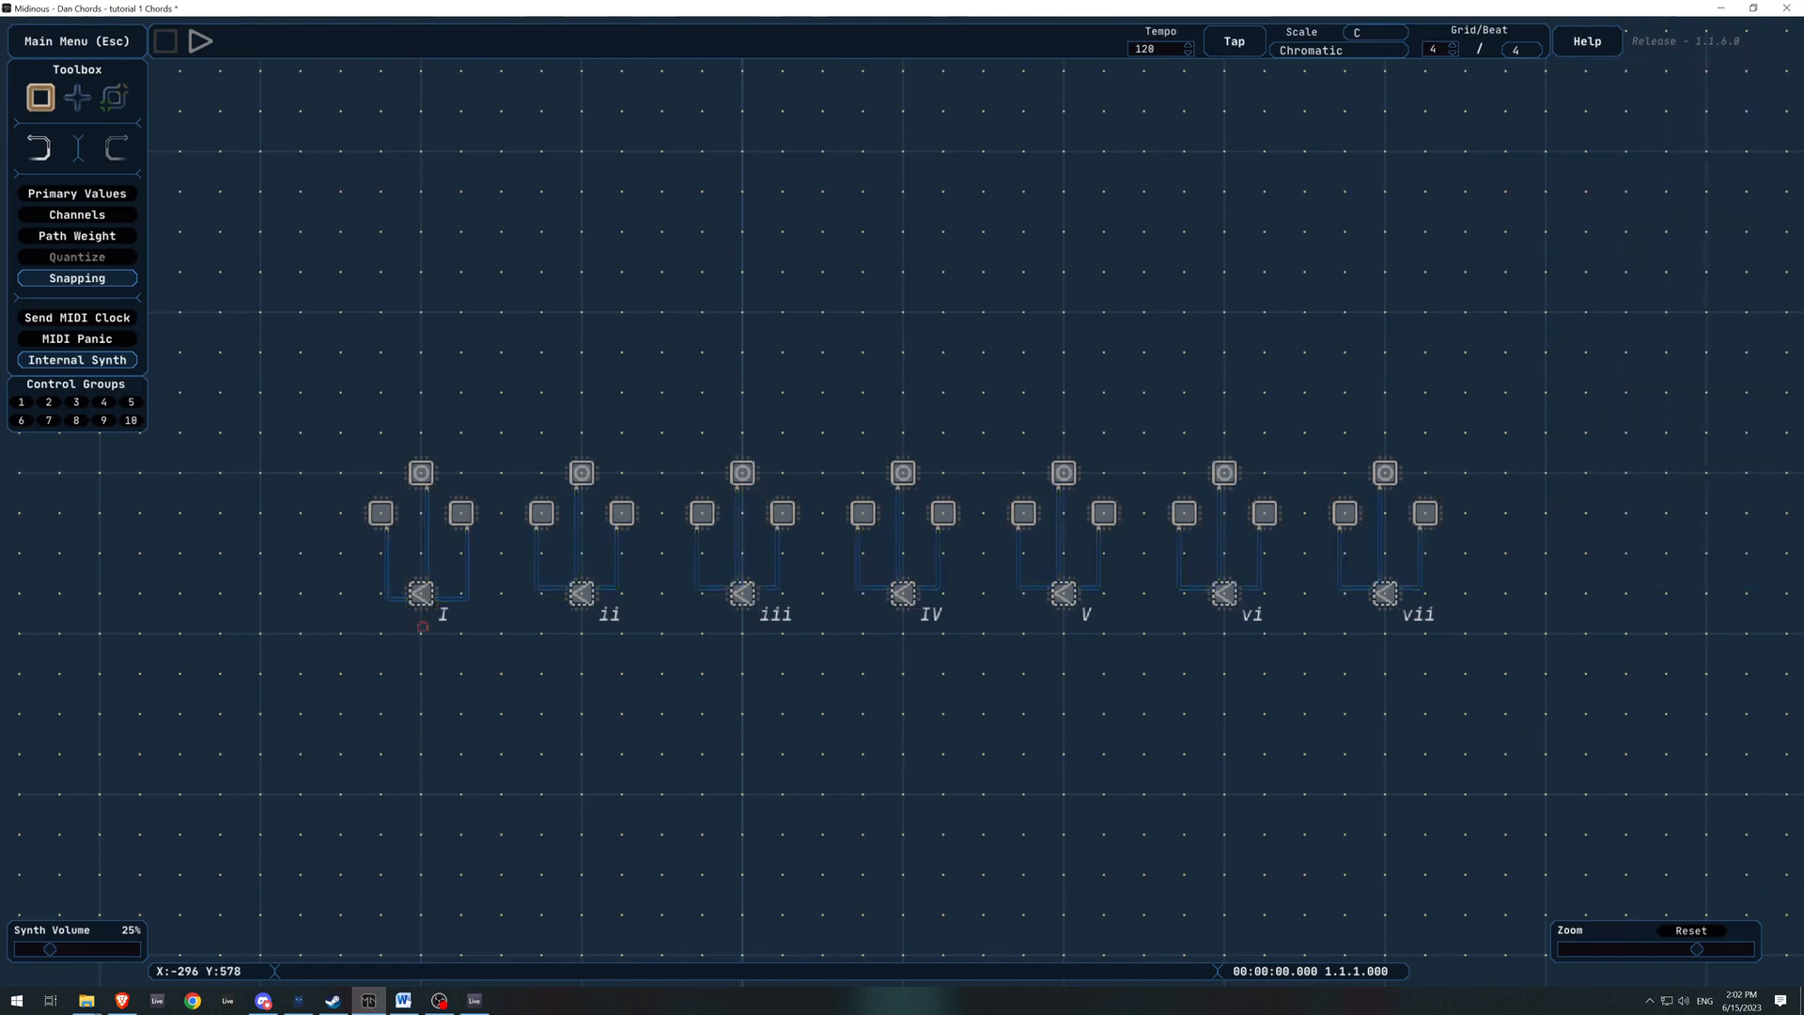
mouse_move(1365, 30)
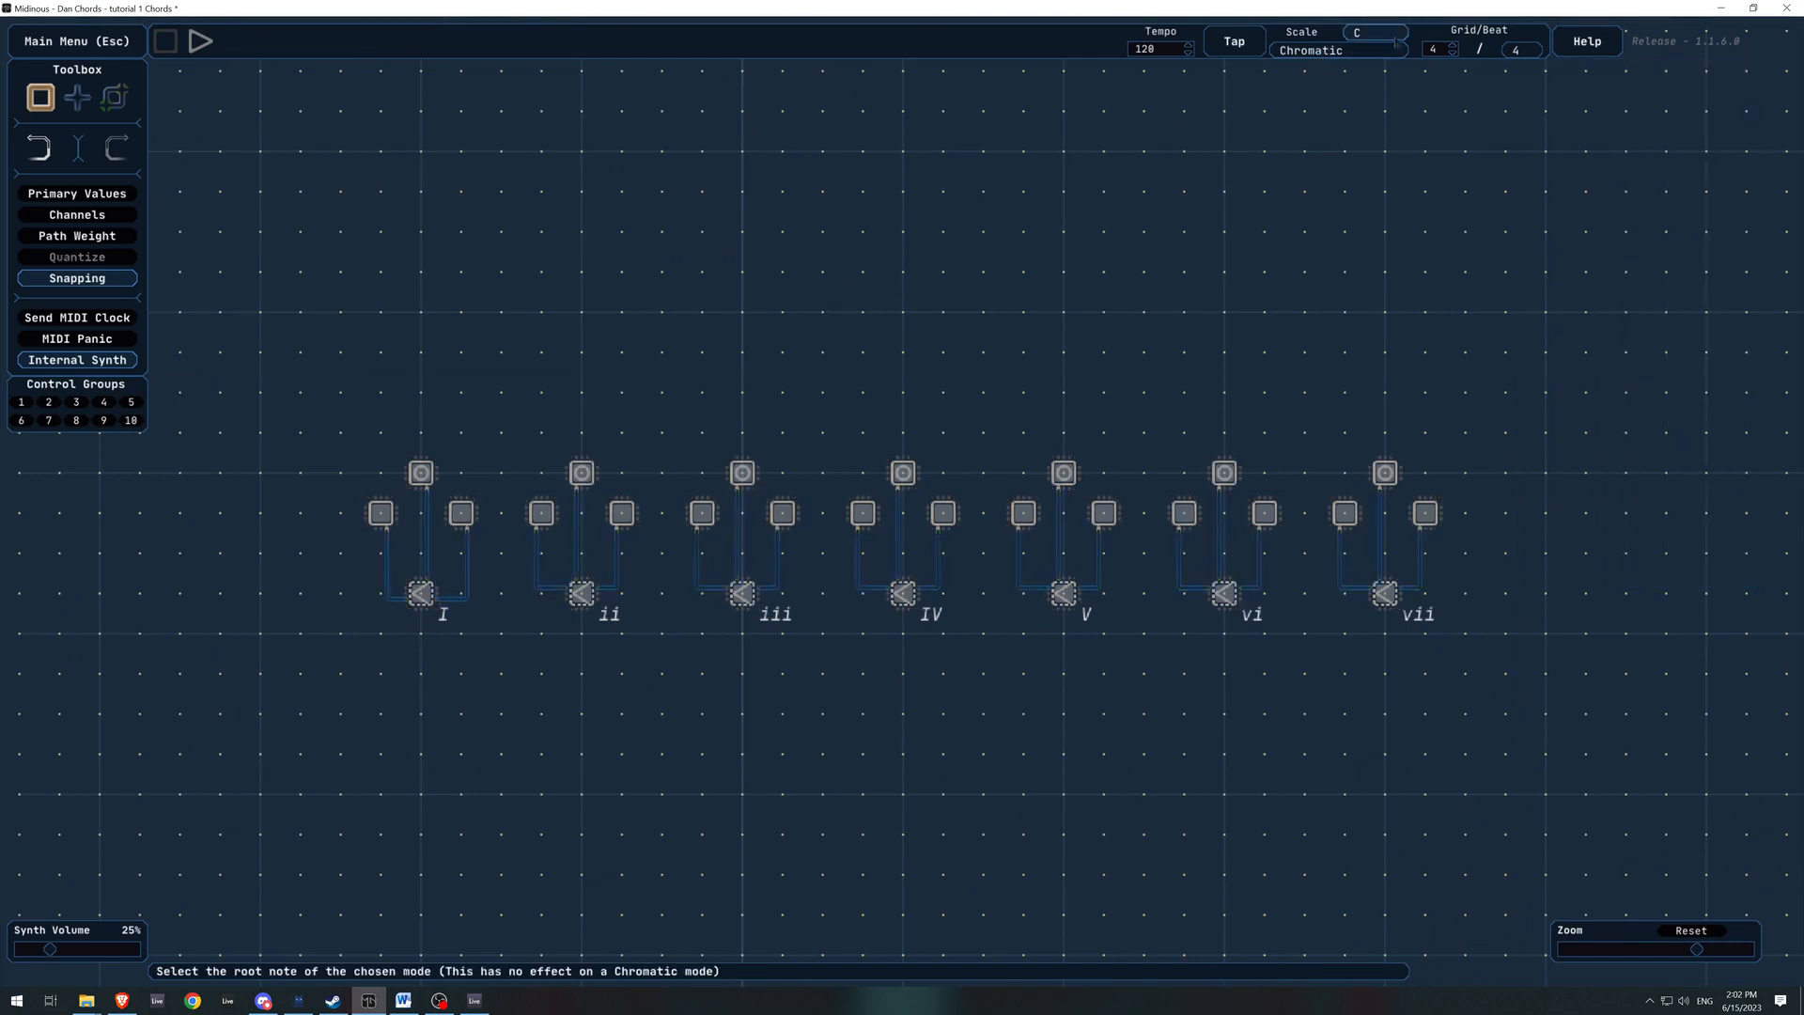
Inspect the Scale's root note for the seven-chord row
click(421, 473)
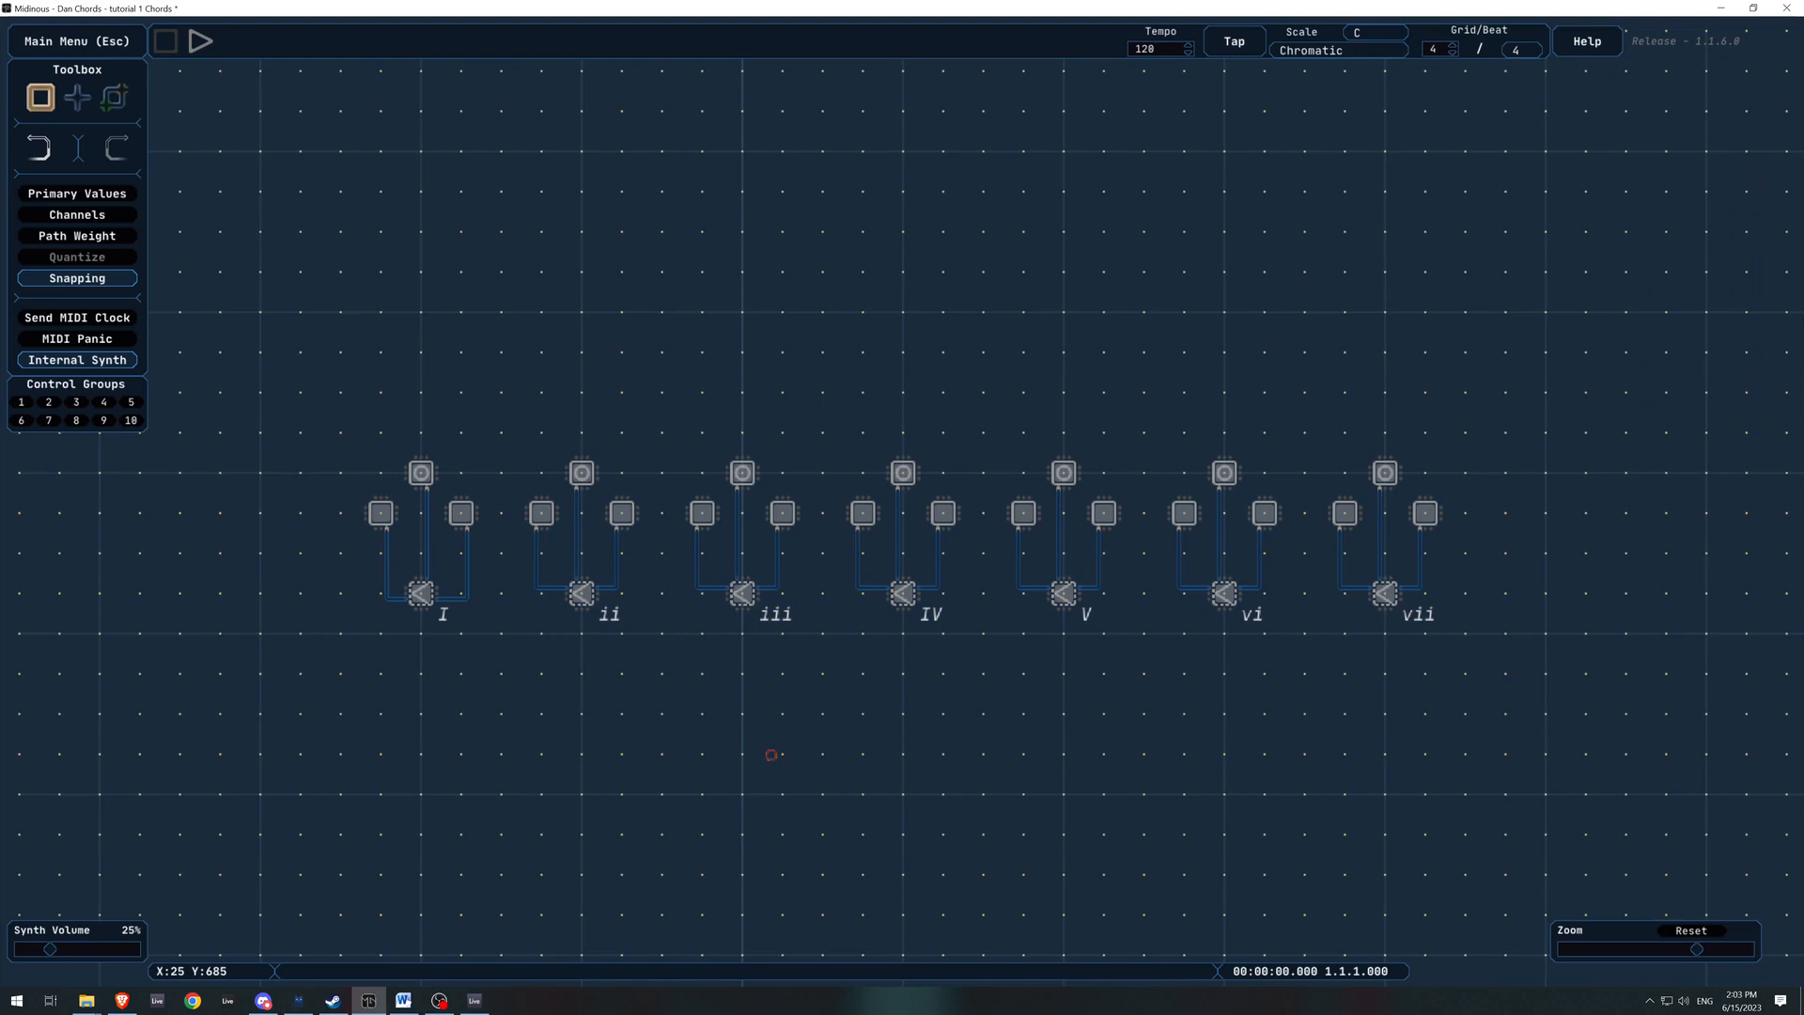
mouse_move(804, 550)
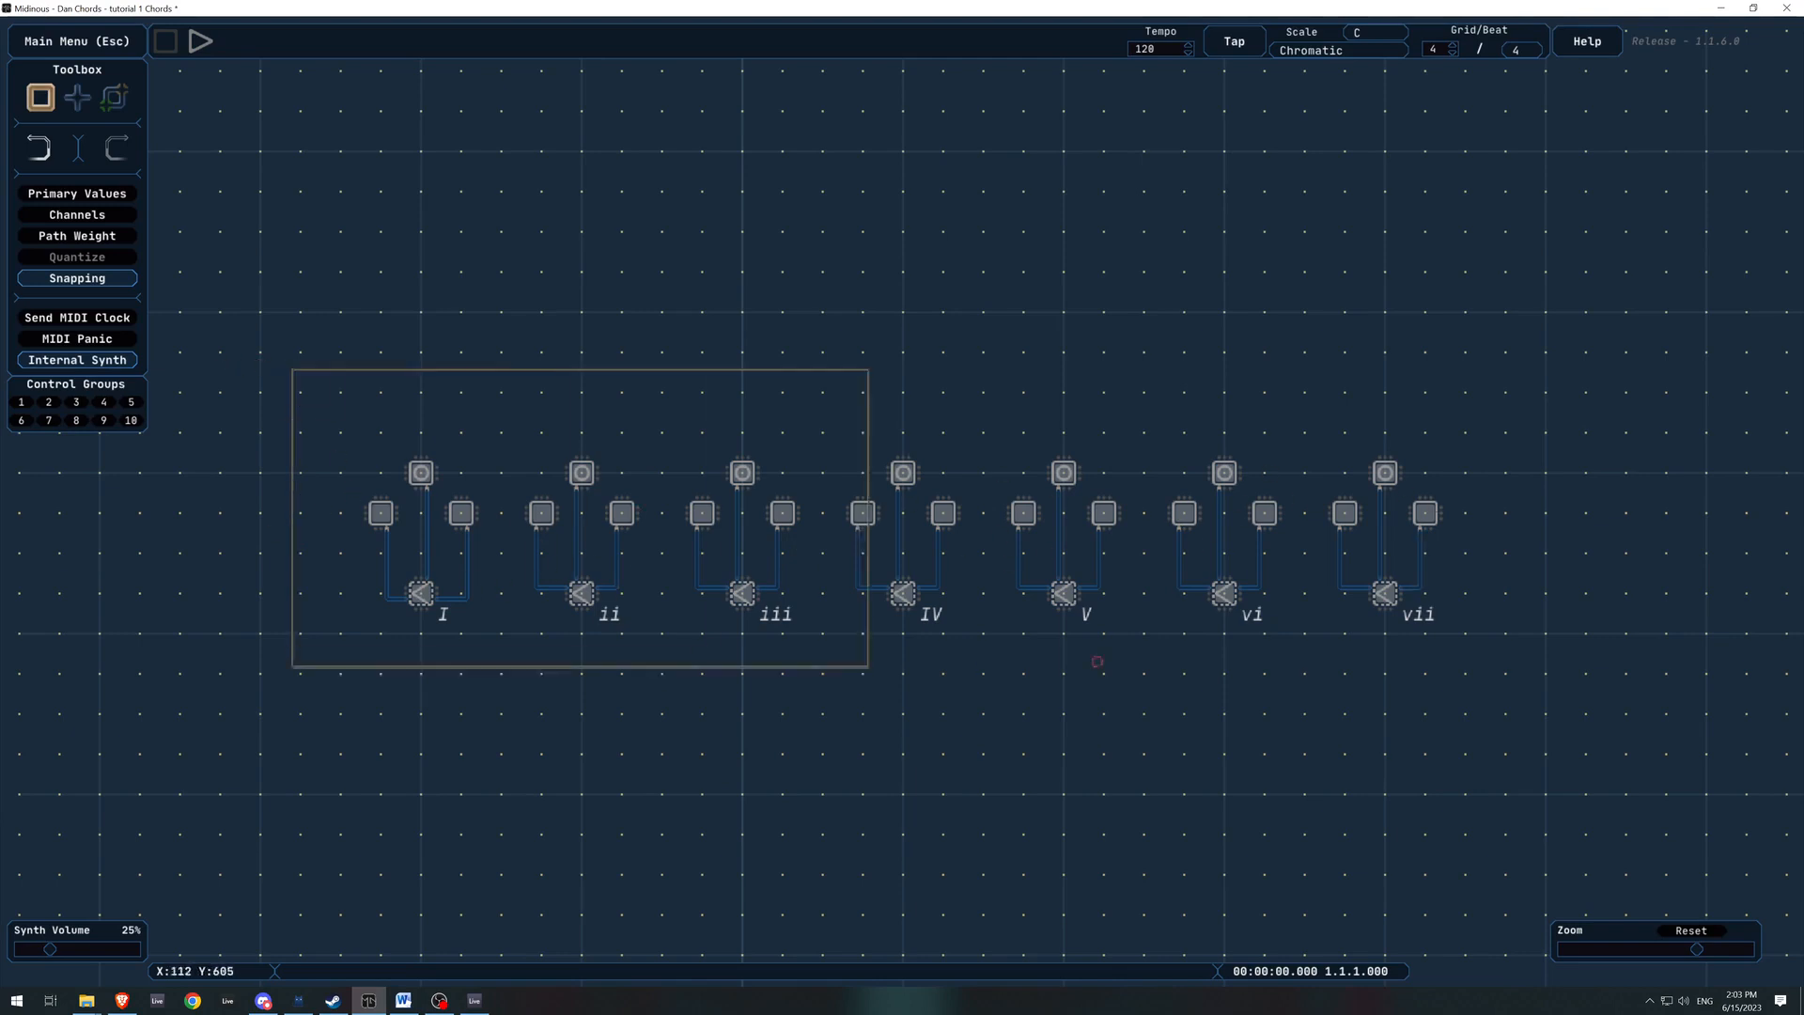
Box-select chords I, ii and iii, reposition the junction and select the end point beneath chord I
drag(293, 368, 868, 674)
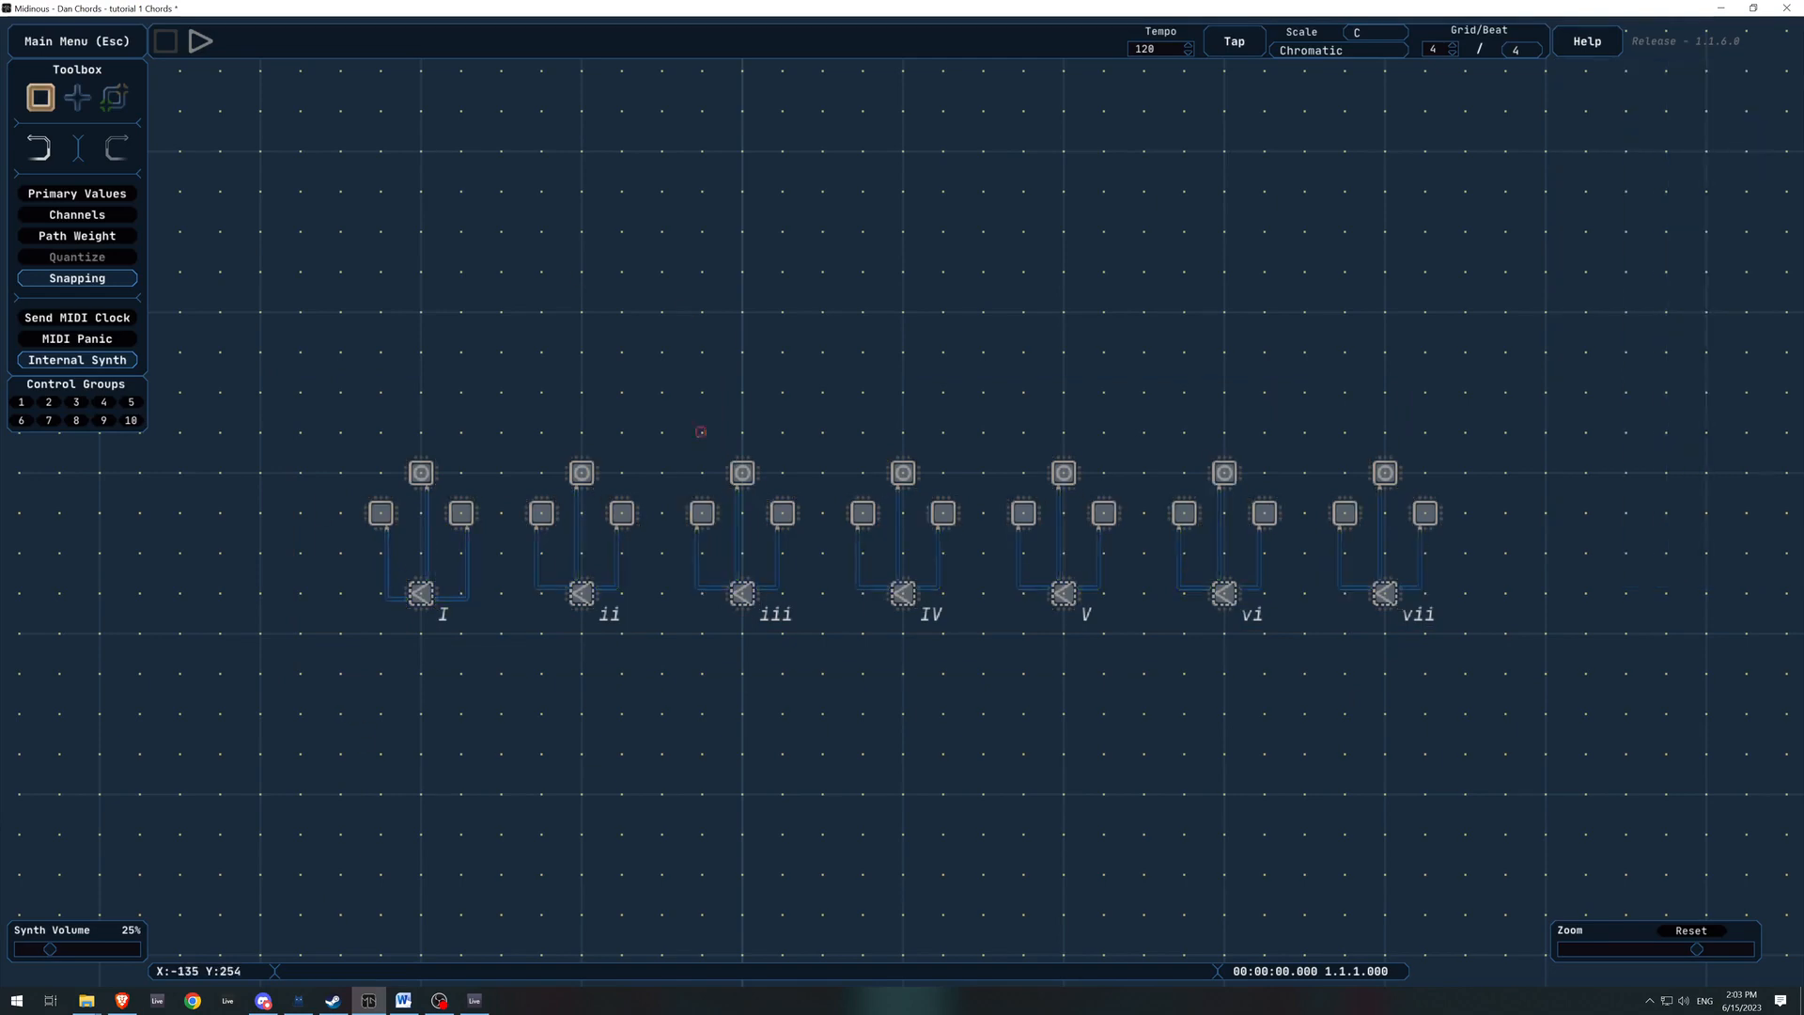
drag(699, 432, 660, 310)
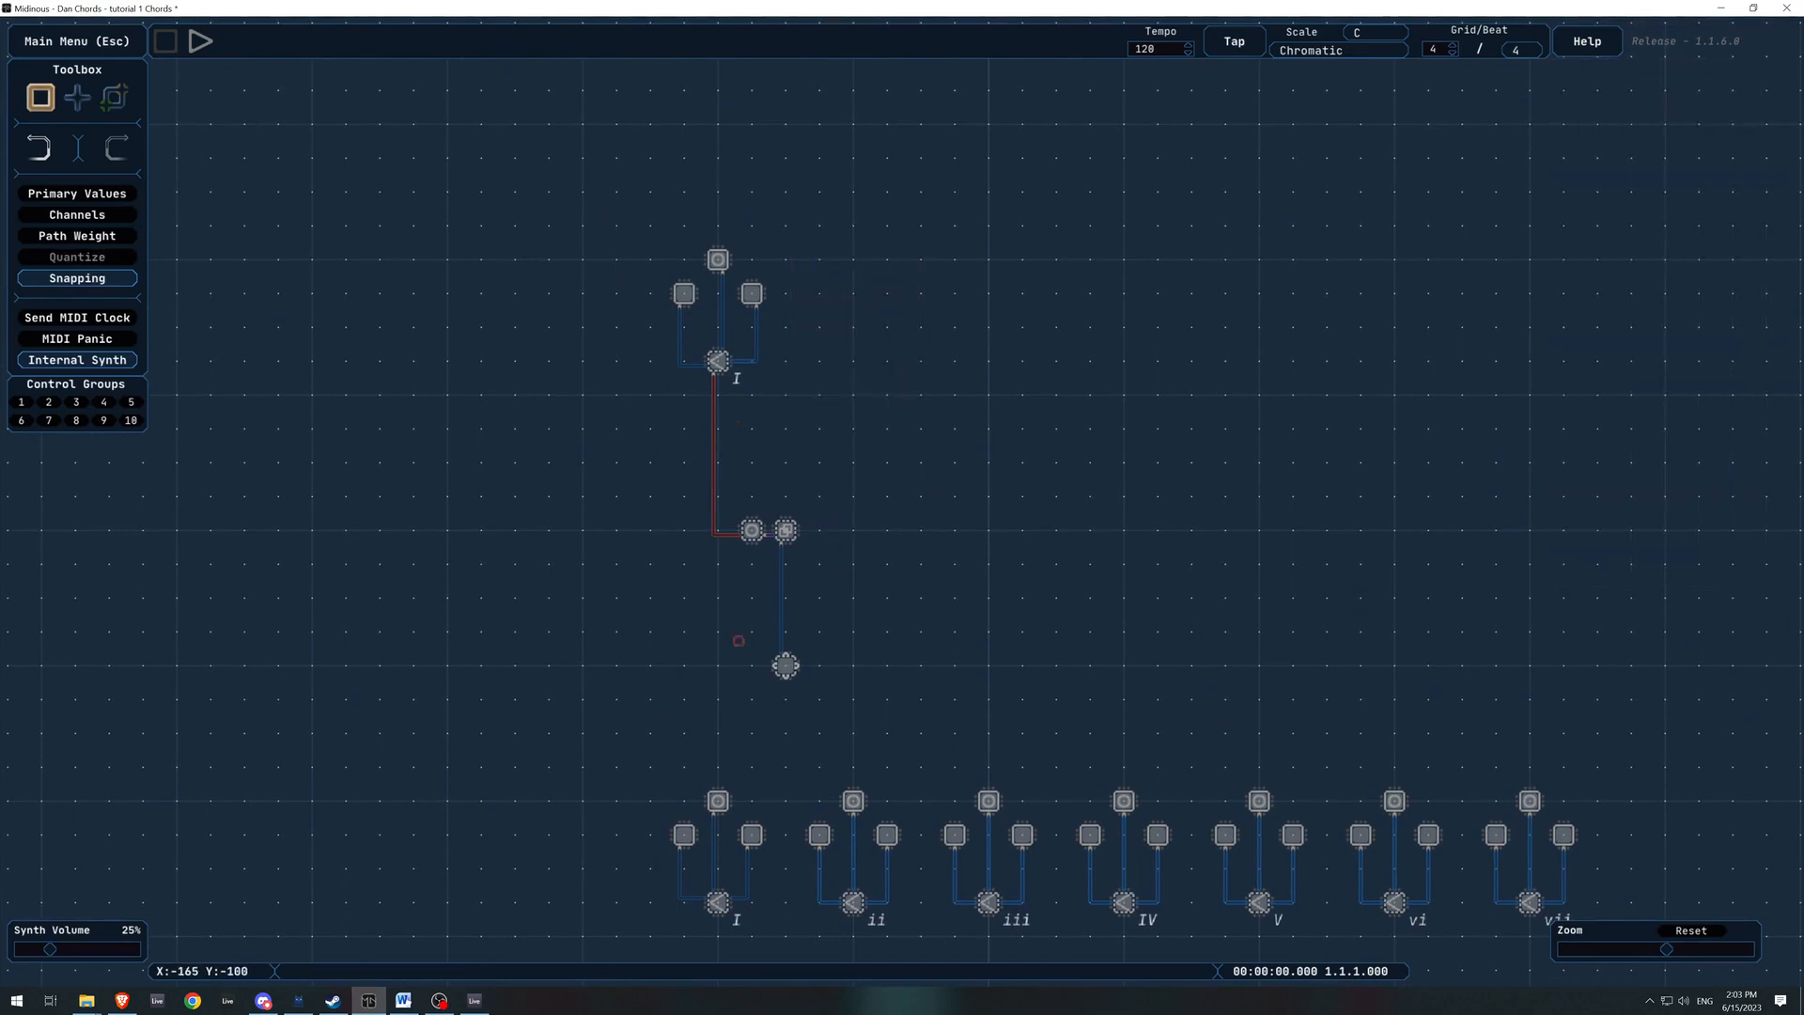
click(718, 359)
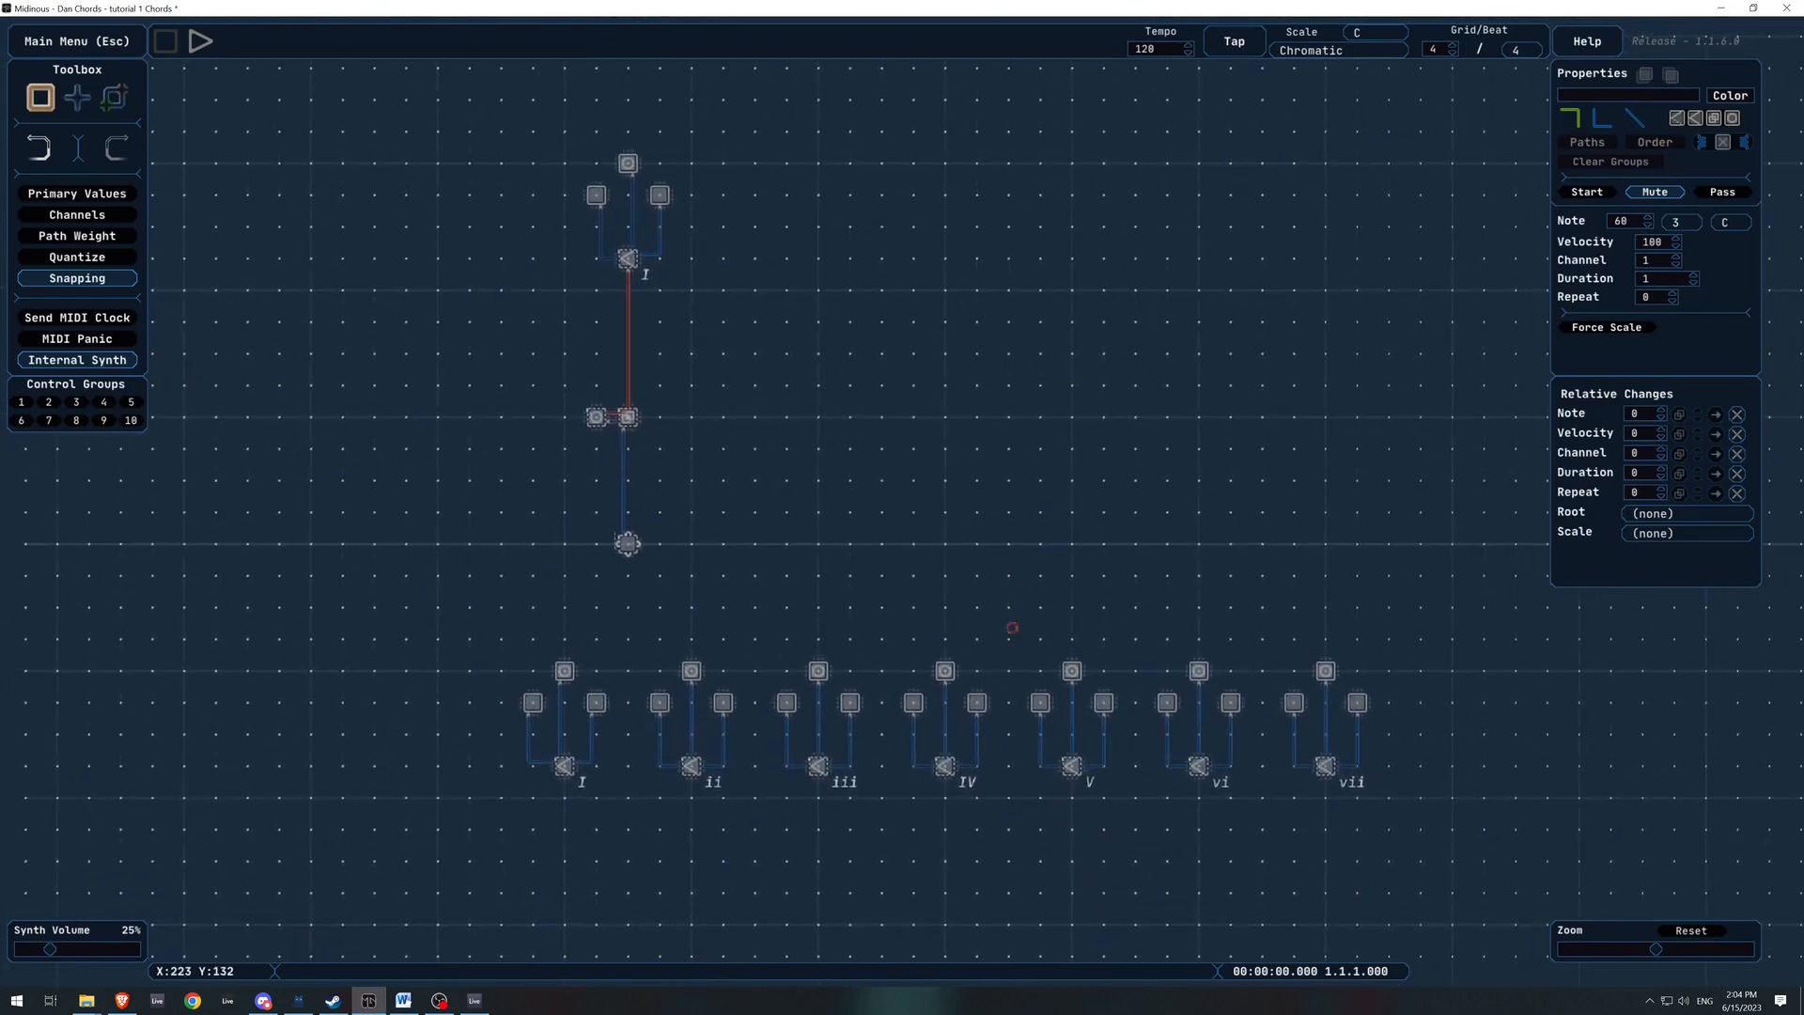
mouse_move(1112, 635)
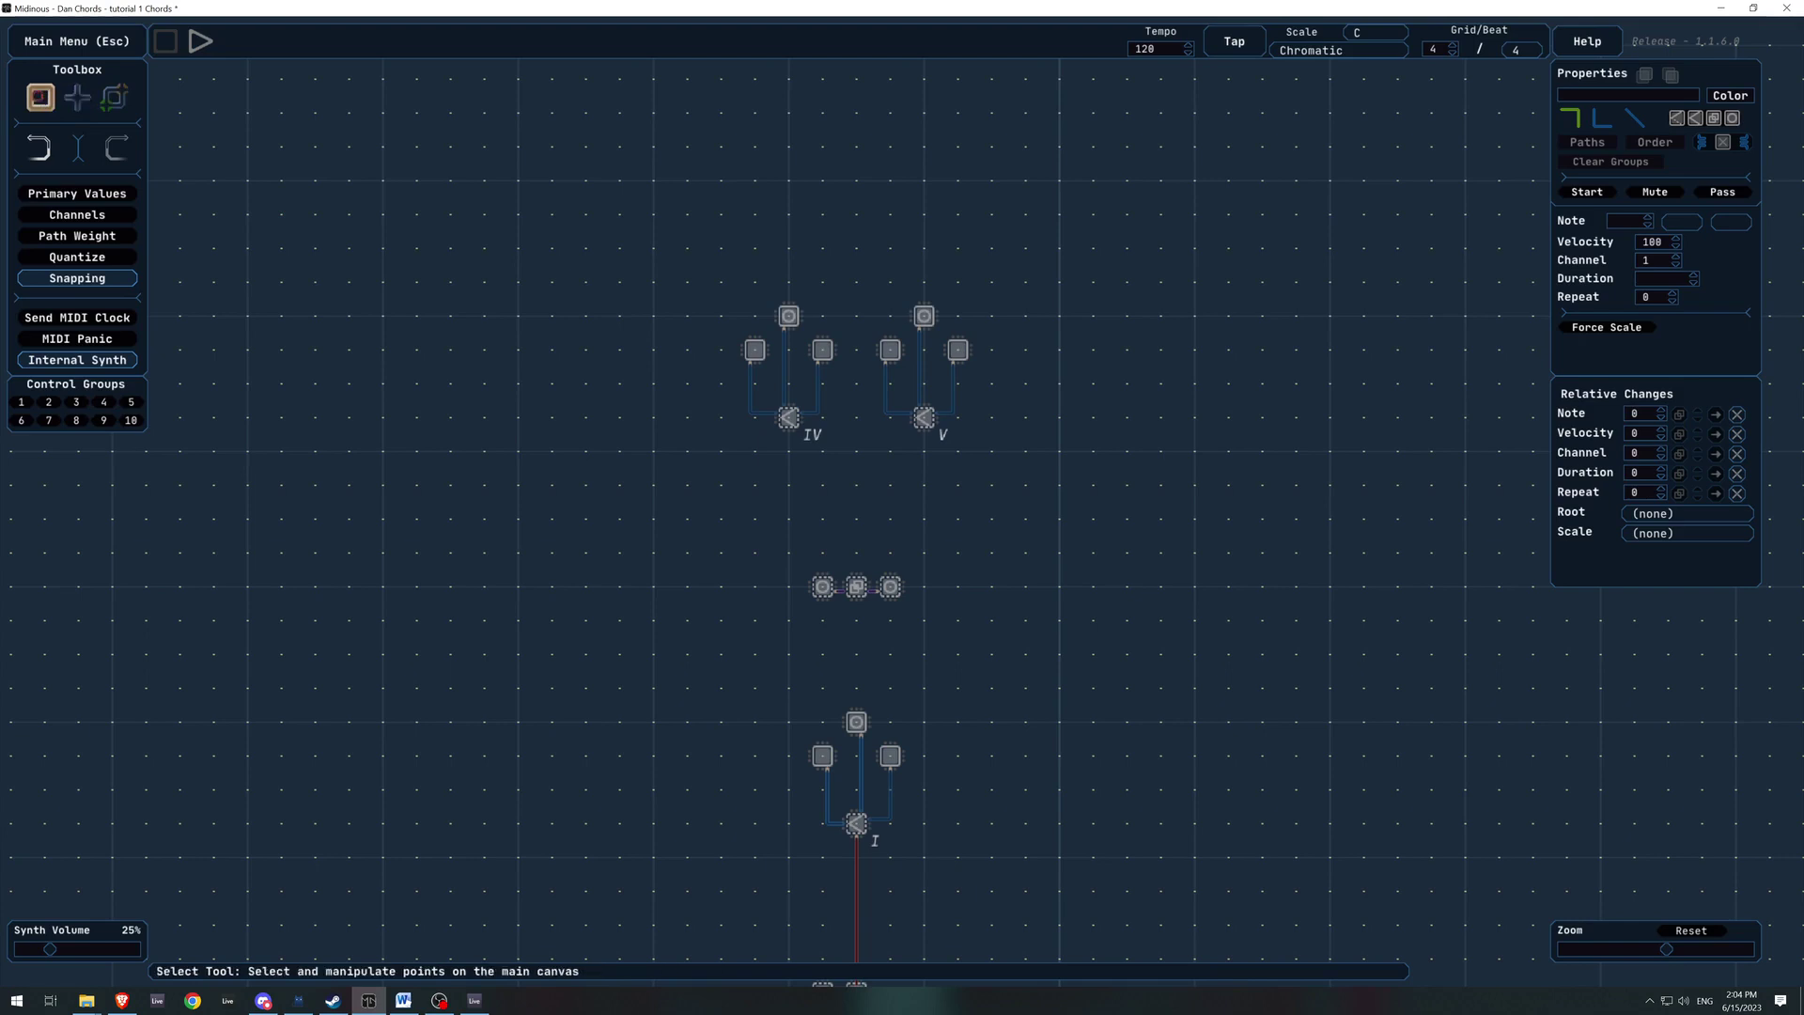
With the Path tool, connect the three-point junction to the IV chord
click(77, 94)
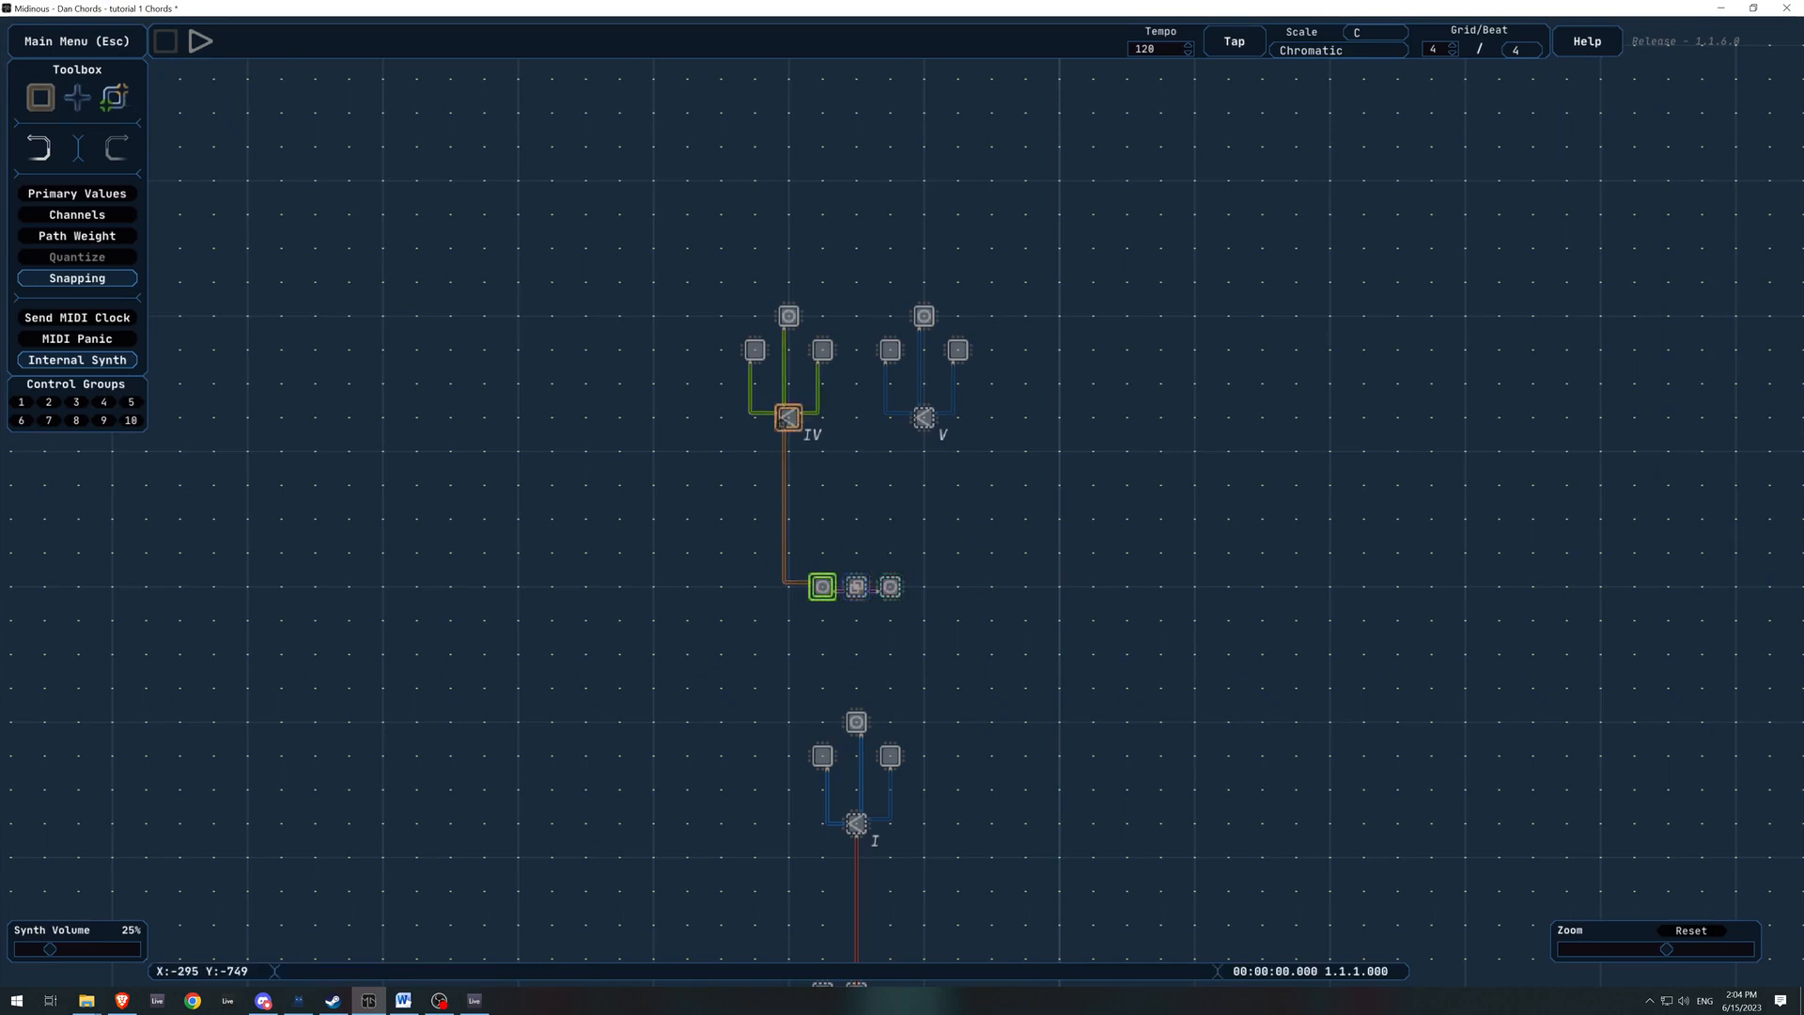
click(891, 586)
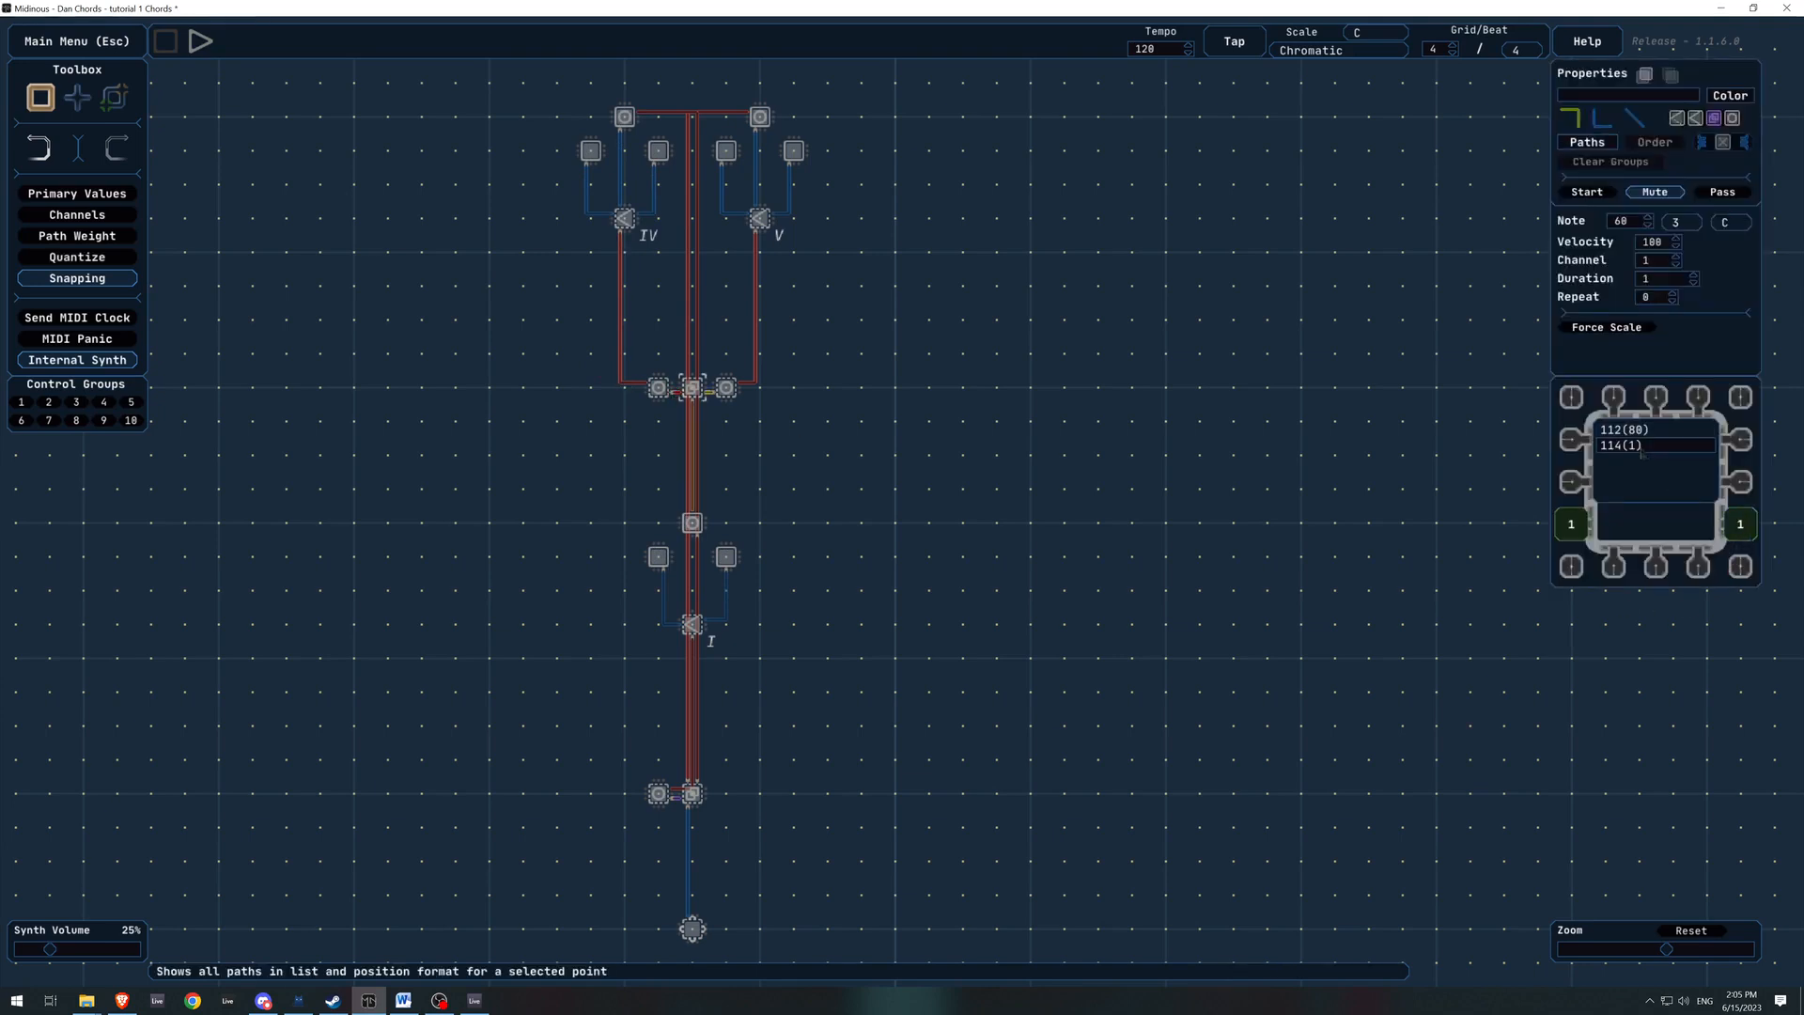
In the junction's Paths list, change the first outgoing path's weight from 80 to 50
click(1624, 429)
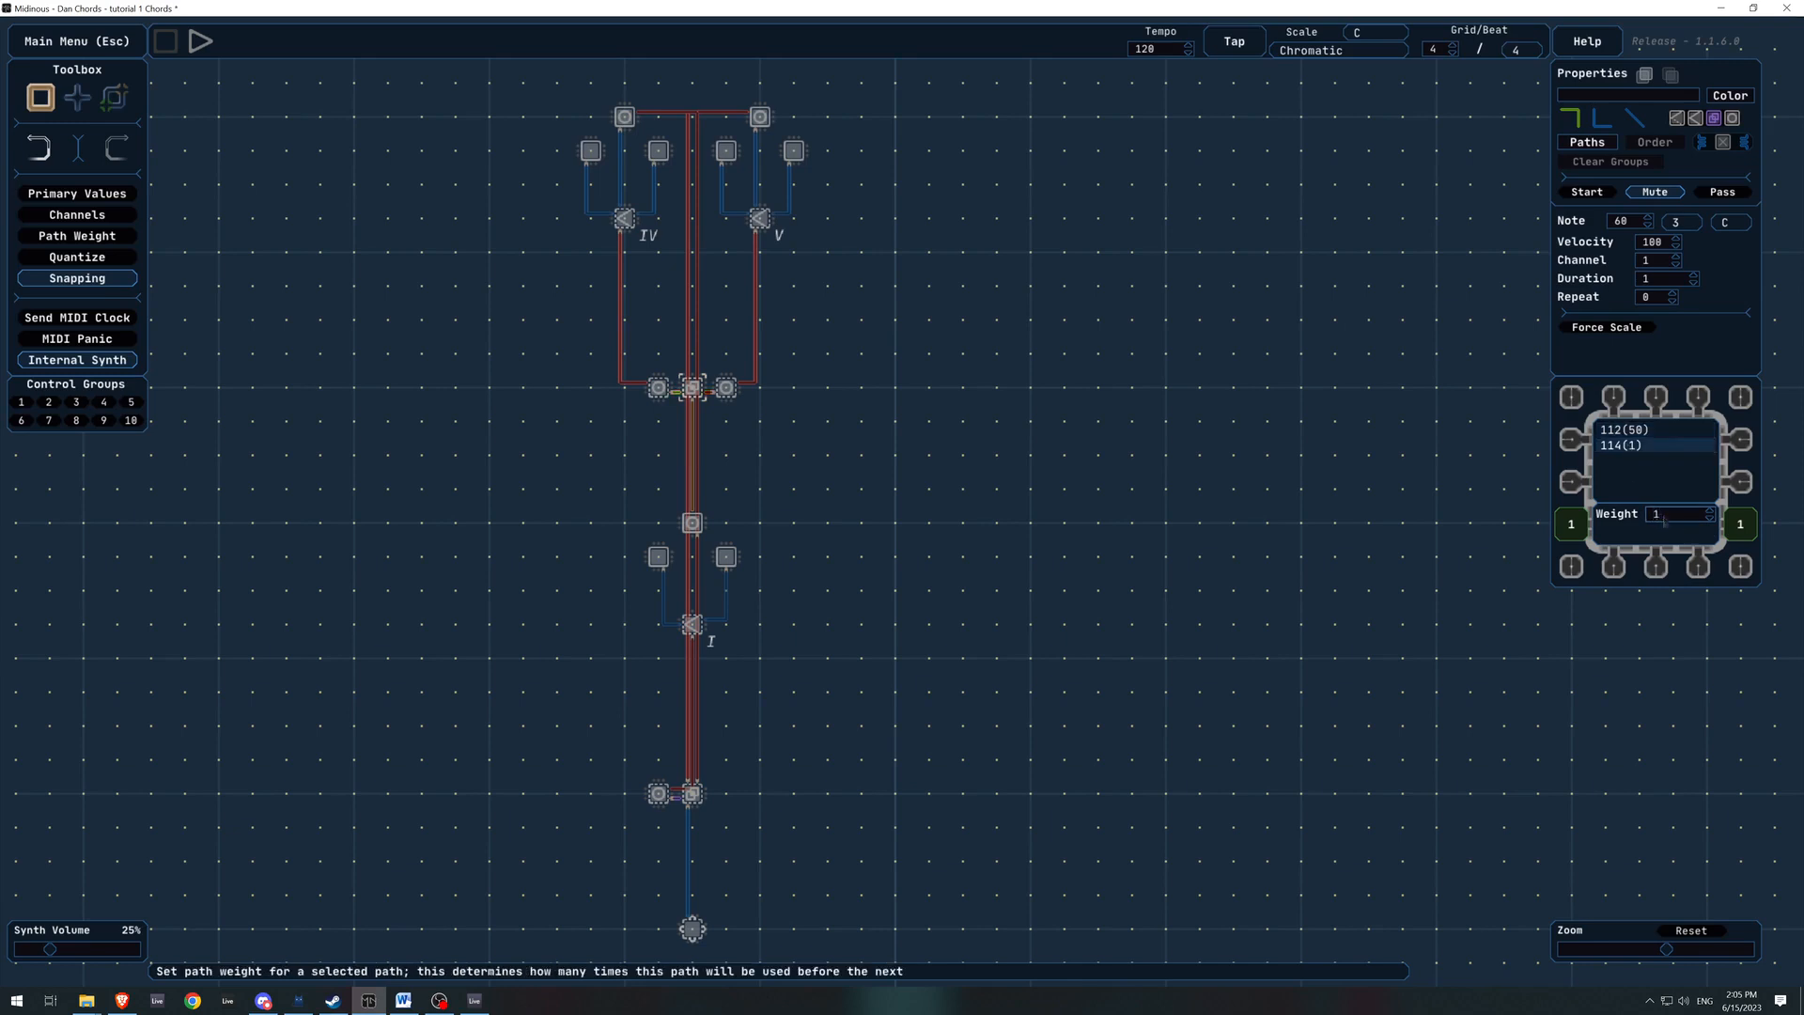
click(838, 526)
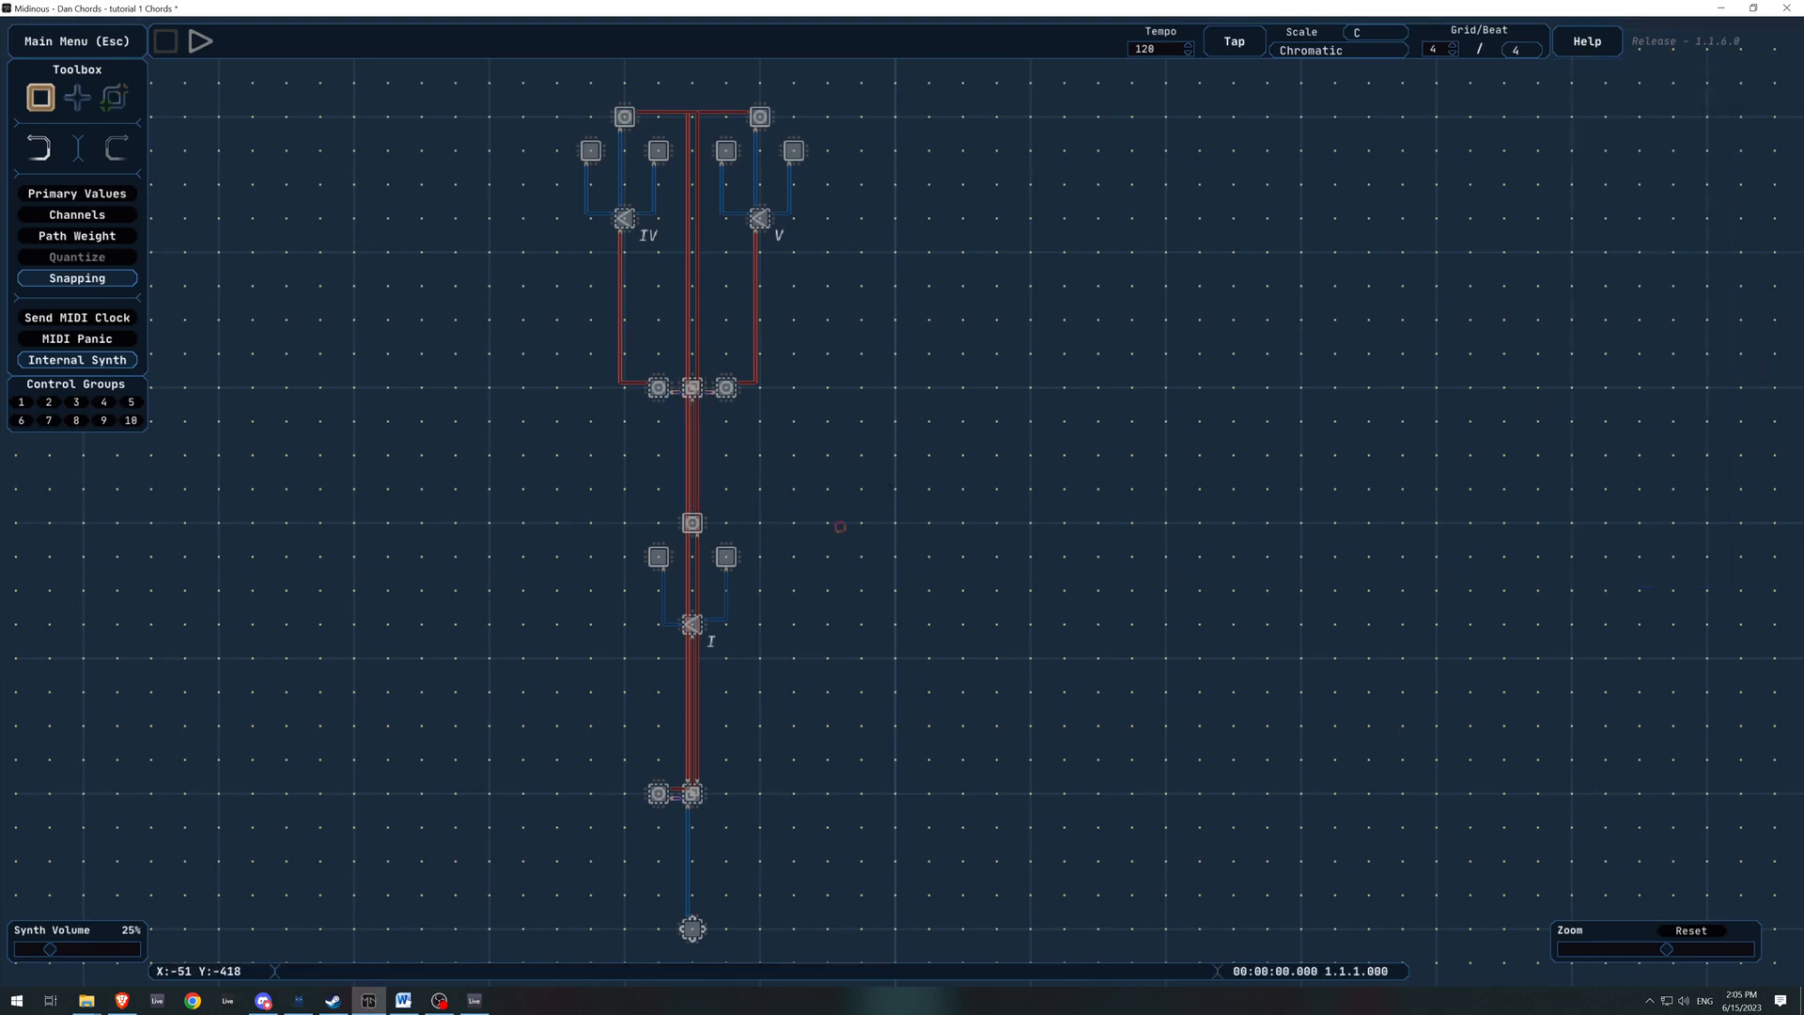
click(201, 41)
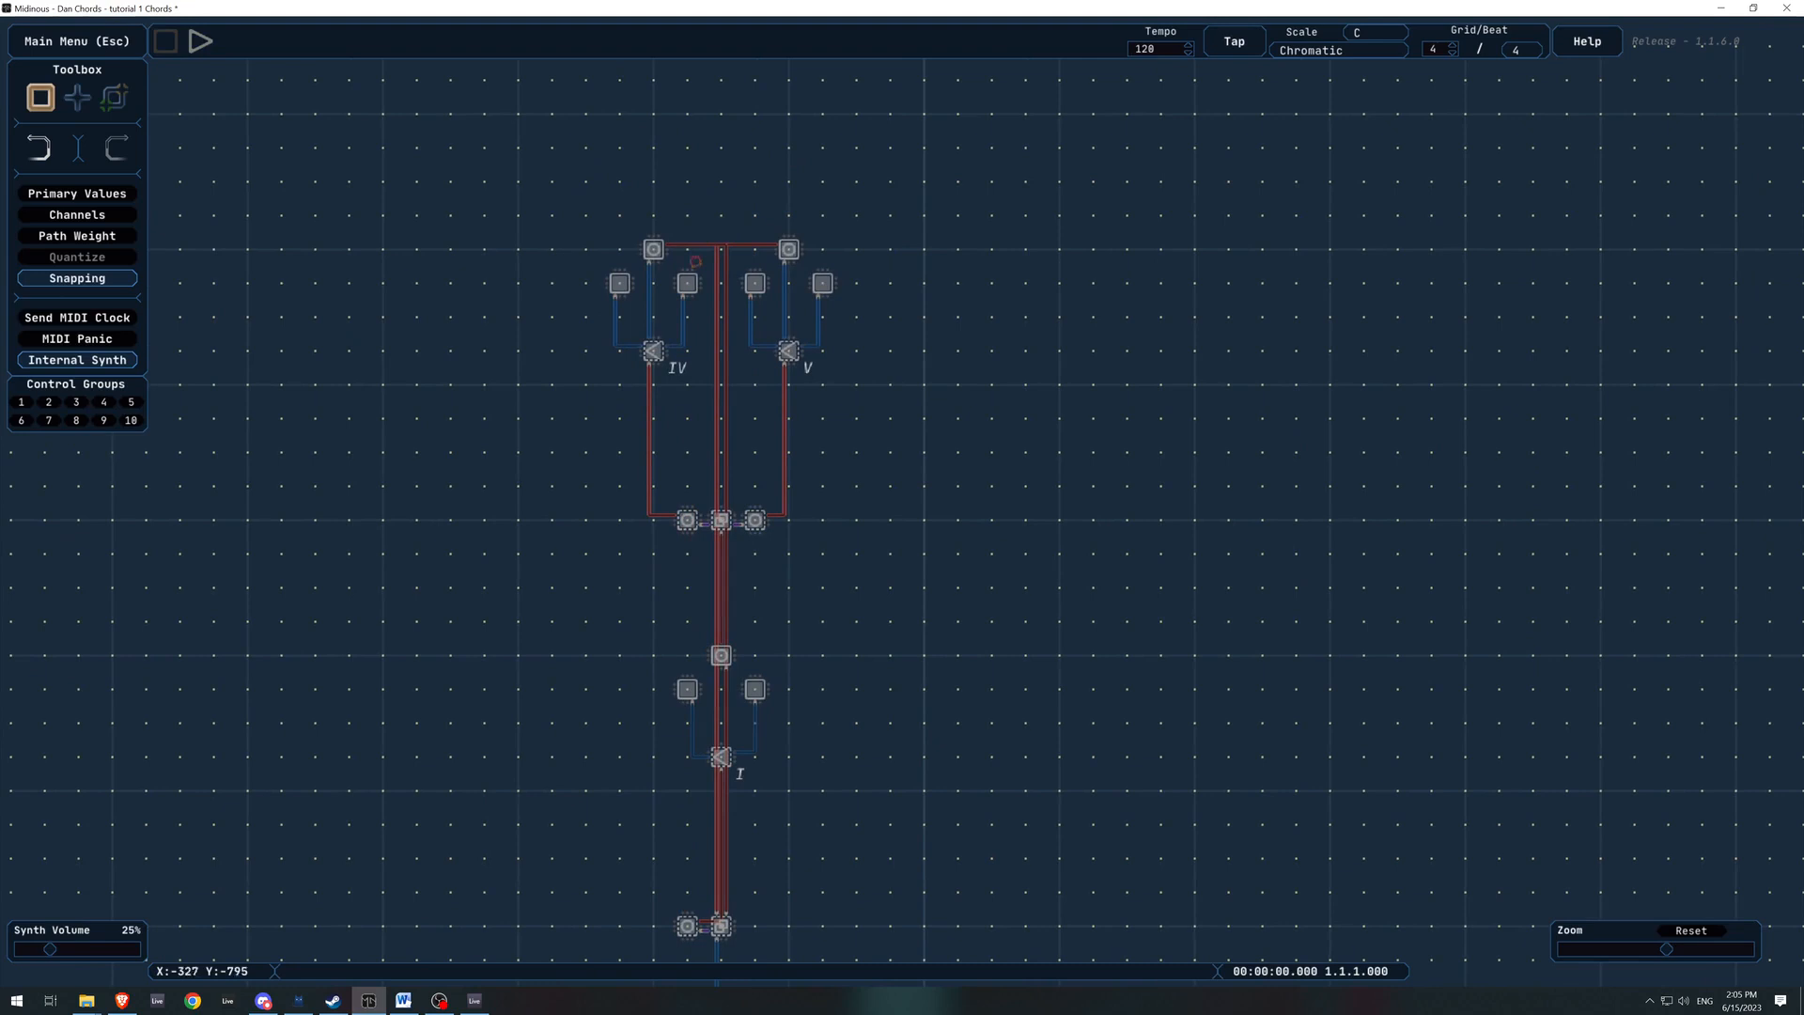
Copy a chord block and position it above its junction in the IV–V branch
click(652, 249)
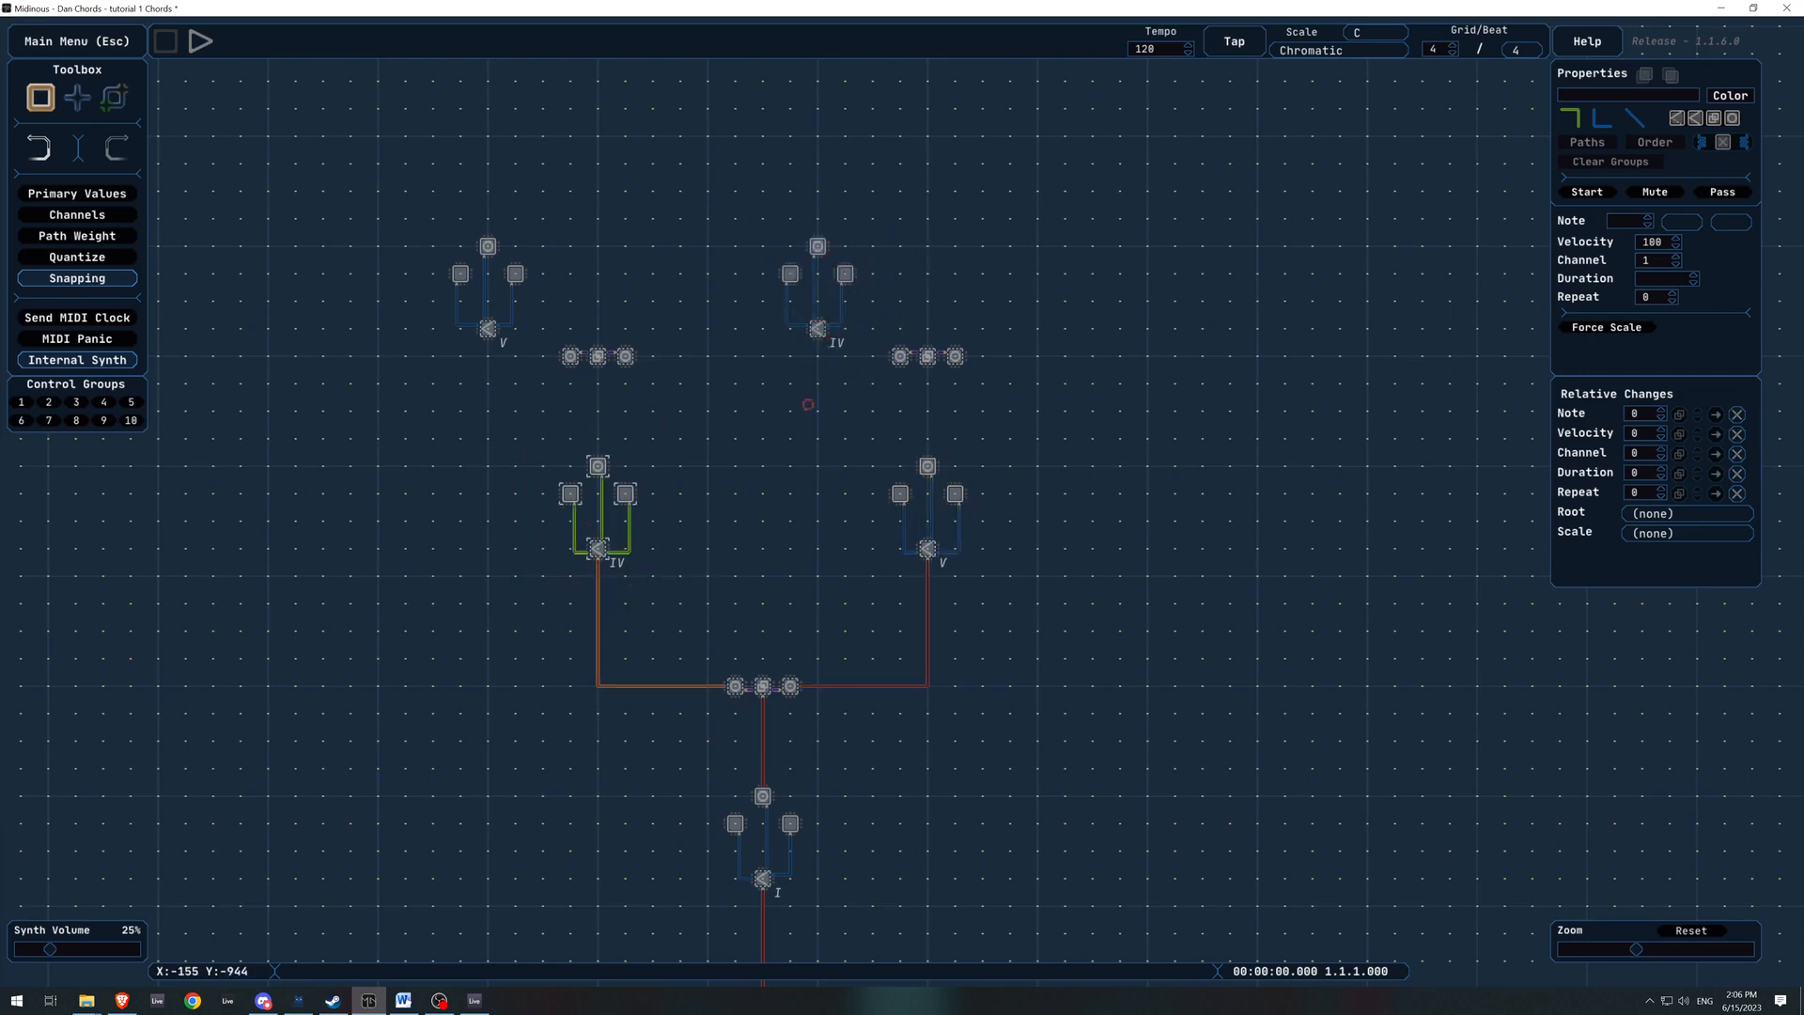
drag(385, 331, 904, 201)
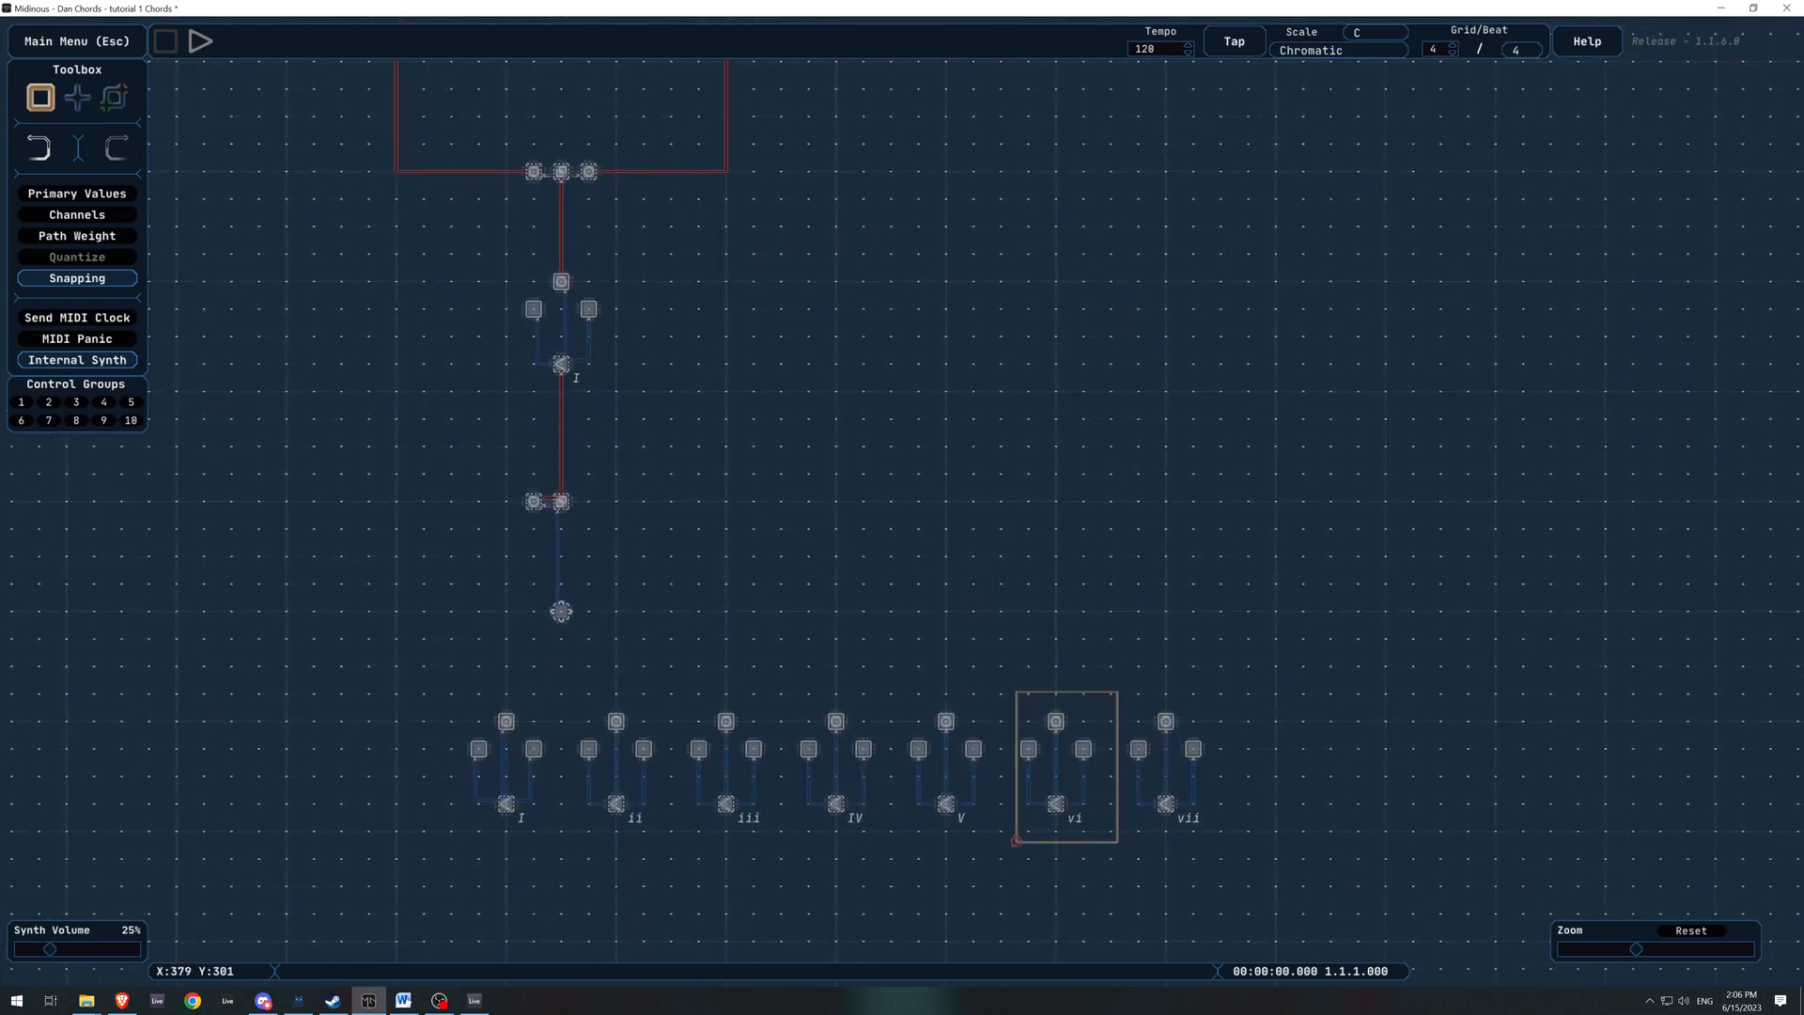
Copy the vi chord into the branches and join the V and vi chord tops to the return line
click(1056, 722)
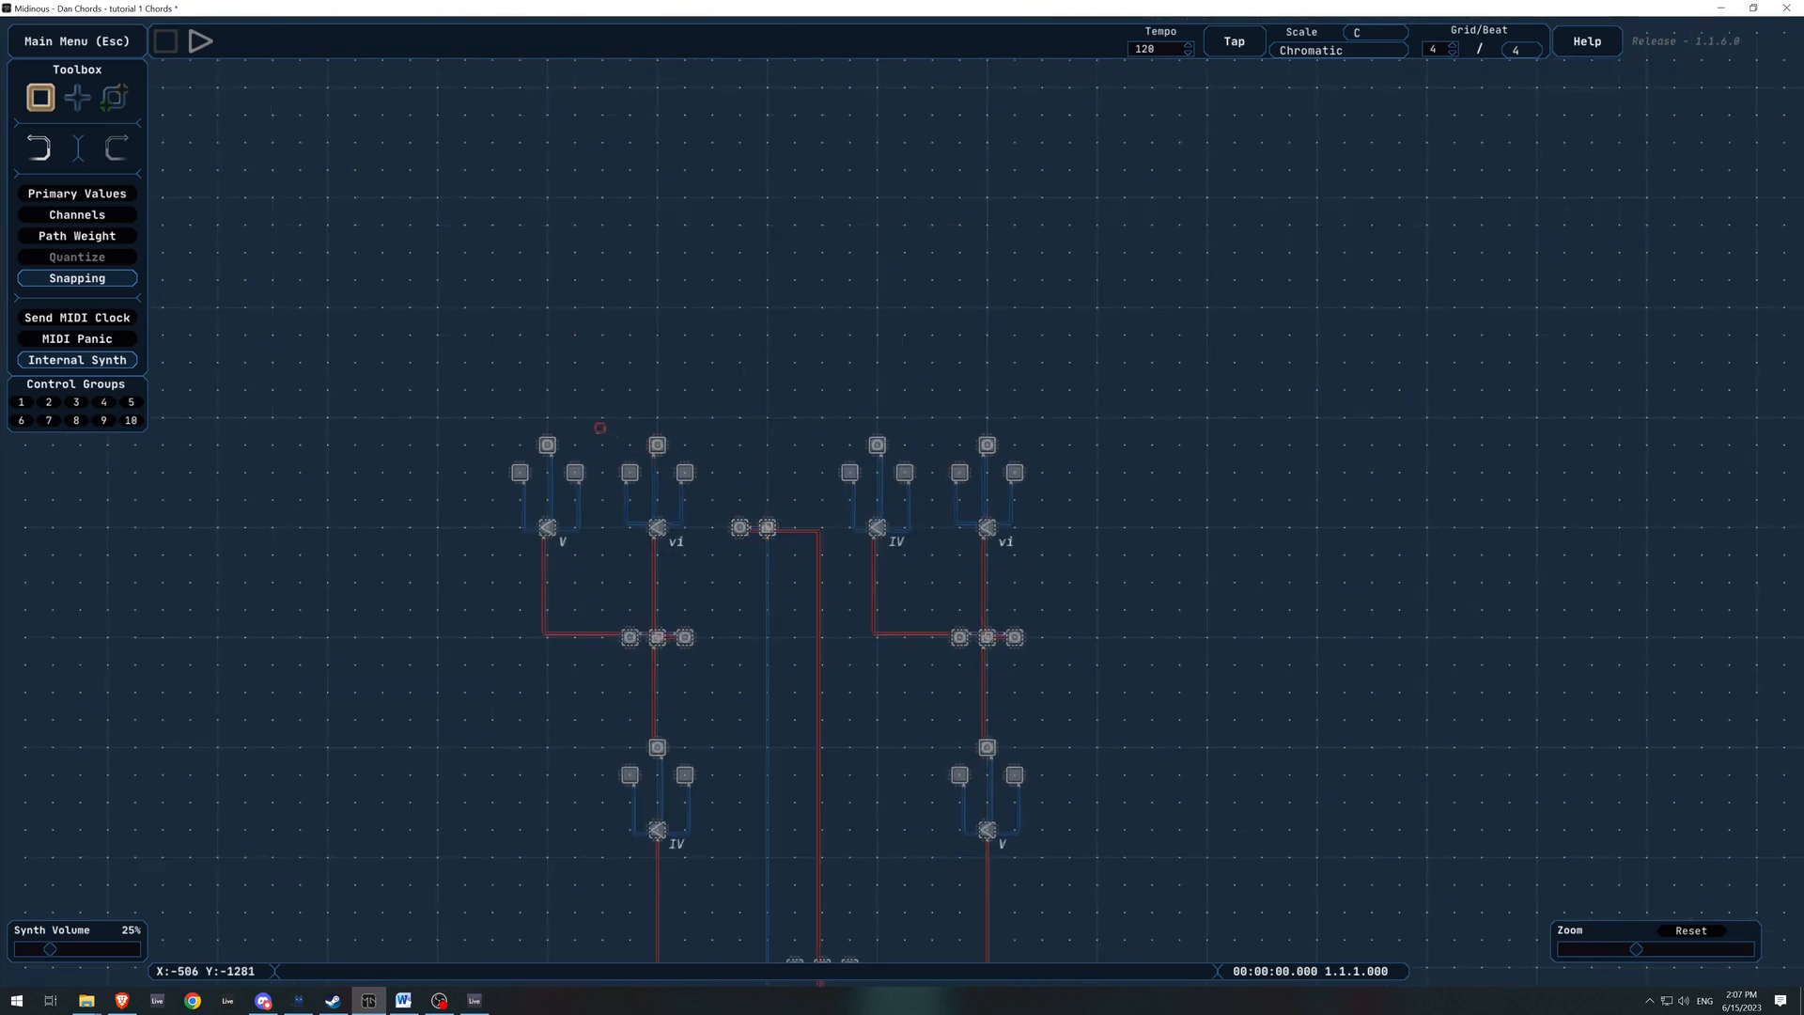
click(545, 443)
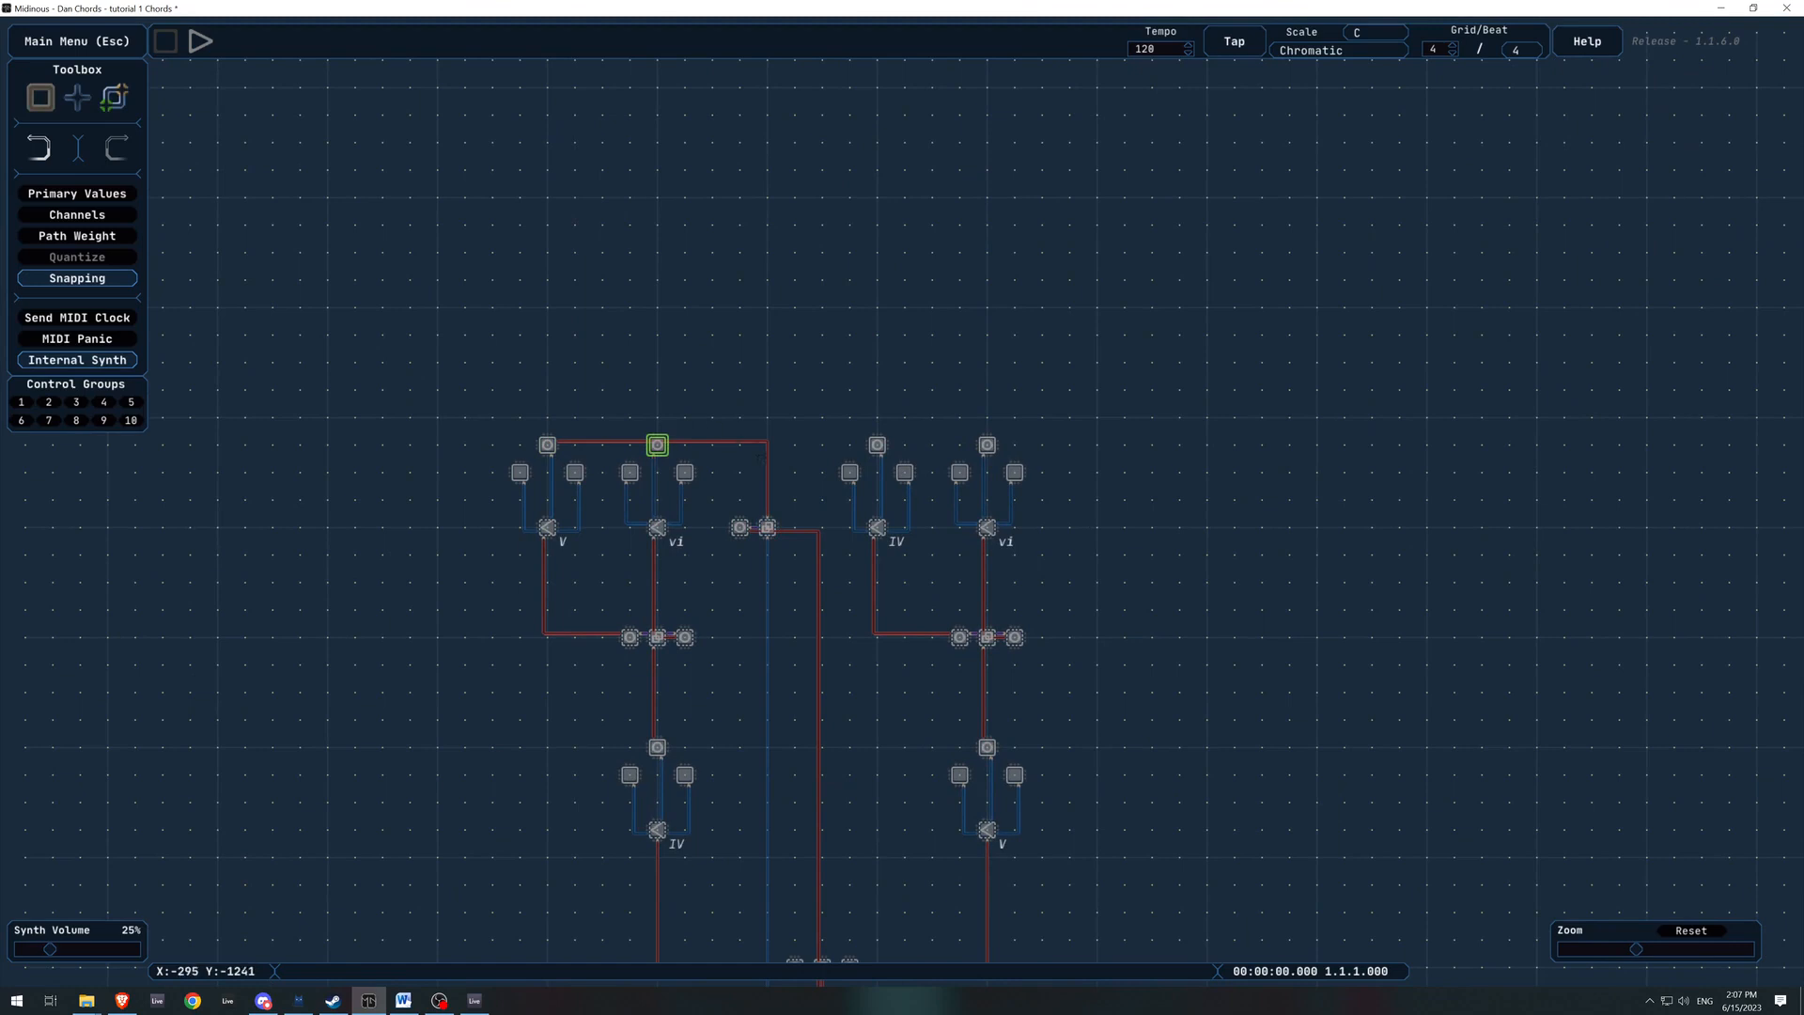
click(876, 444)
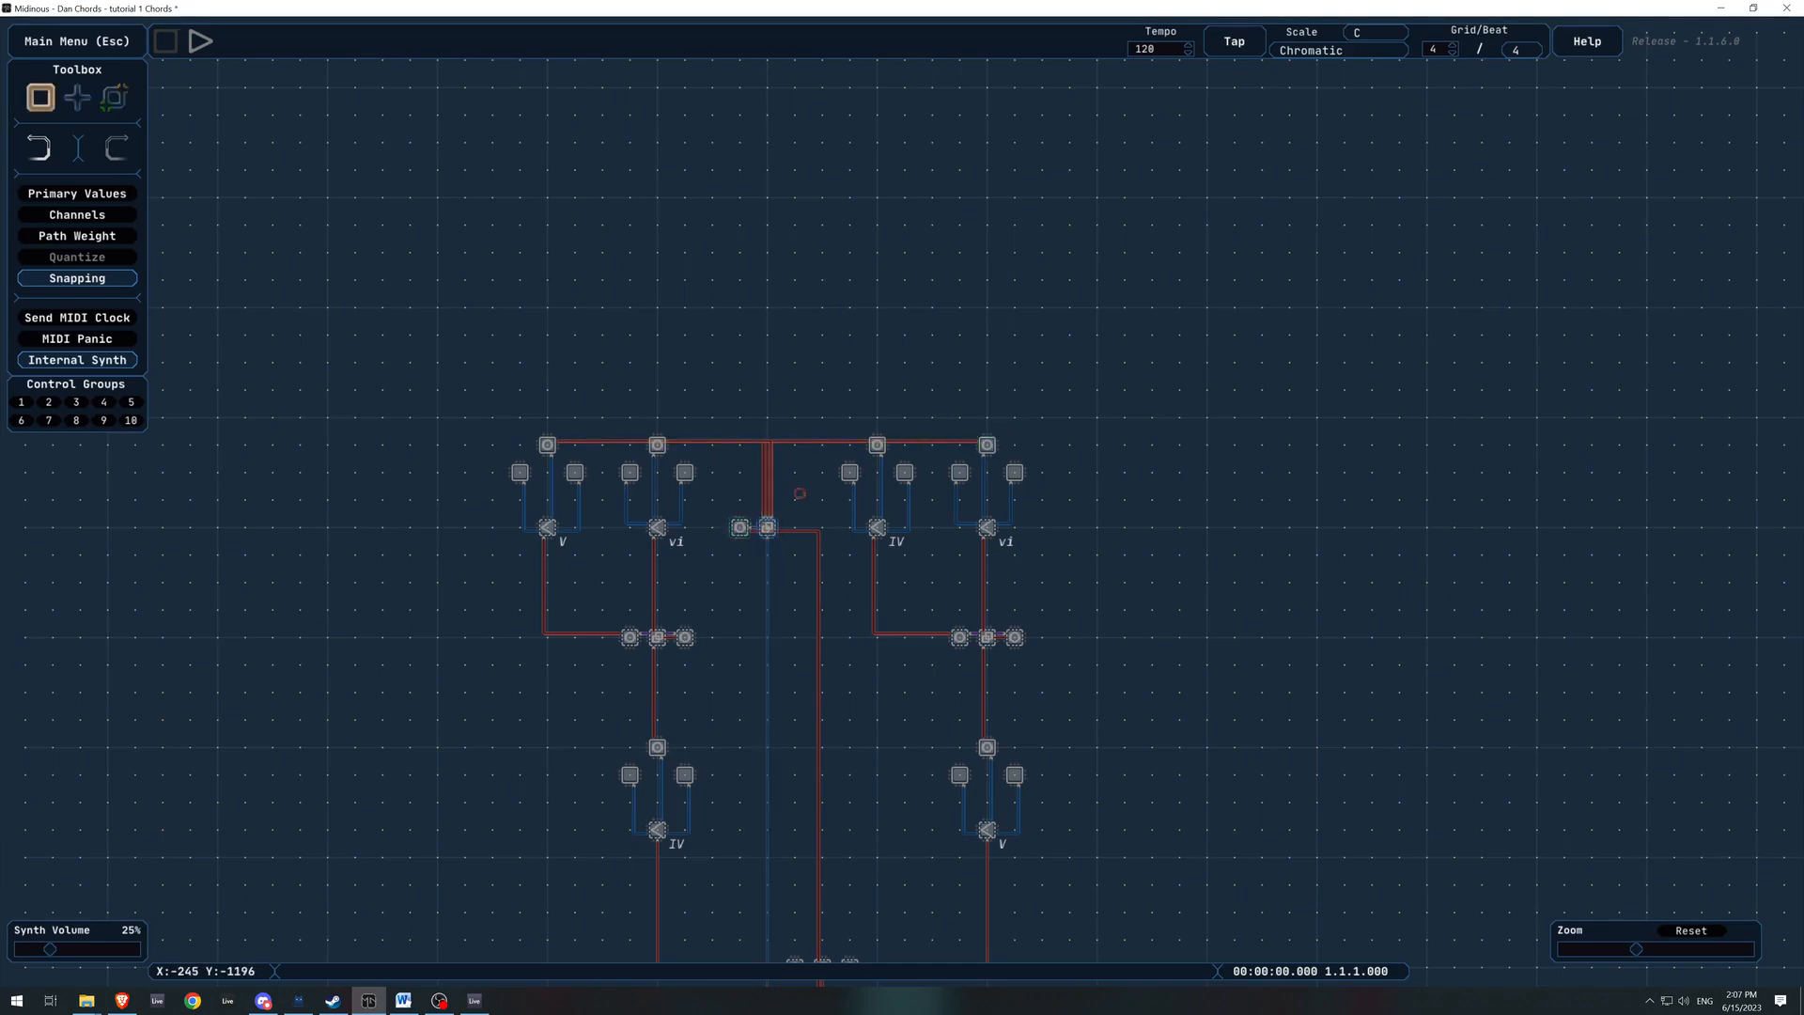
click(763, 526)
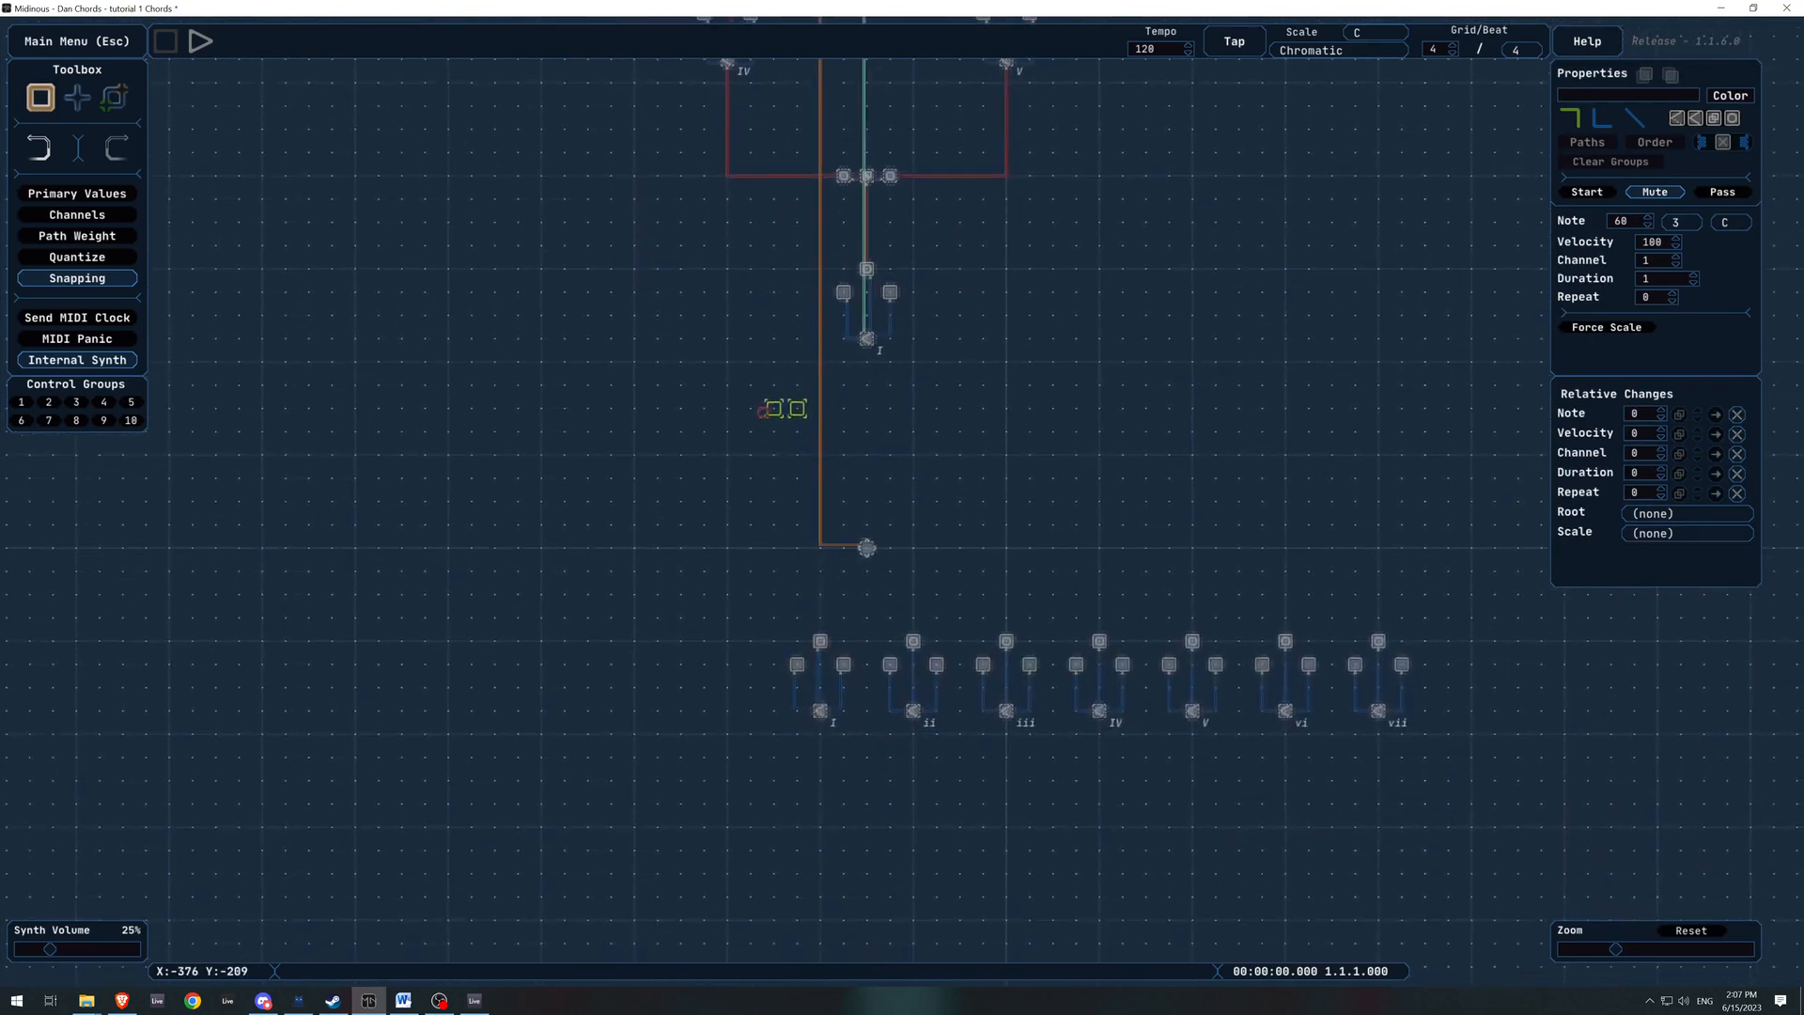
Route the return path to the start point, play the chord tree, then bring up Ableton Live
drag(780, 408, 832, 432)
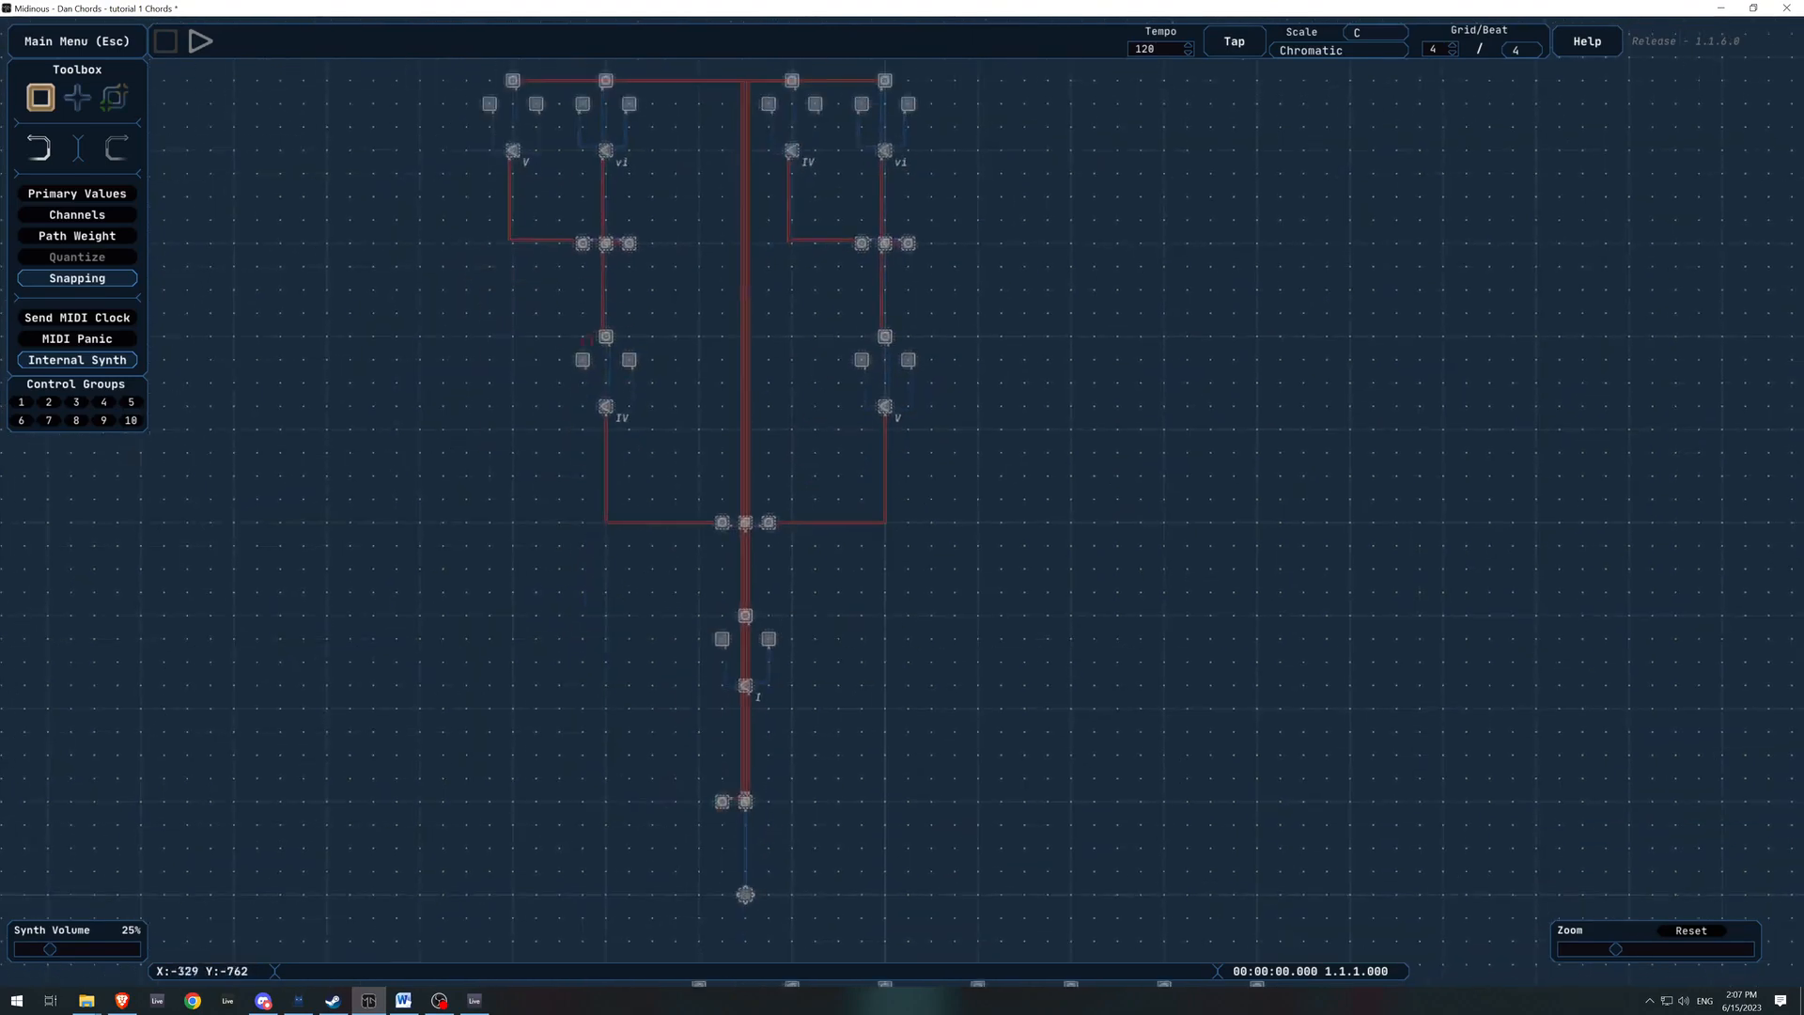
click(203, 42)
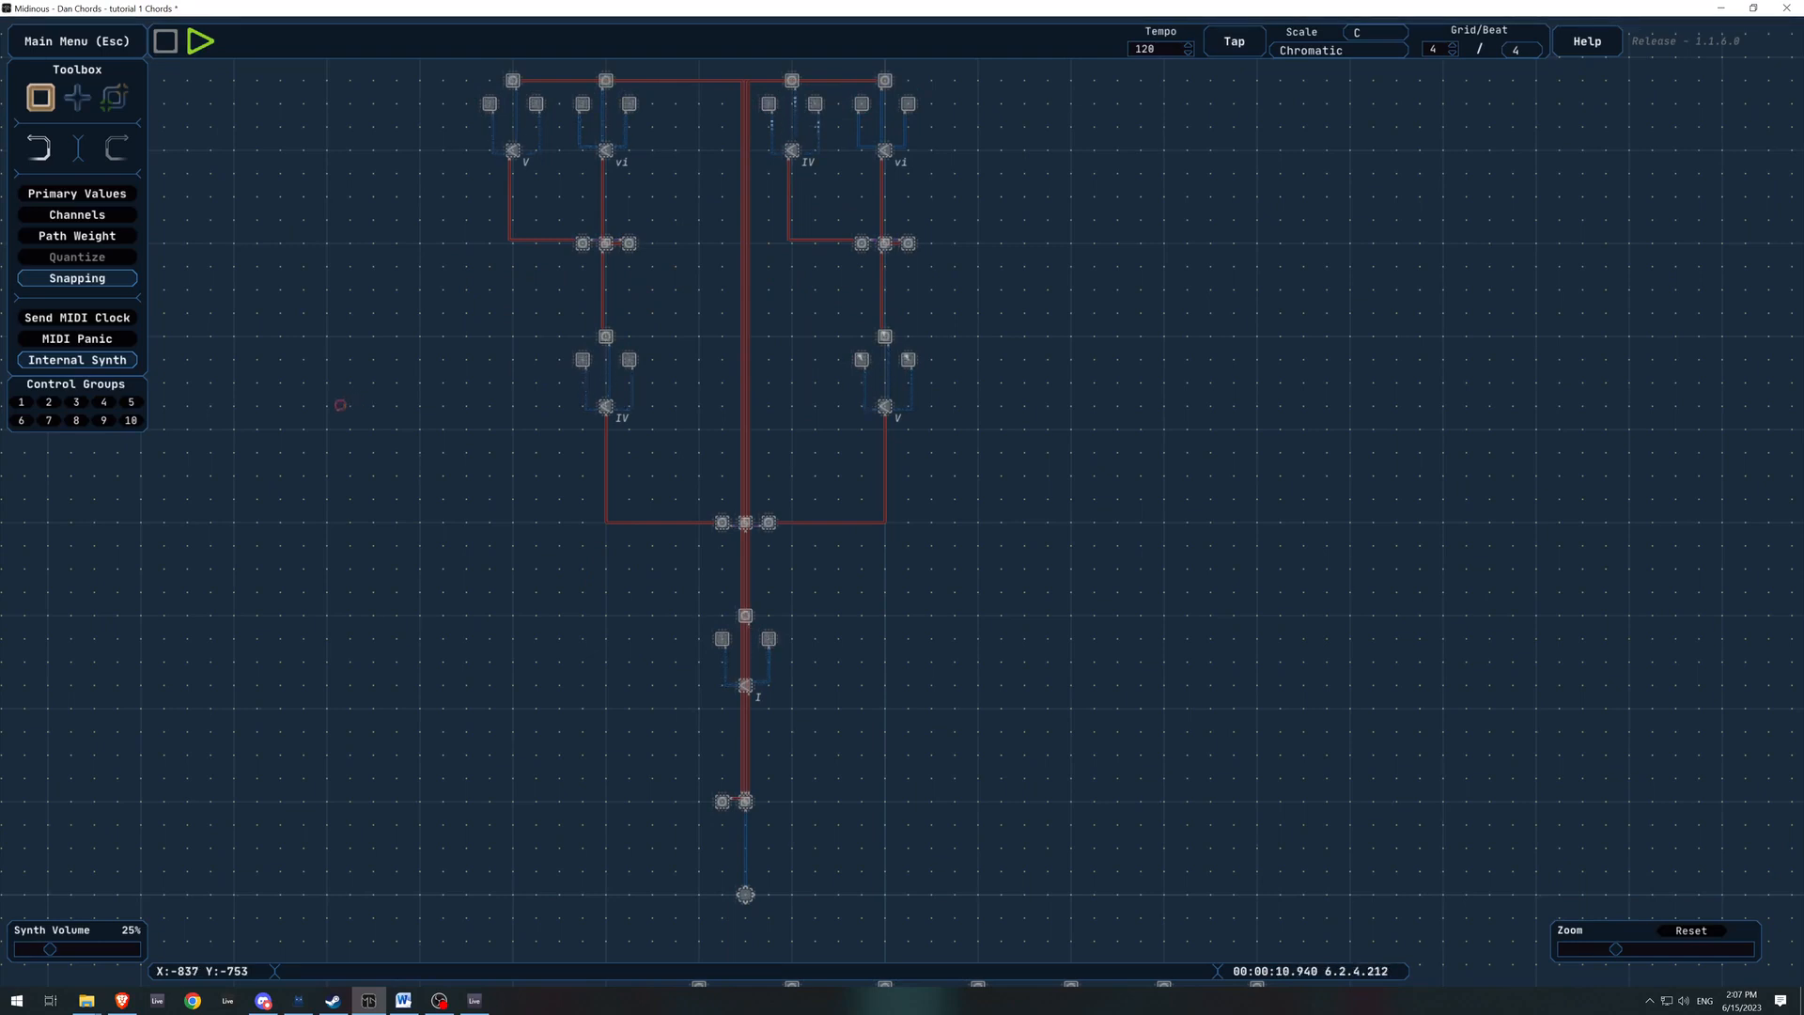
mouse_move(171, 42)
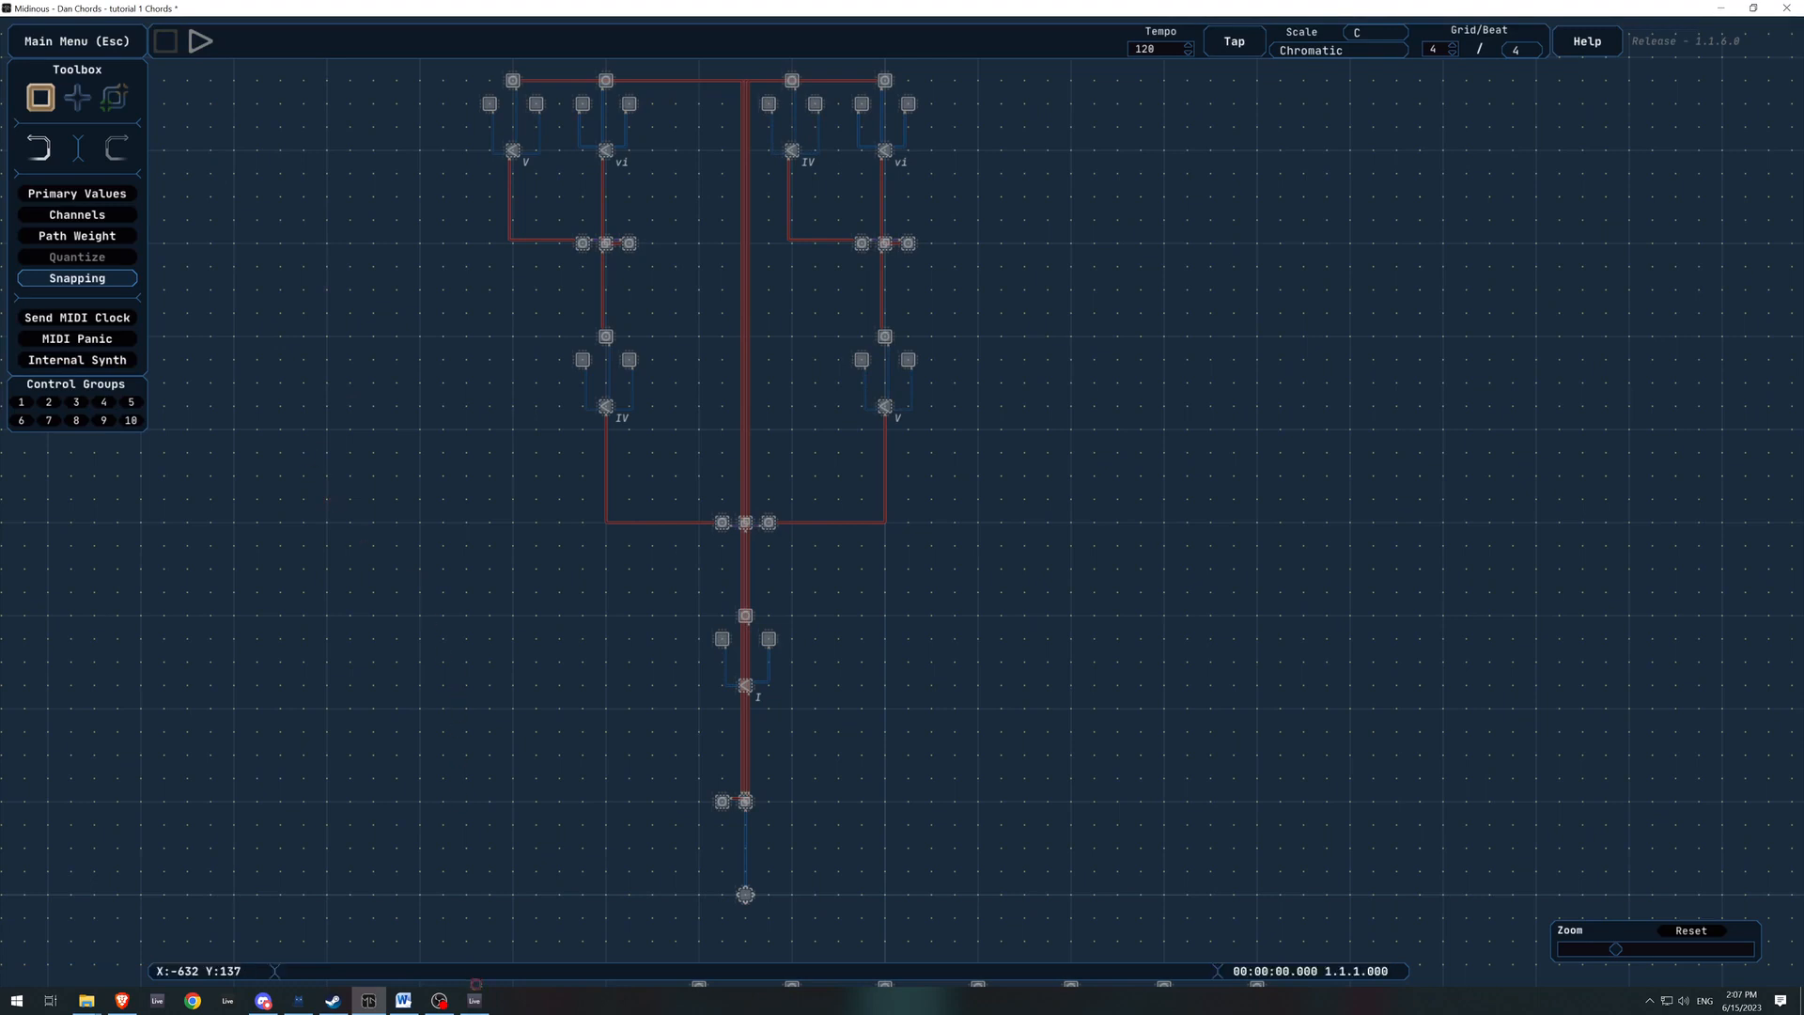
mouse_move(481, 999)
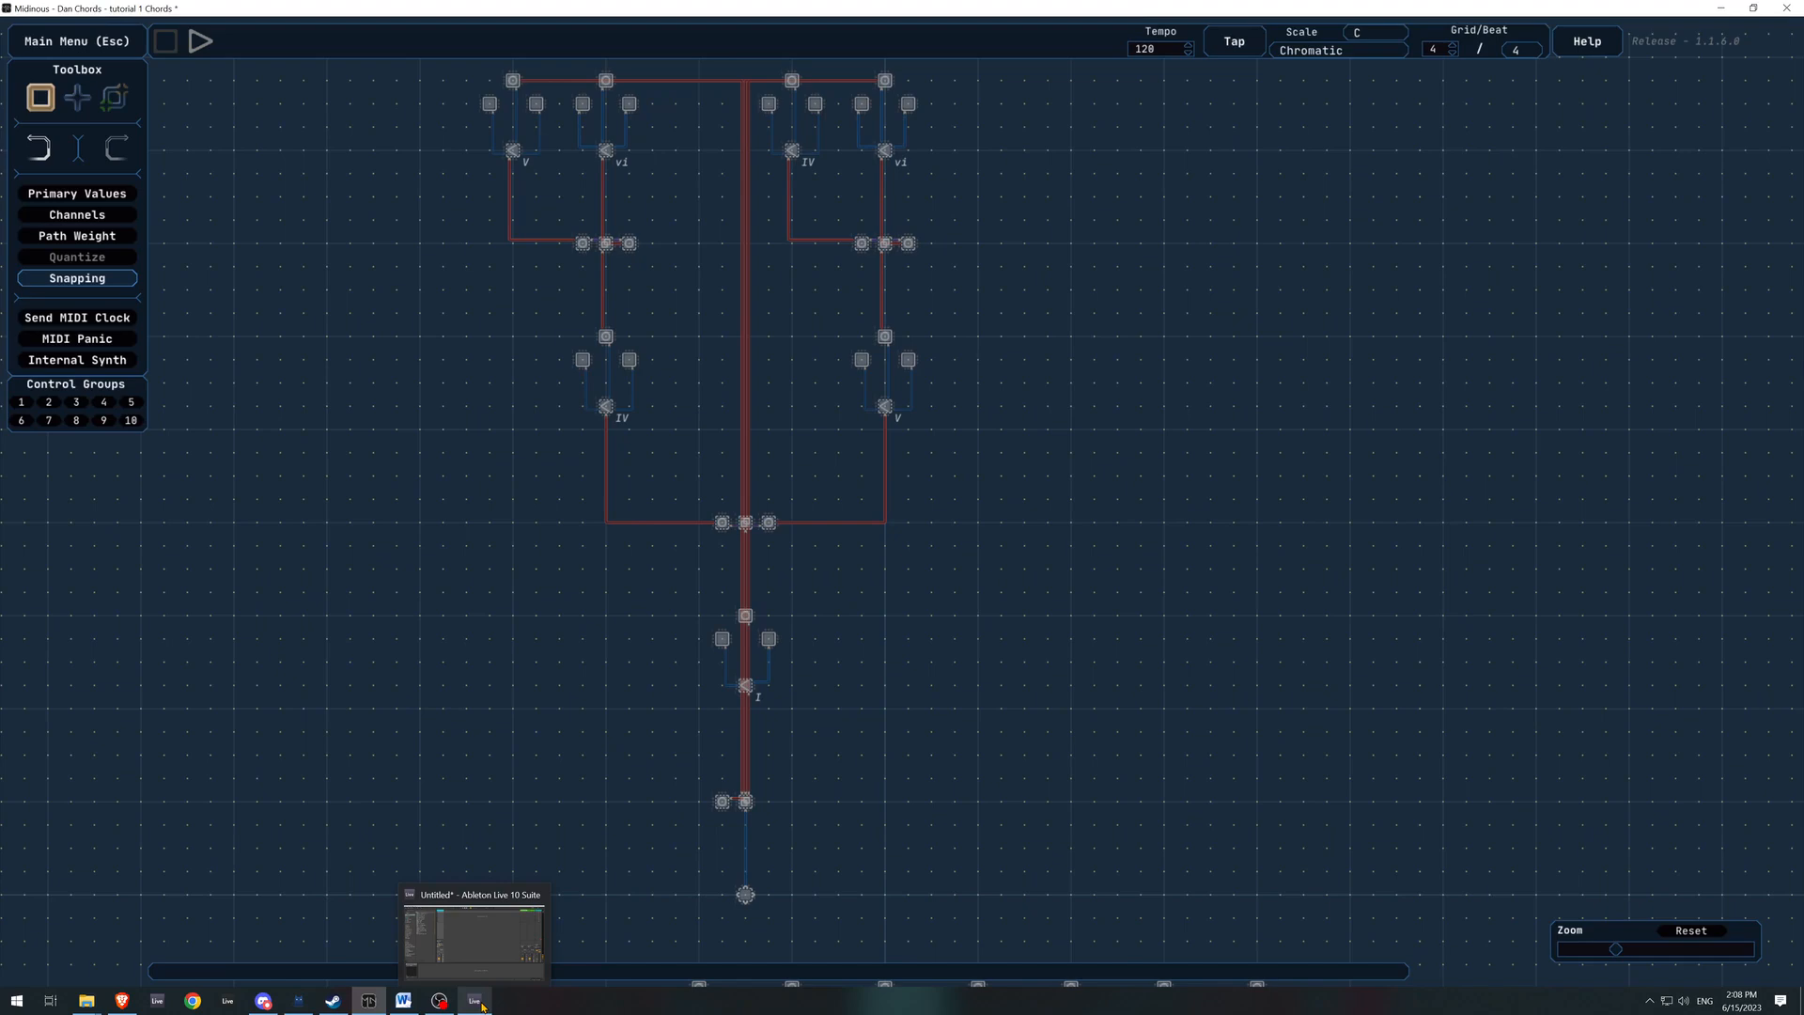
click(476, 1000)
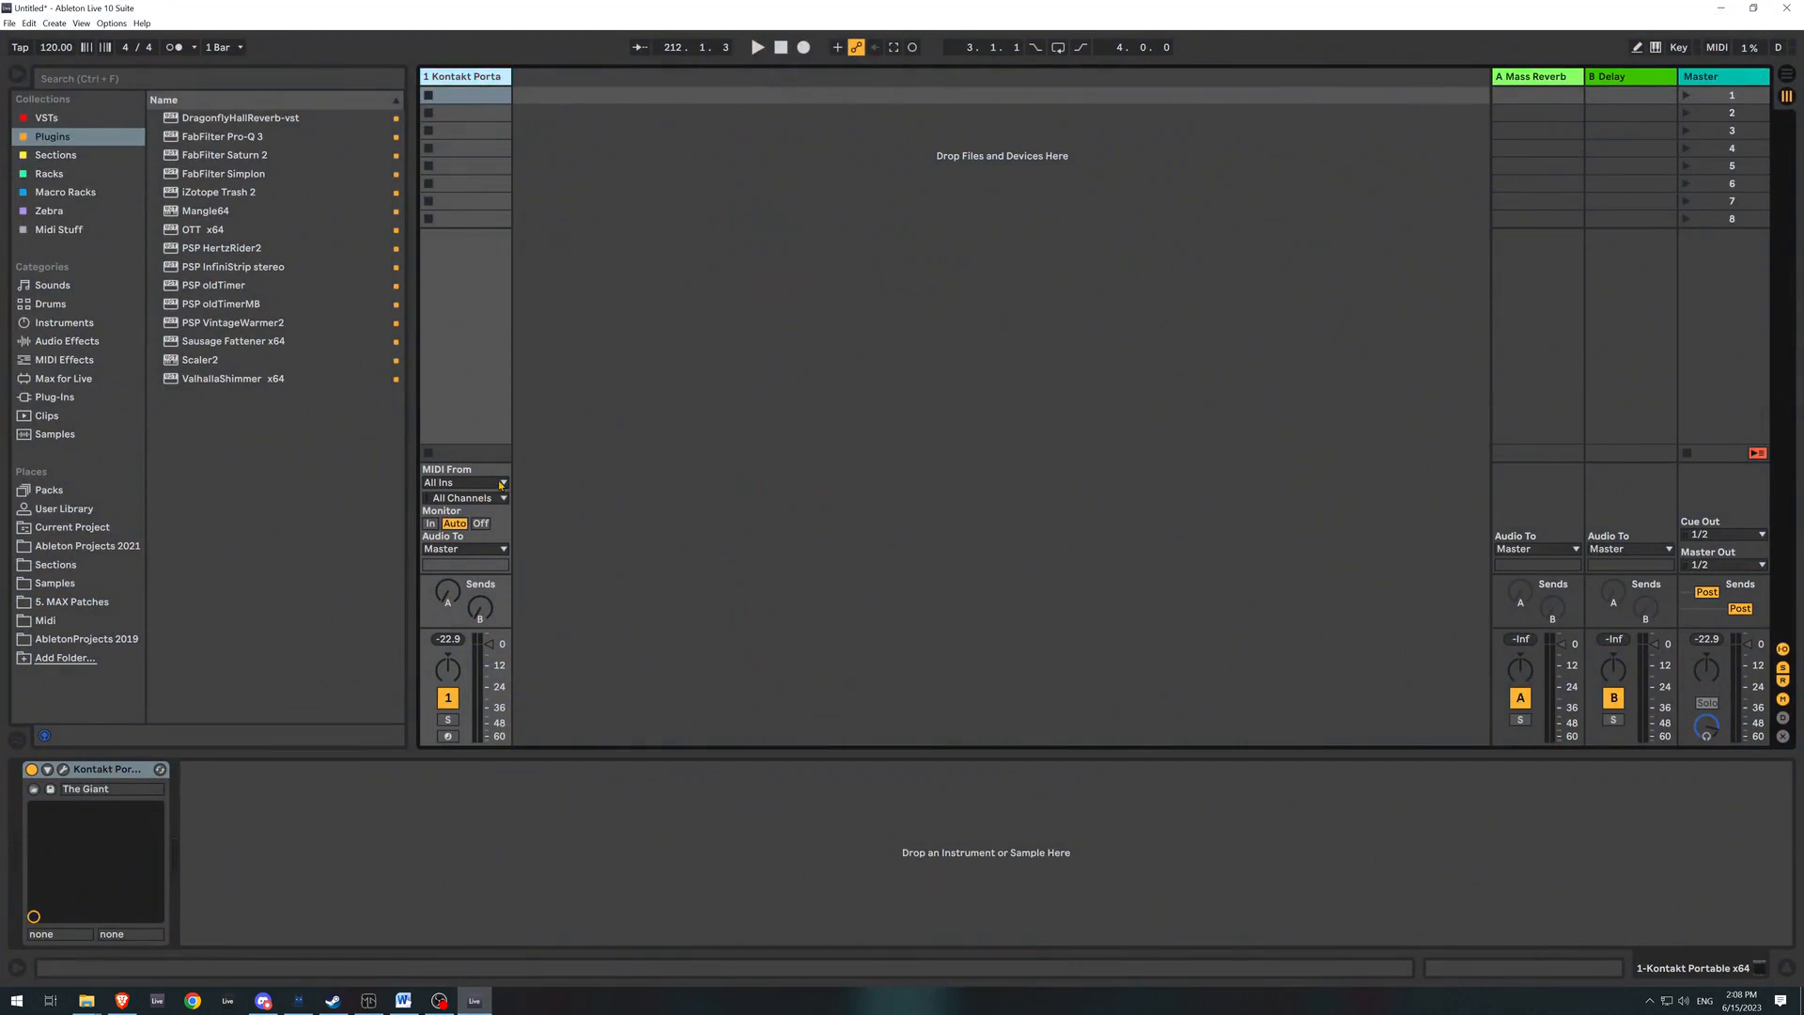
Set the track's MIDI From to Midinous Port on Ch. 1, then play the chord tree in Midinous
click(464, 482)
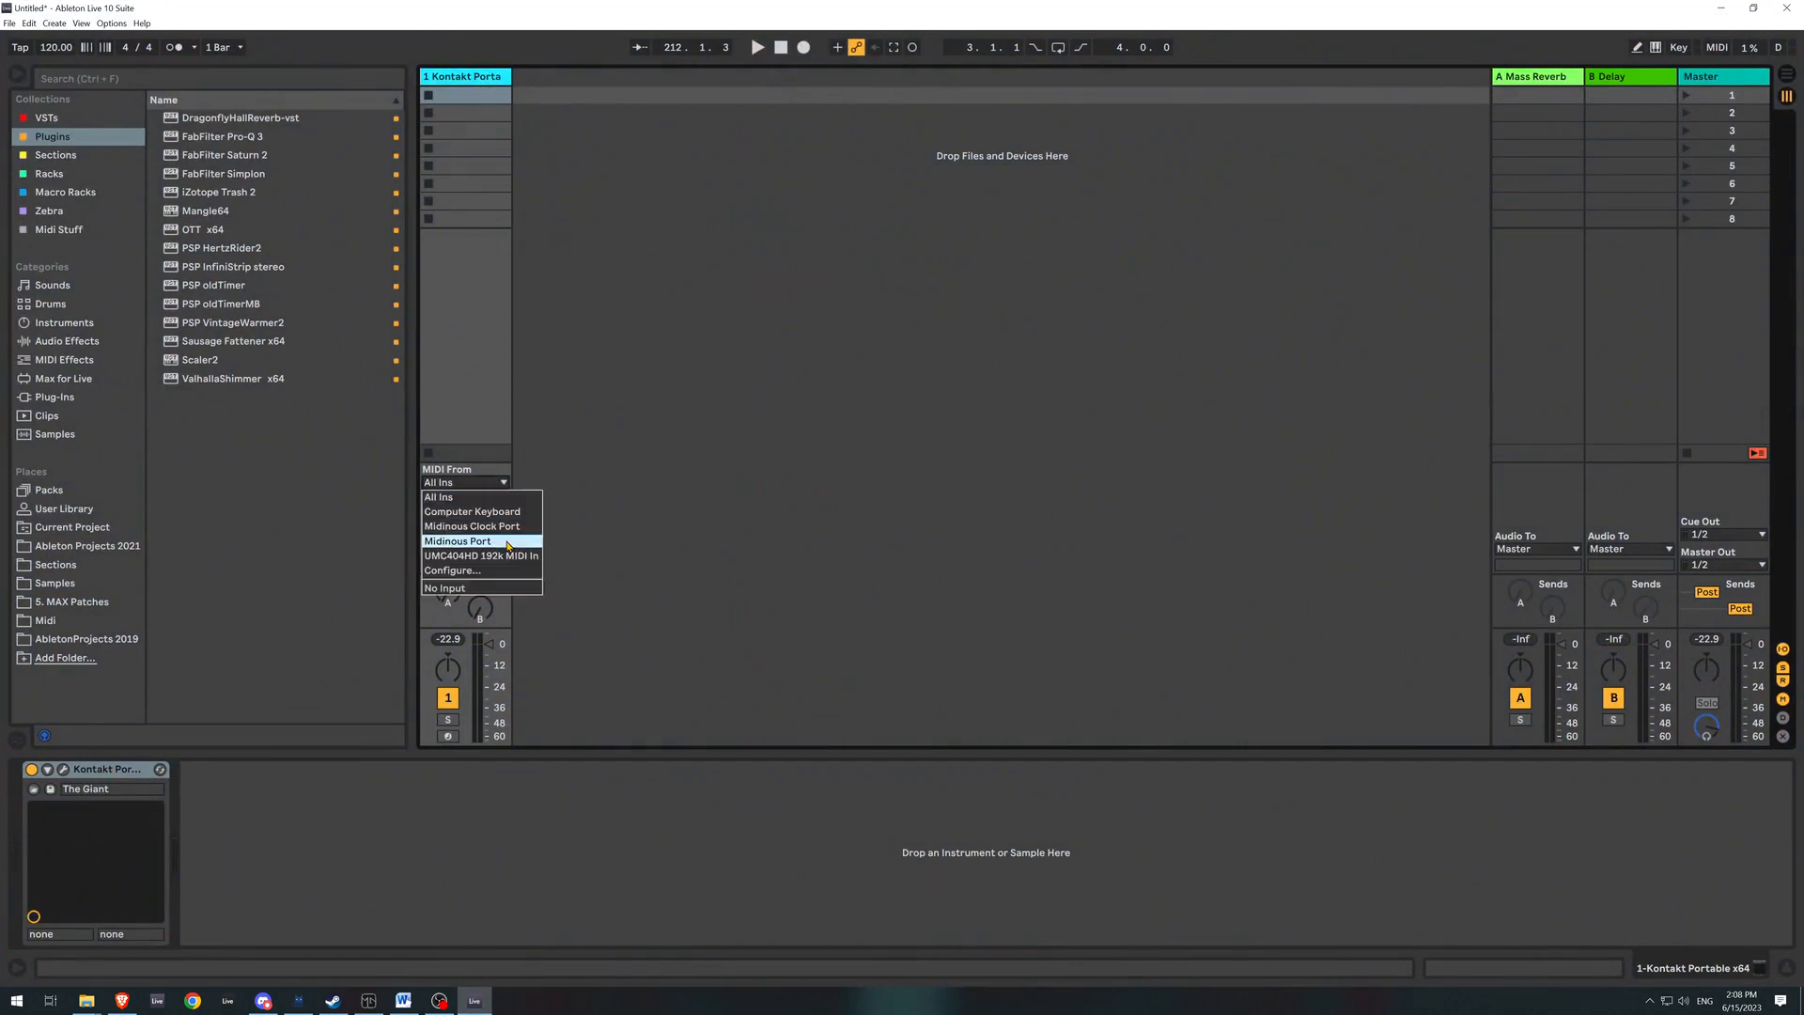
click(456, 541)
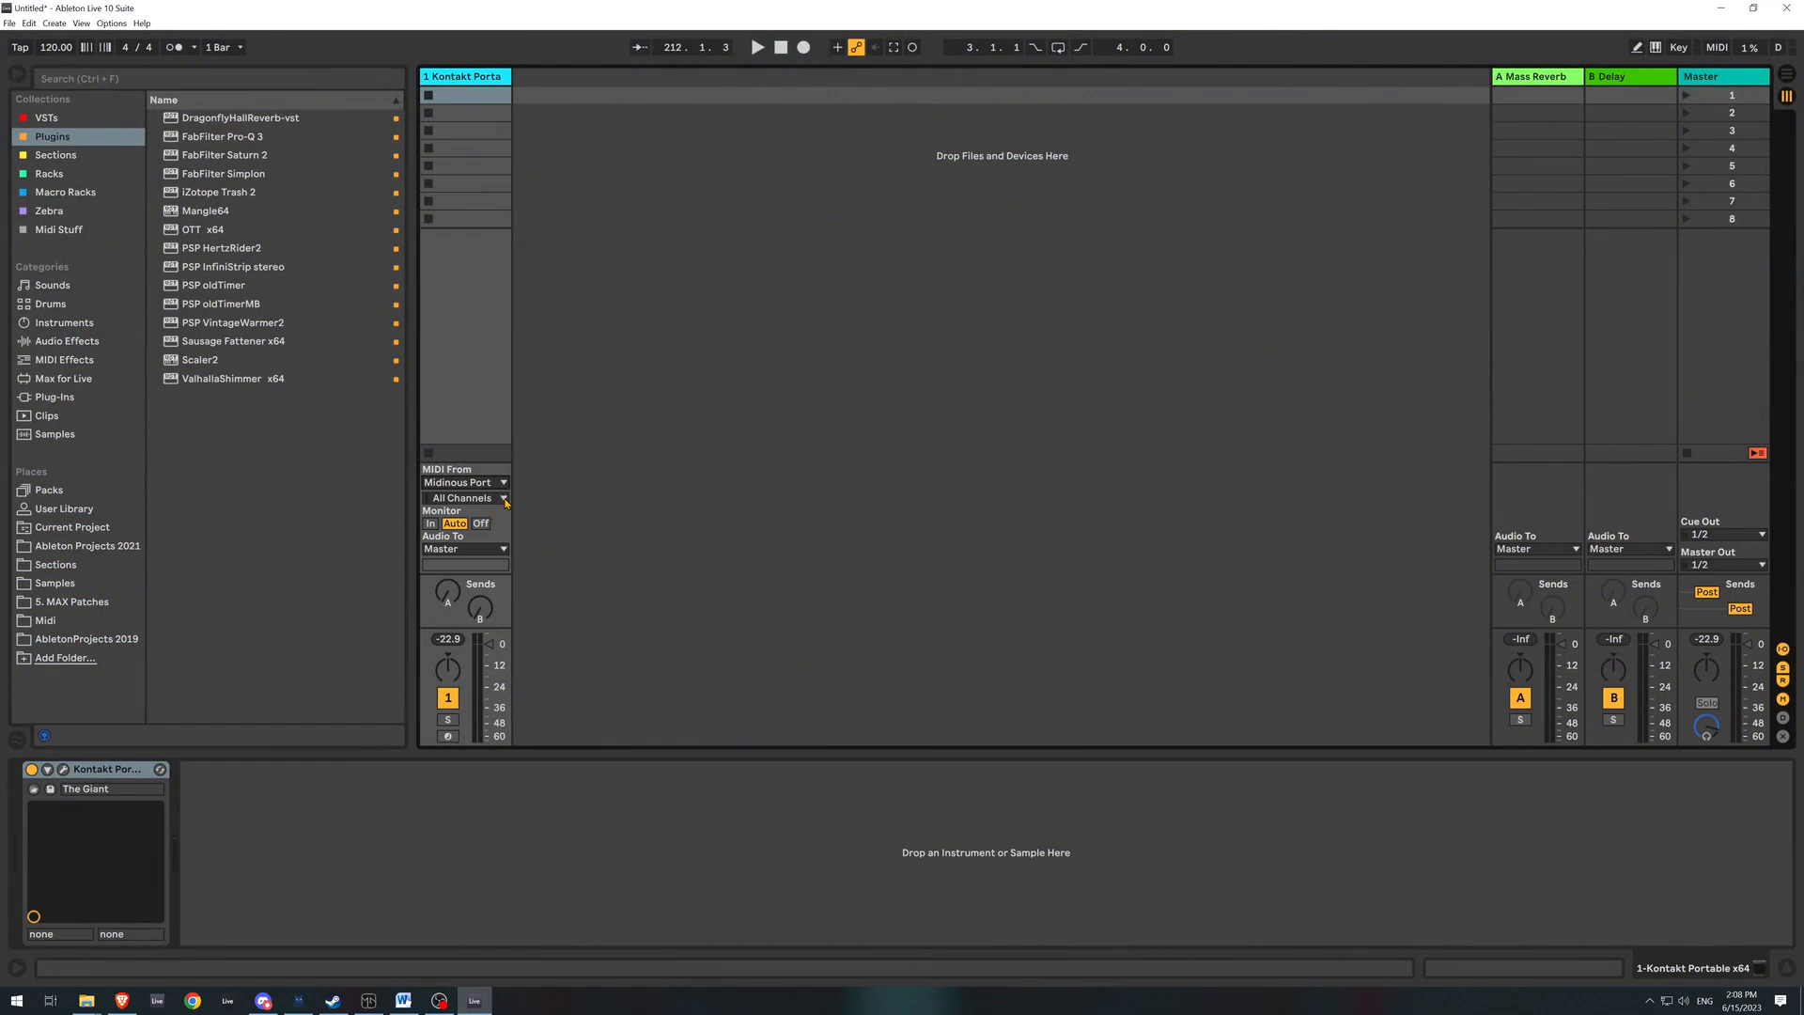
click(464, 496)
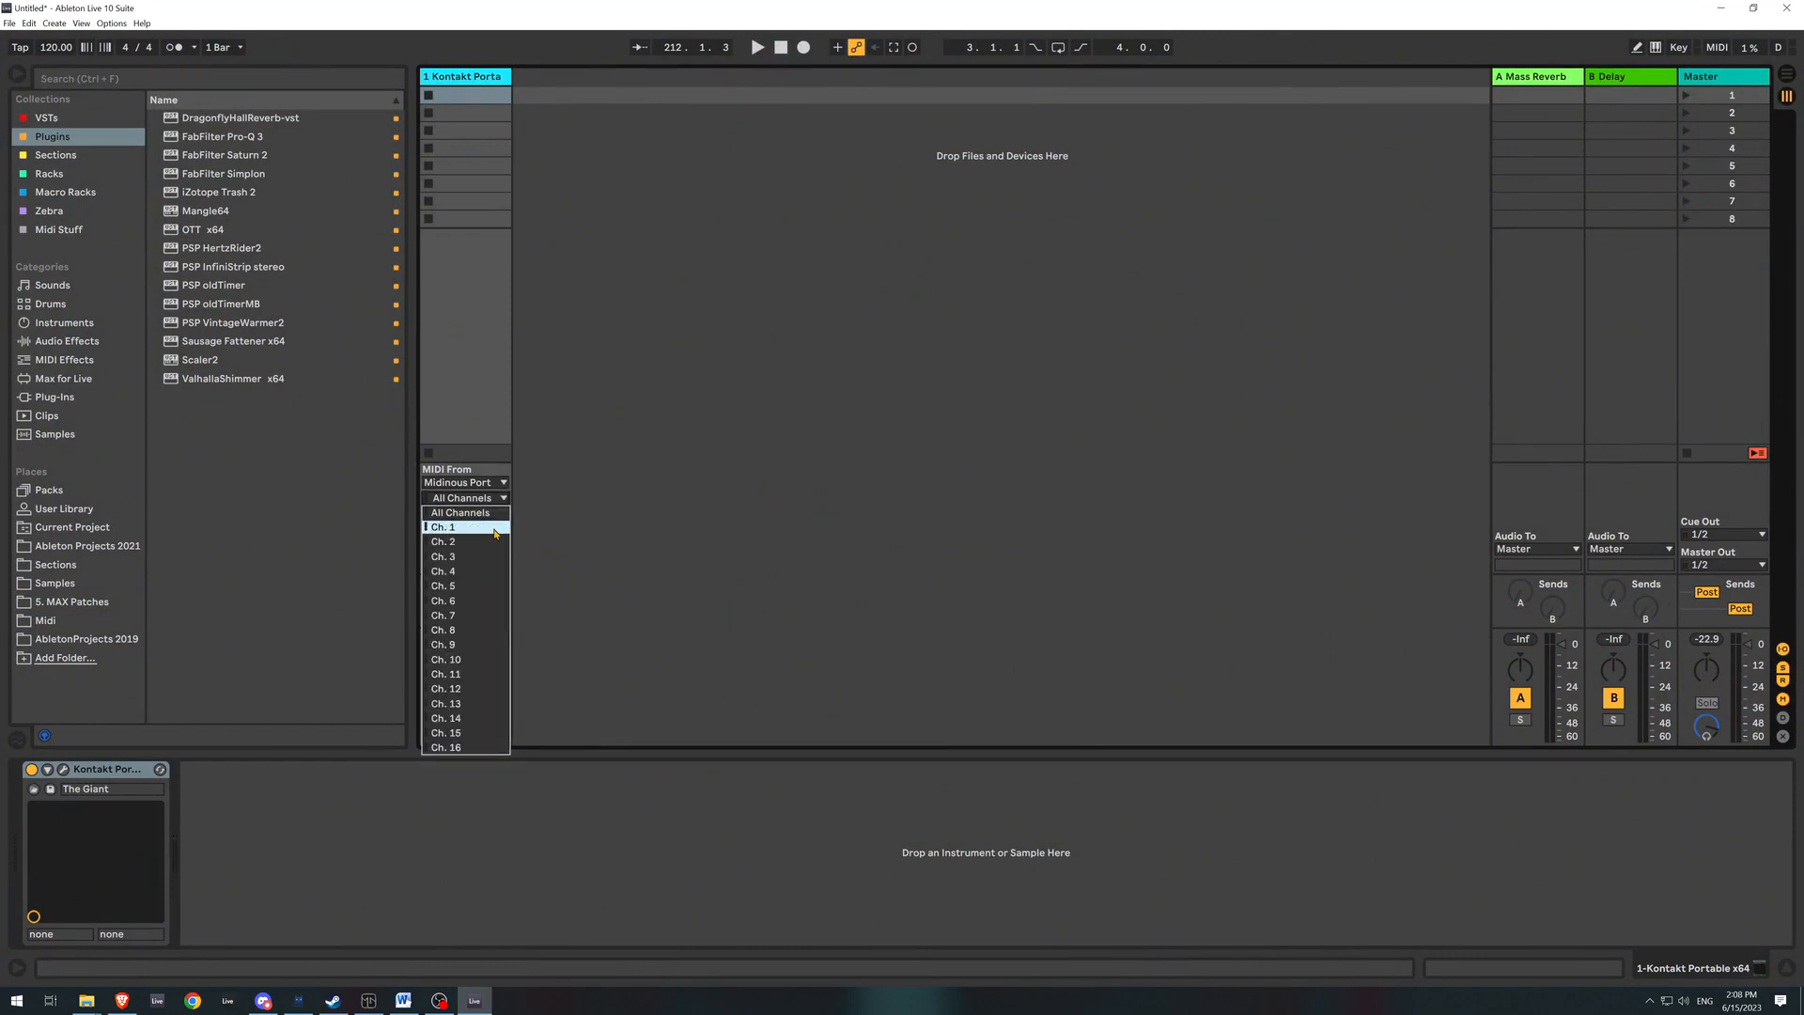
click(444, 526)
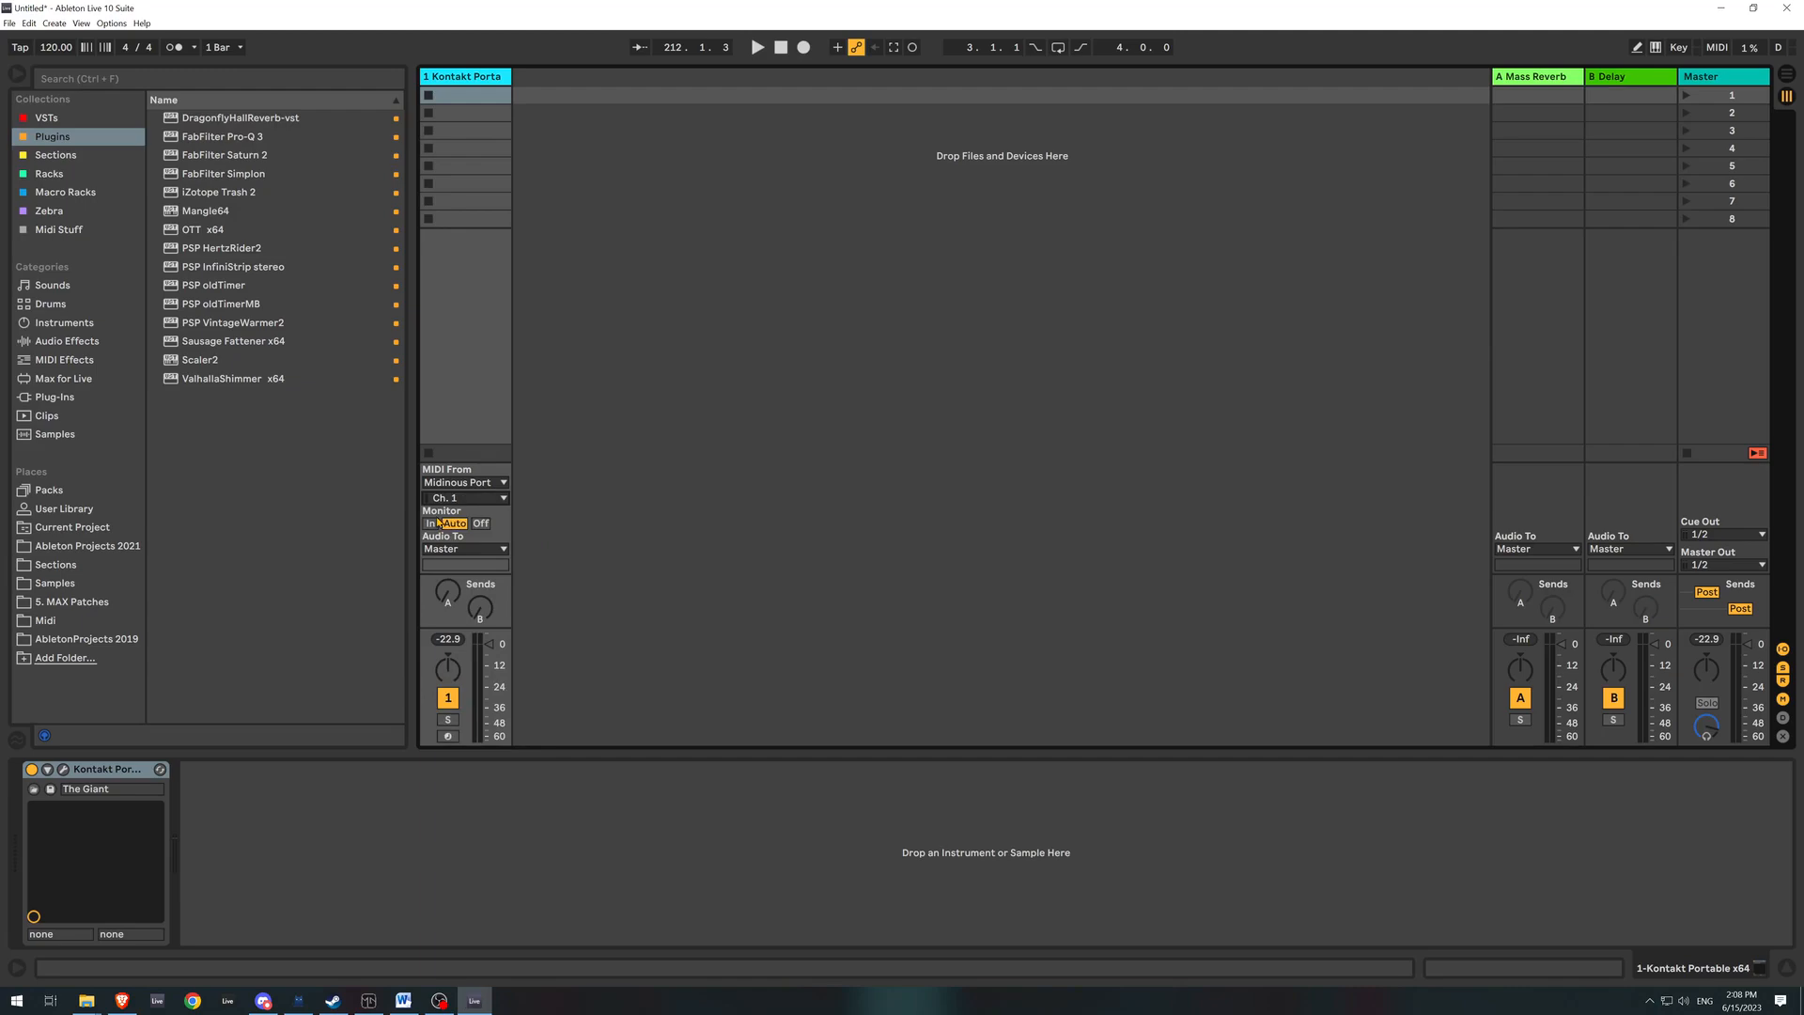
click(429, 522)
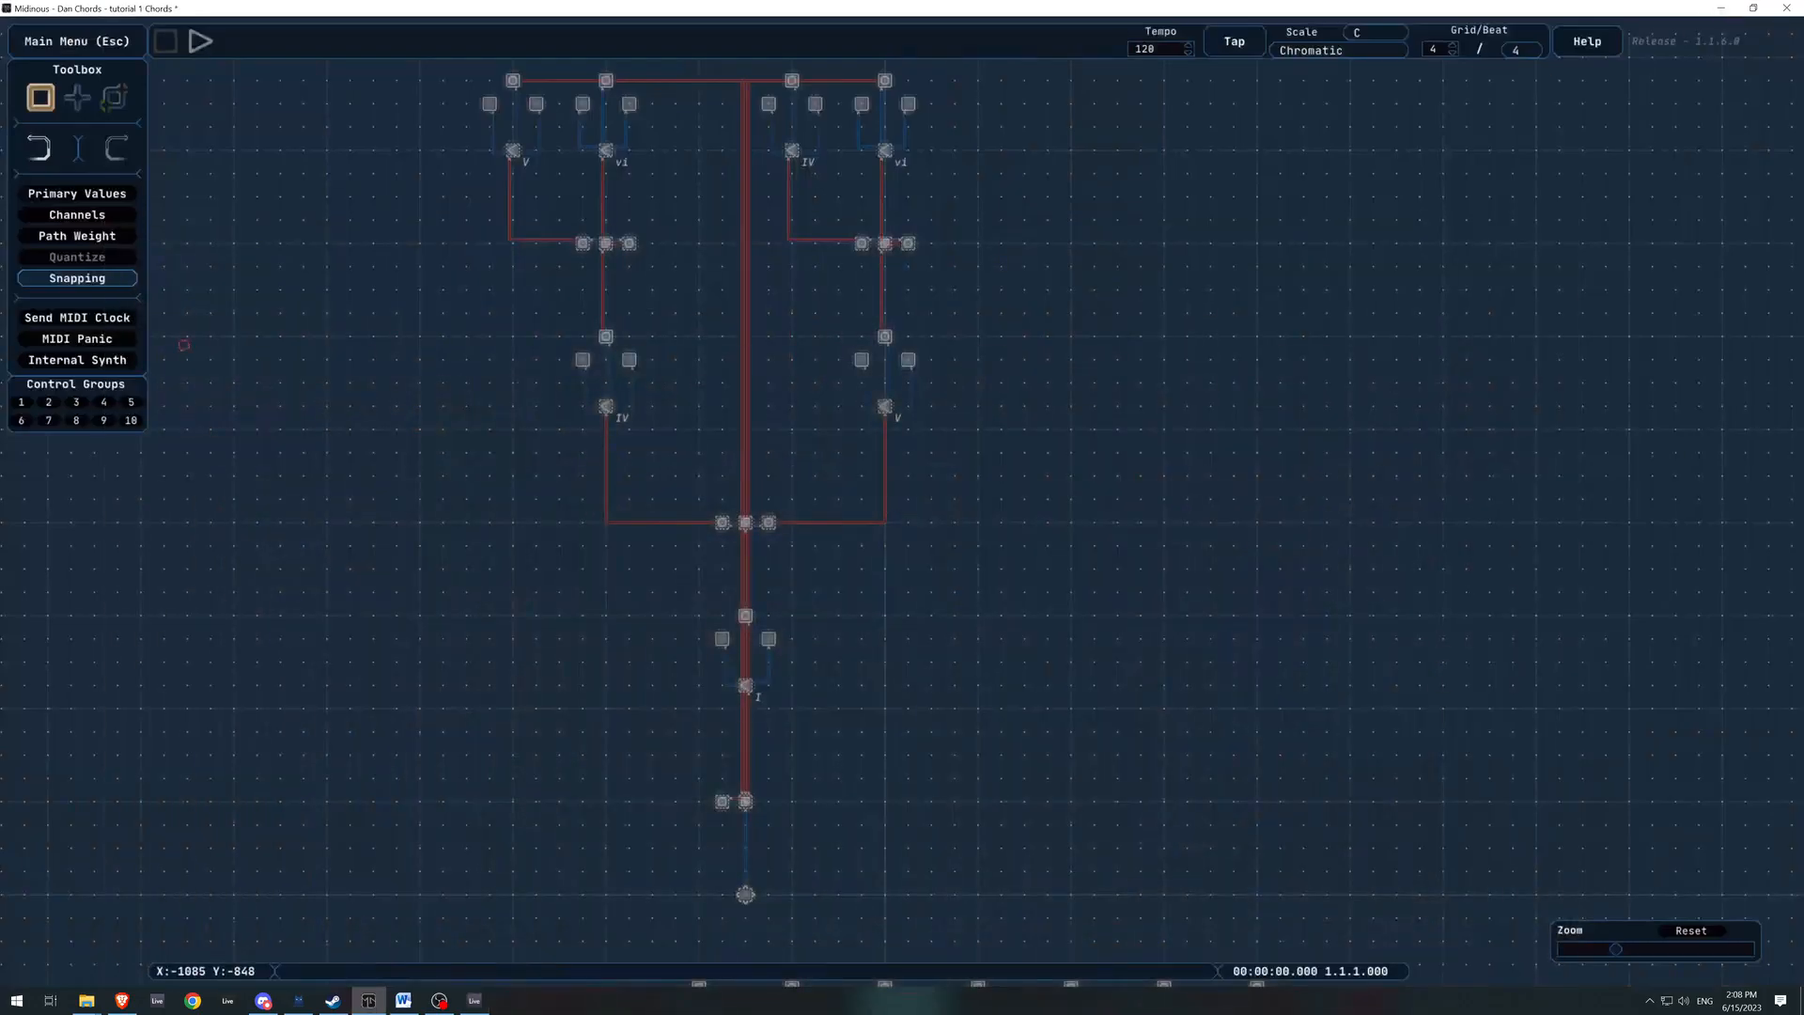
click(201, 41)
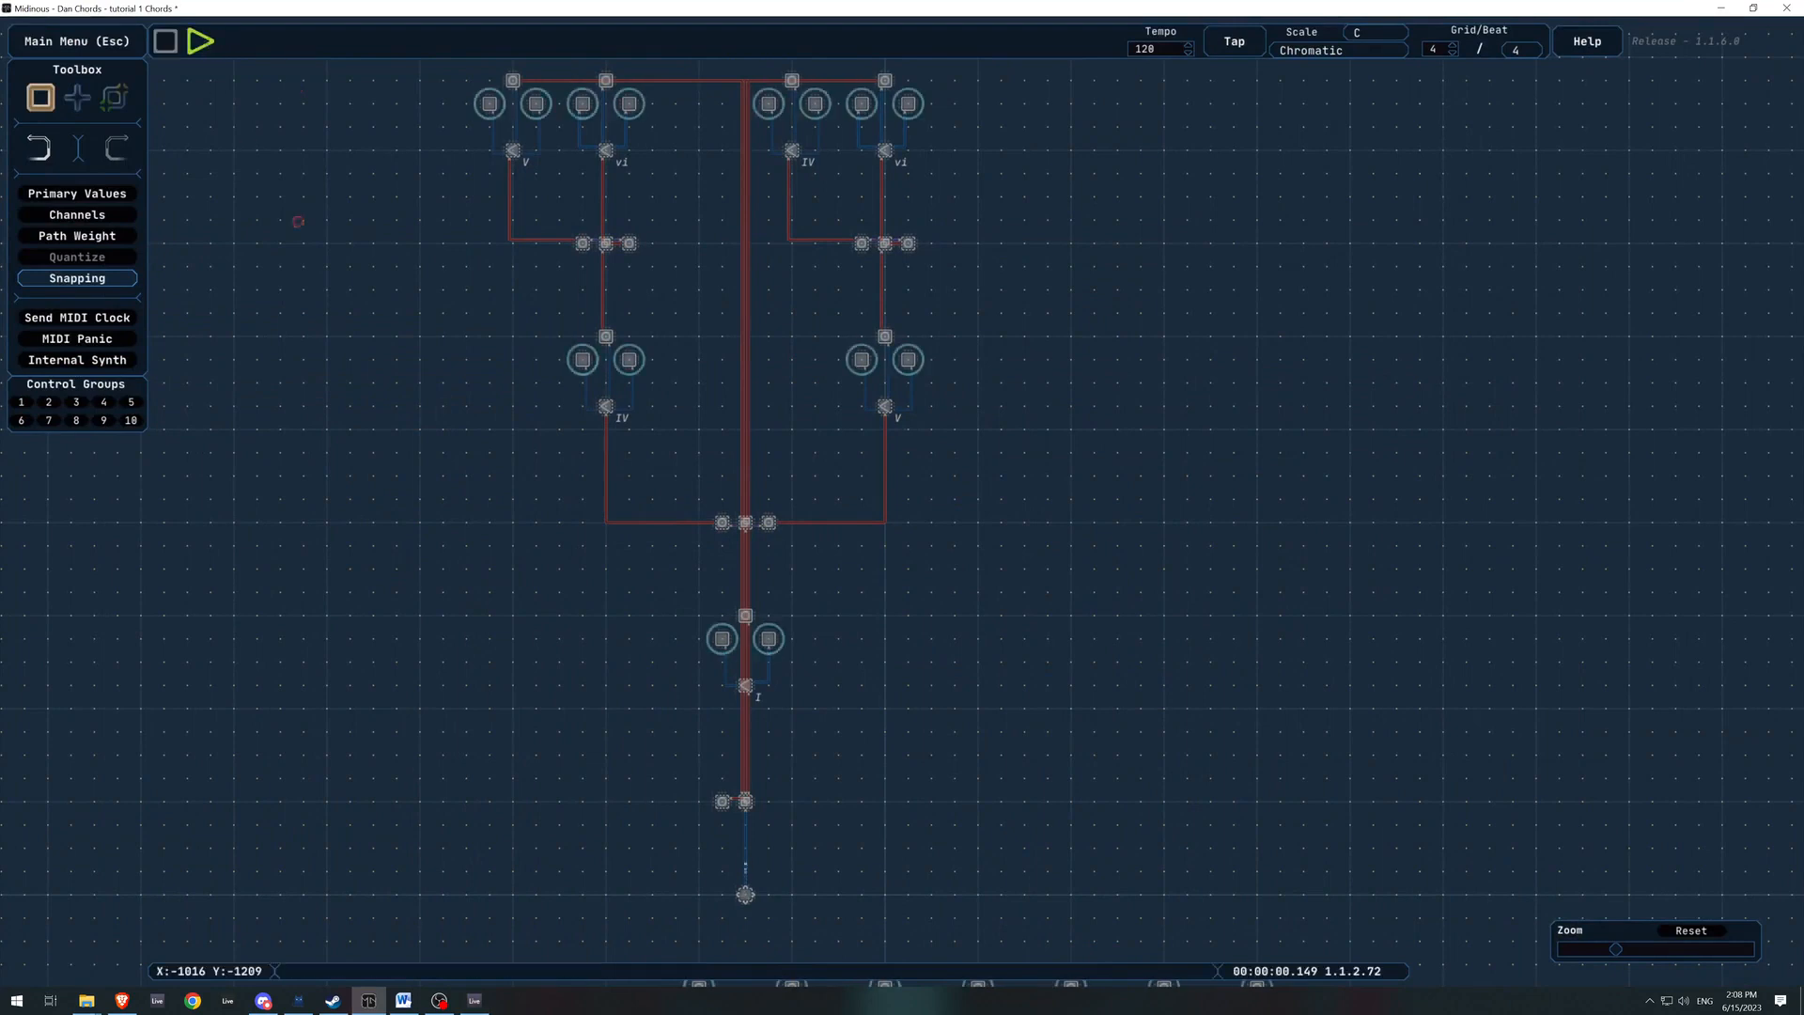